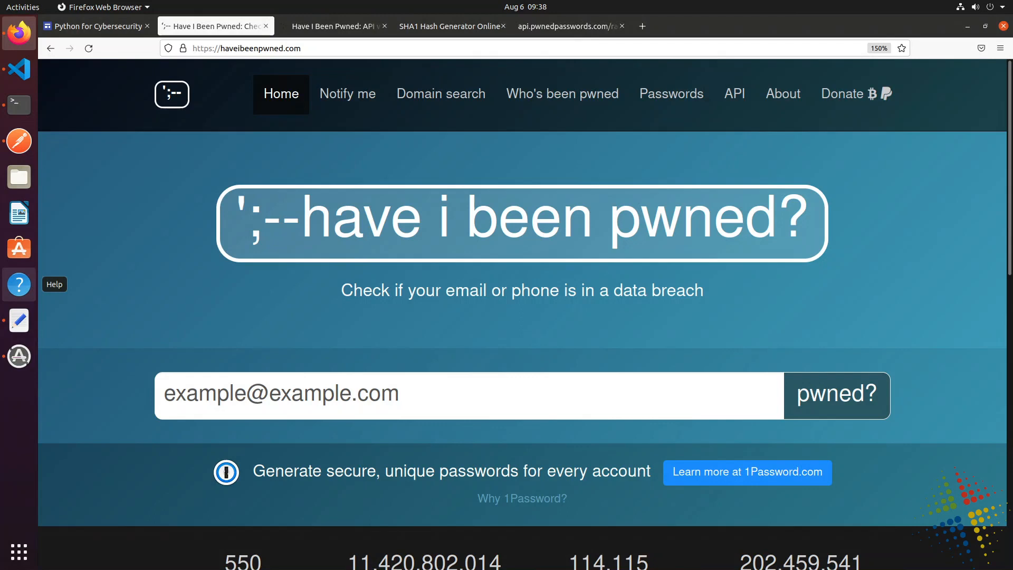
mouse_move(302, 16)
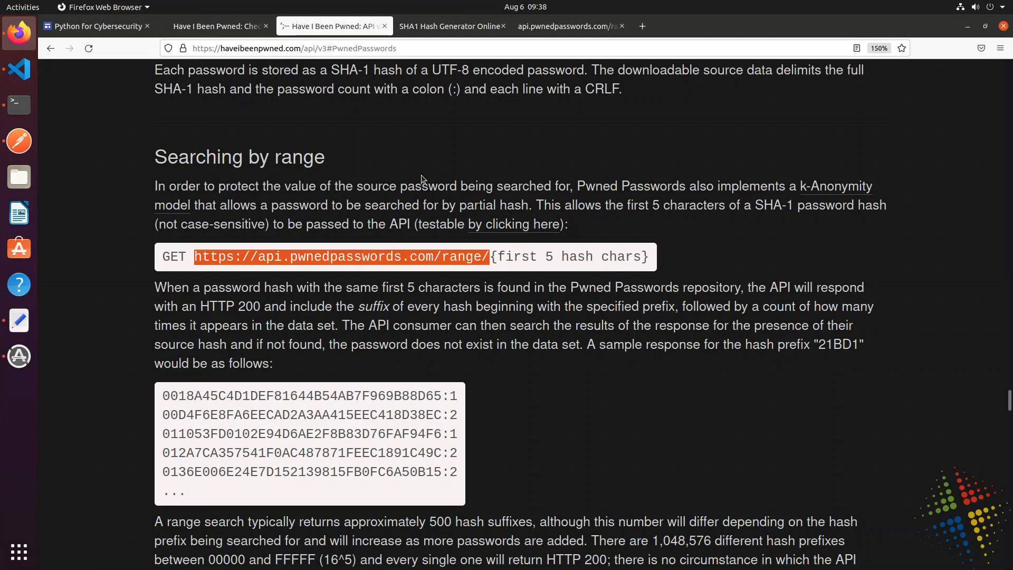
mouse_move(424, 178)
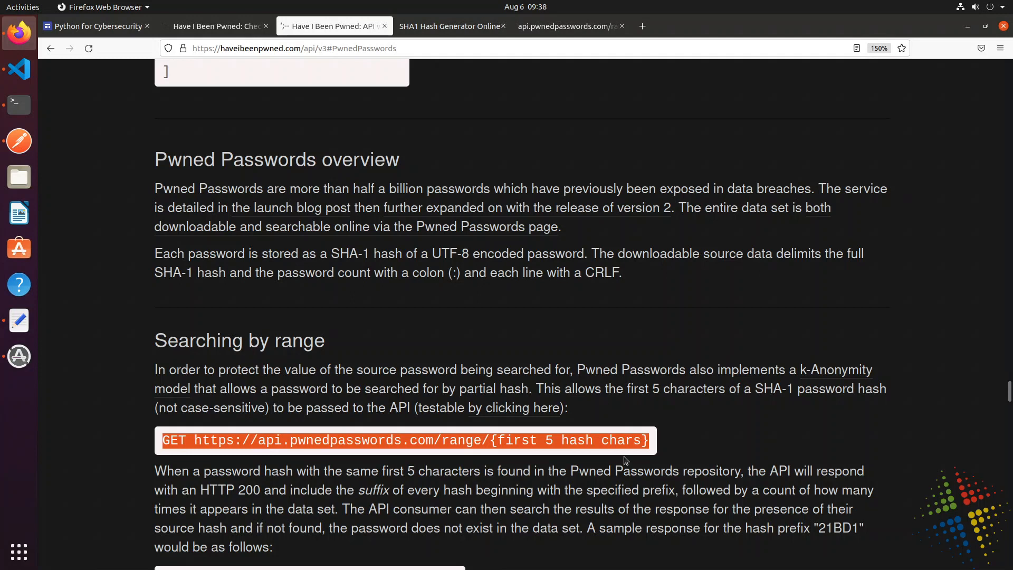
mouse_move(620, 408)
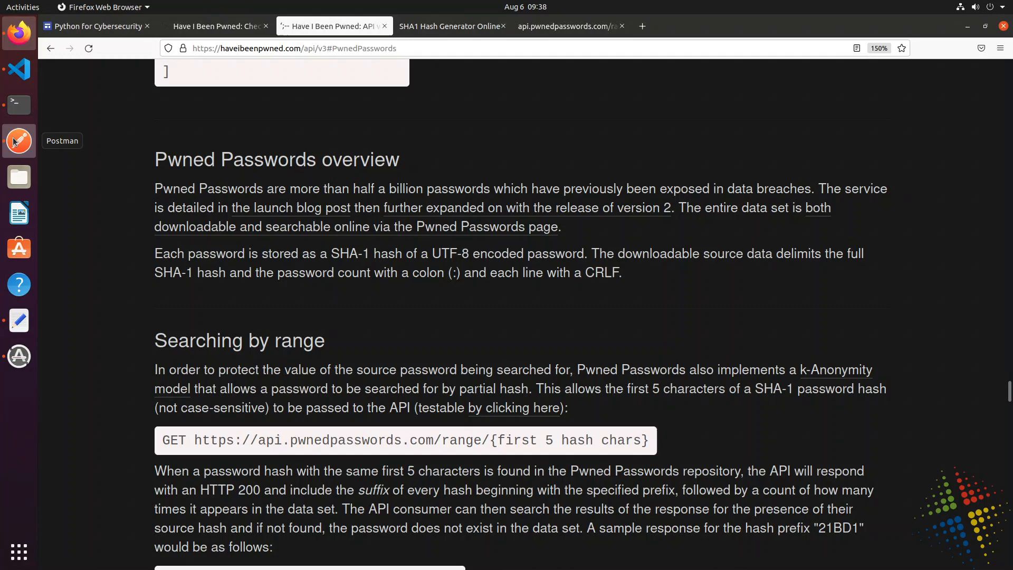
Inspect a hash line in Postman's E01F5 range response, then copy its Python - Requests snippet.
left_click(18, 141)
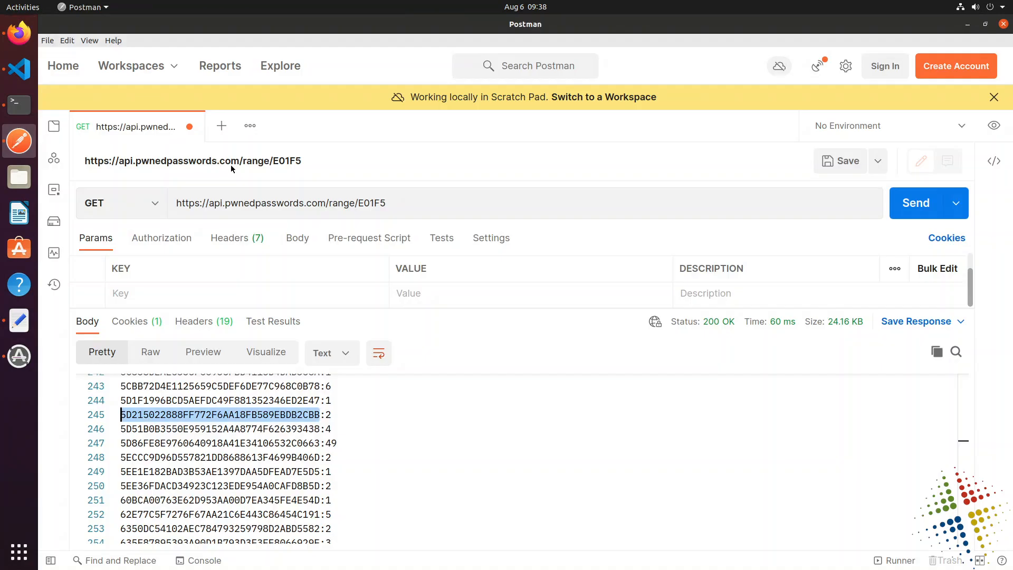
double_click(374, 204)
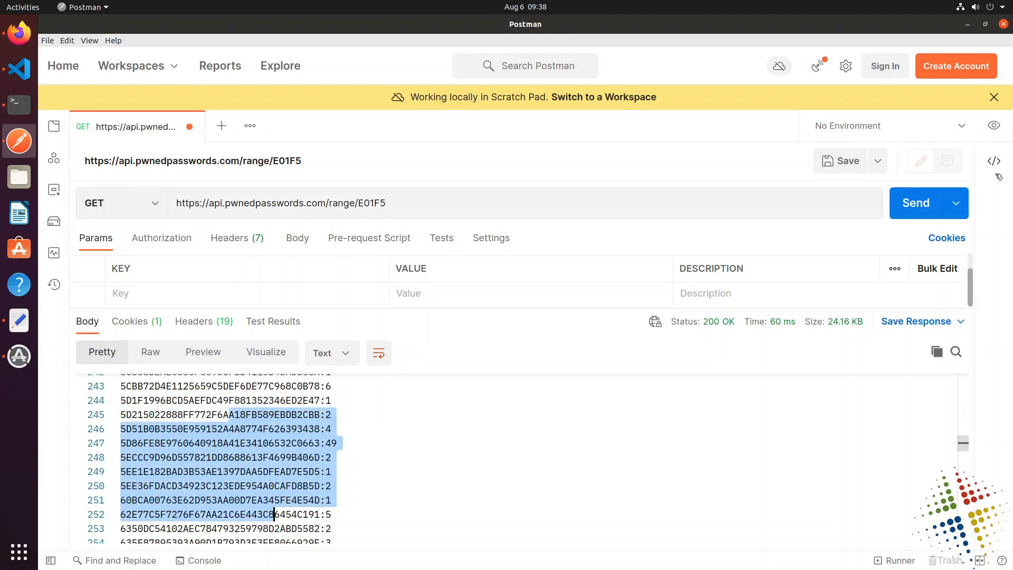
left_click(994, 160)
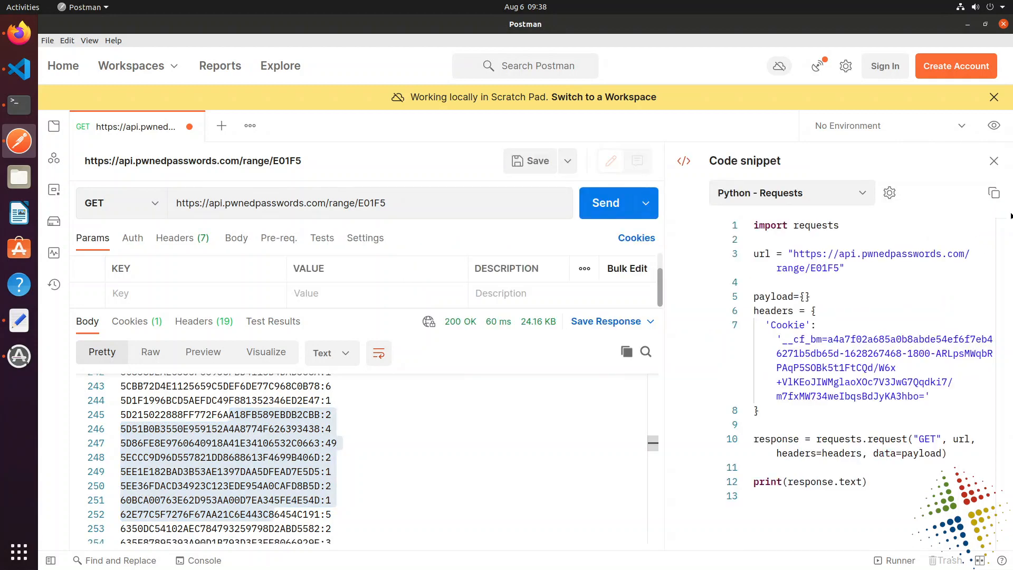
left_click(791, 192)
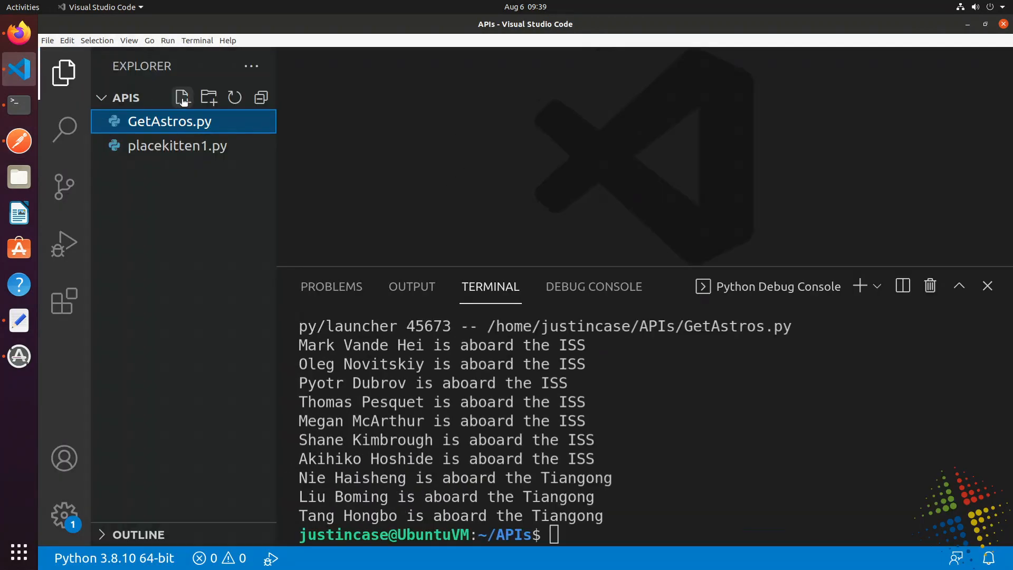
Start a new file in the APIs folder and begin naming it PwndPass.py.
left_click(181, 97)
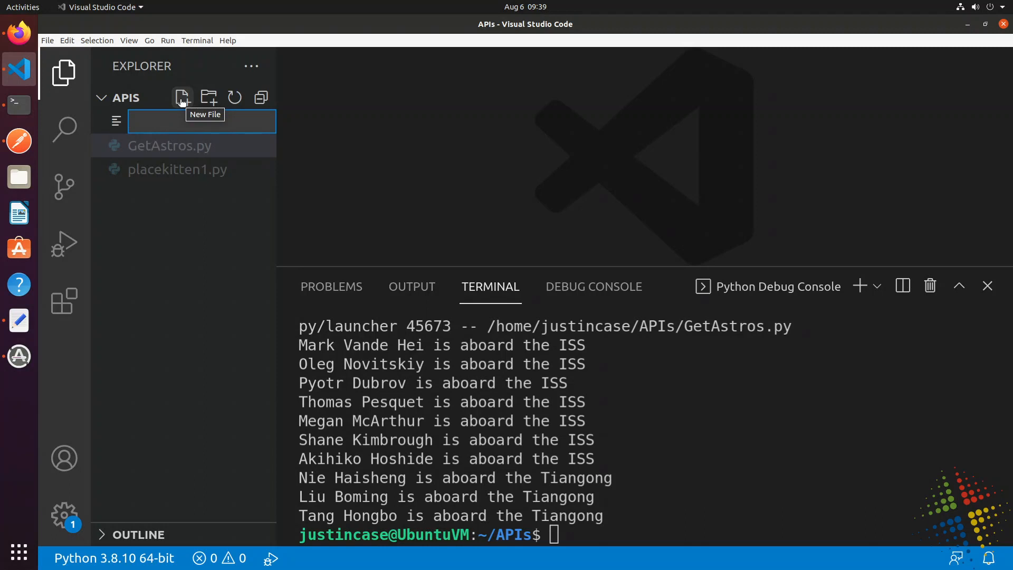
key("Enter")
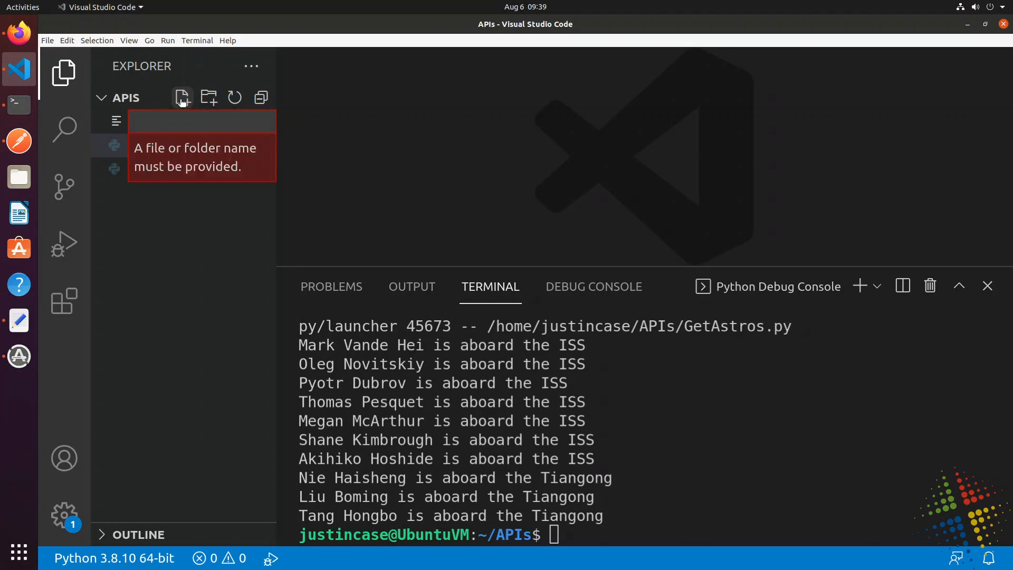
type("Pnw")
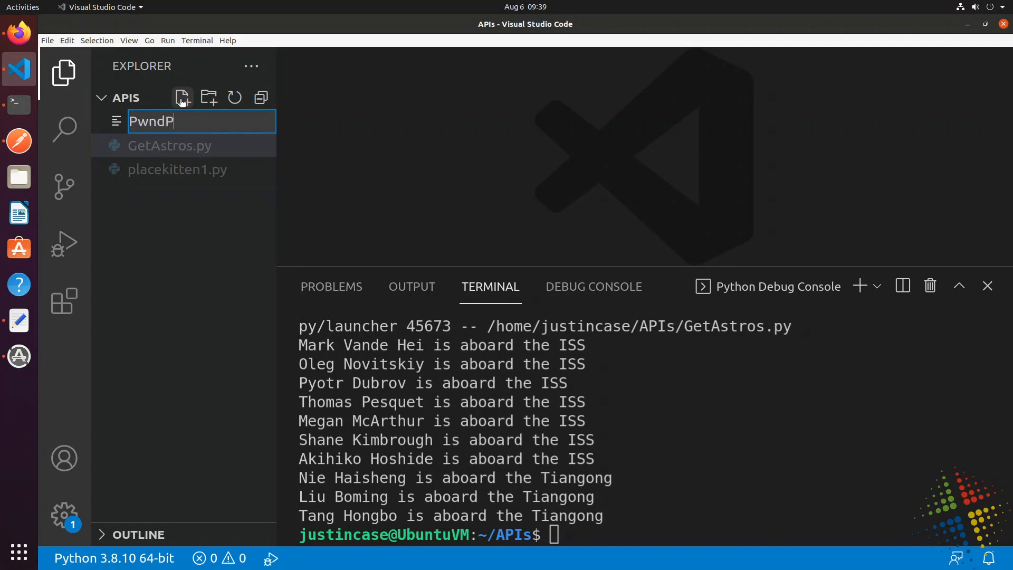
type("assw")
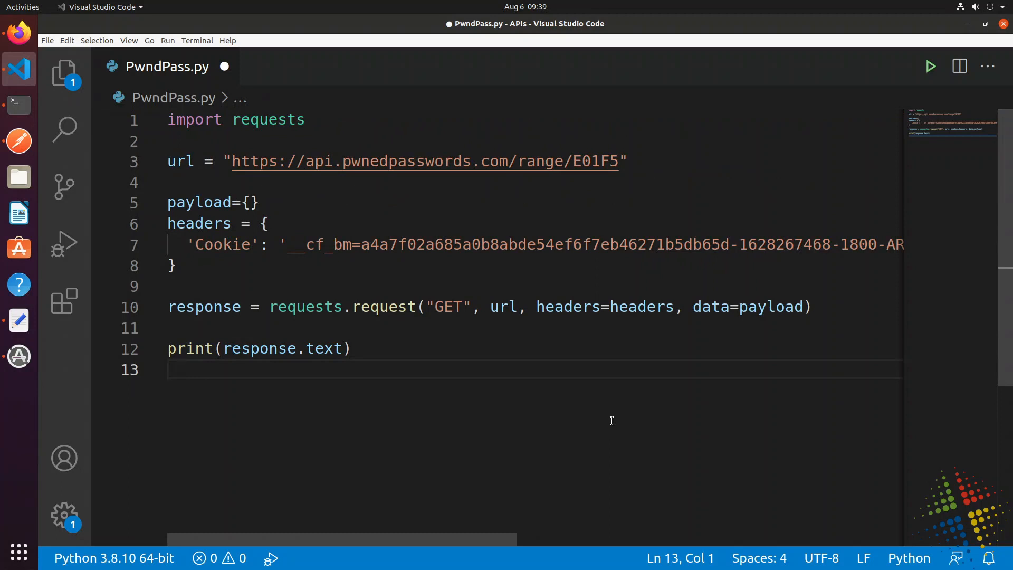
mouse_move(673, 245)
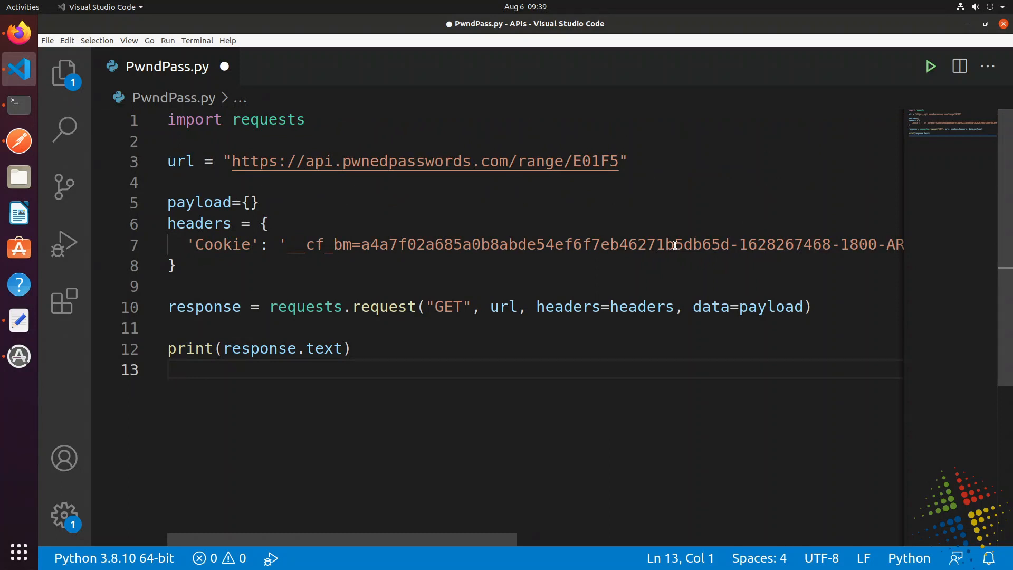
mouse_move(657, 254)
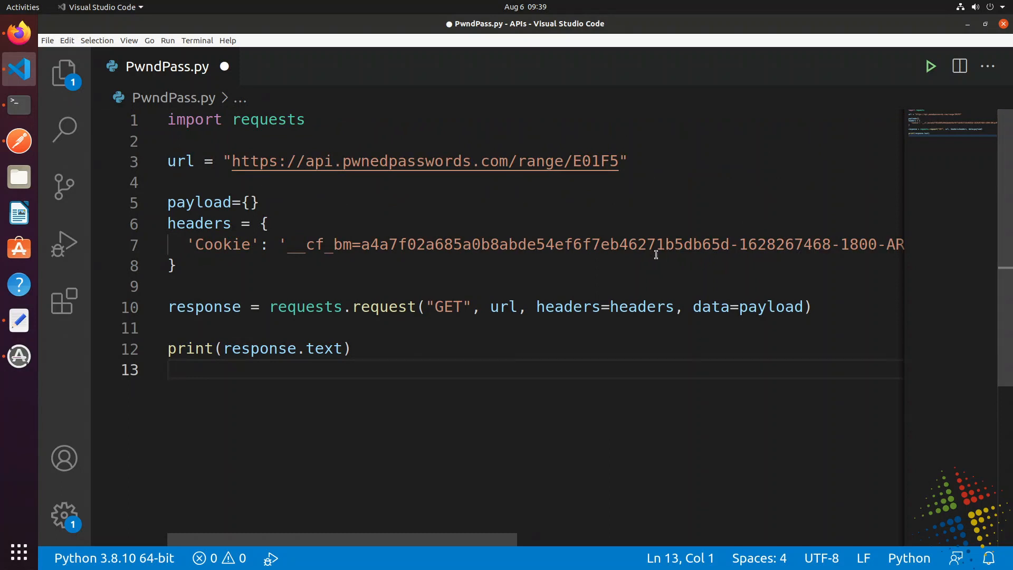
mouse_move(216, 171)
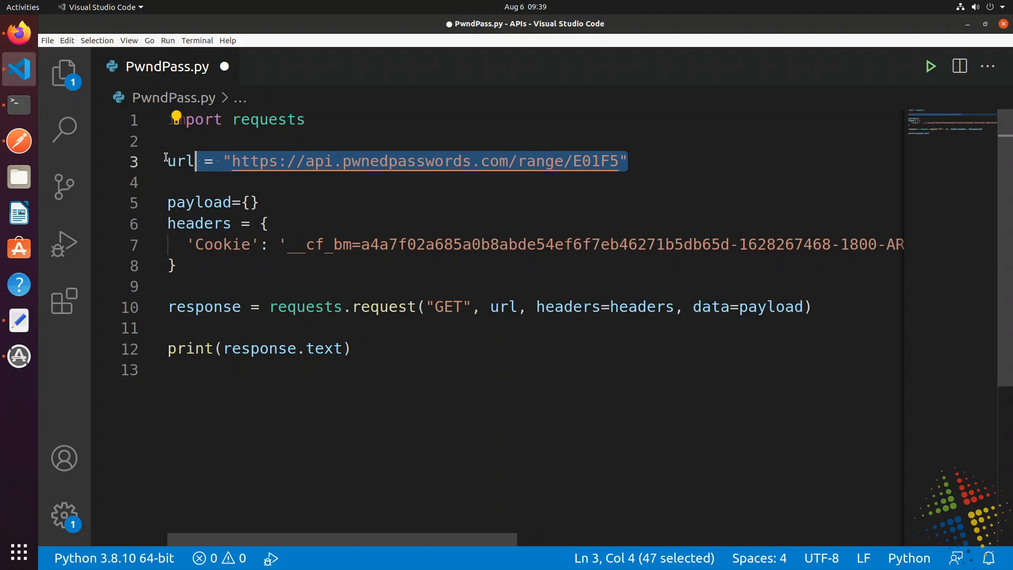
Review the pasted snippet's payload, headers and long Cookie value in PwndPass.py.
left_click(186, 202)
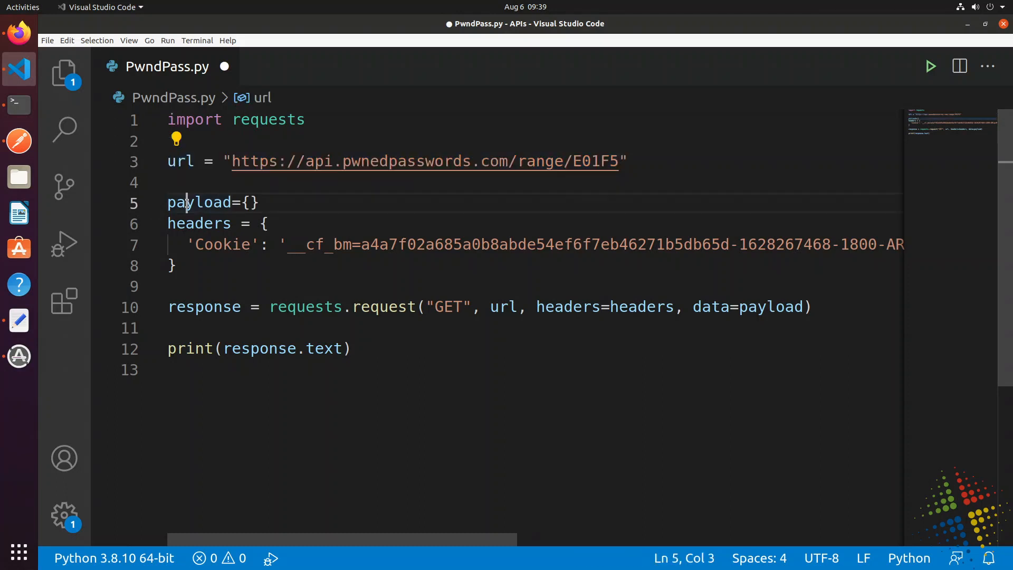
double_click(197, 203)
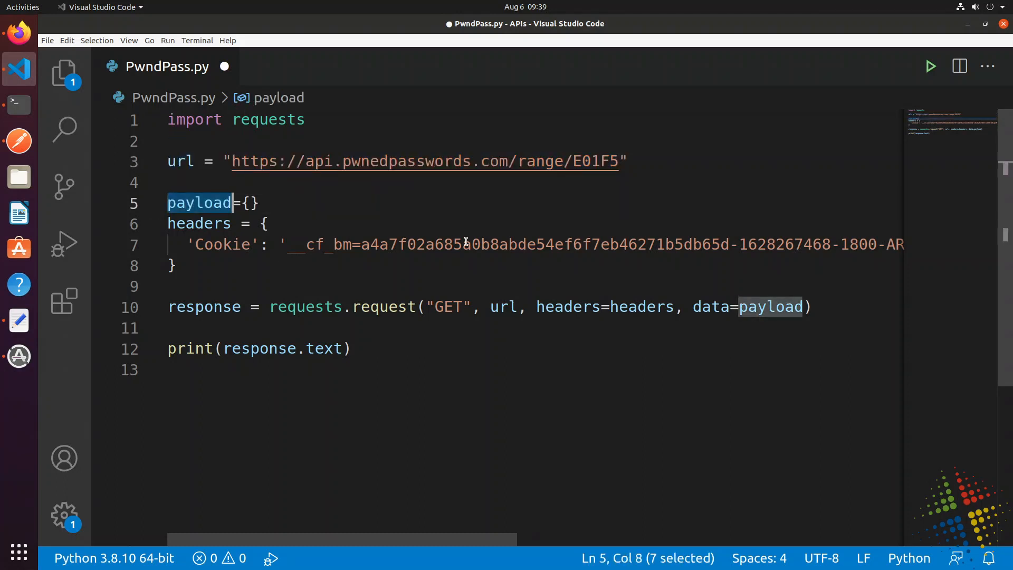
mouse_move(201, 225)
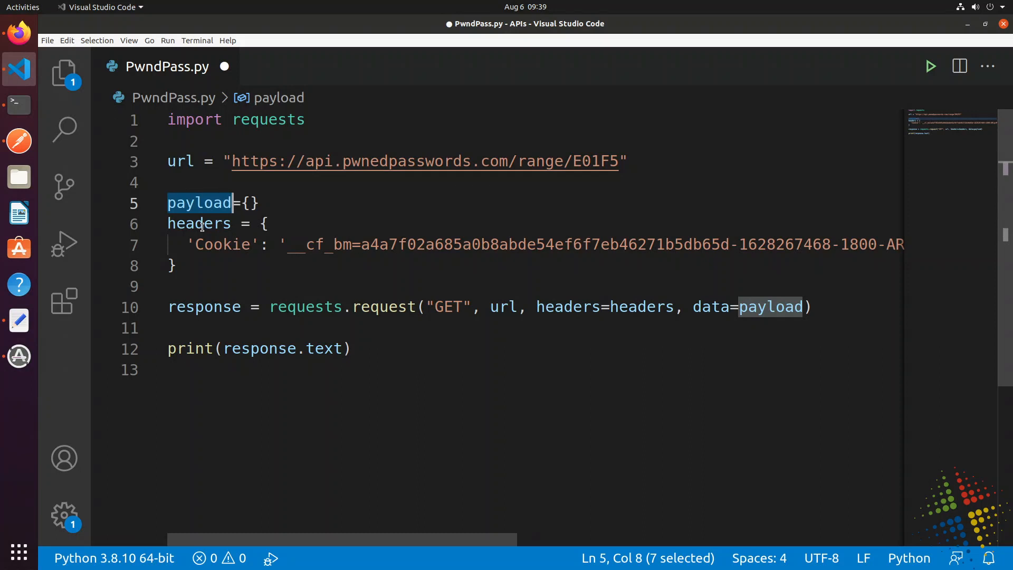
double_click(199, 224)
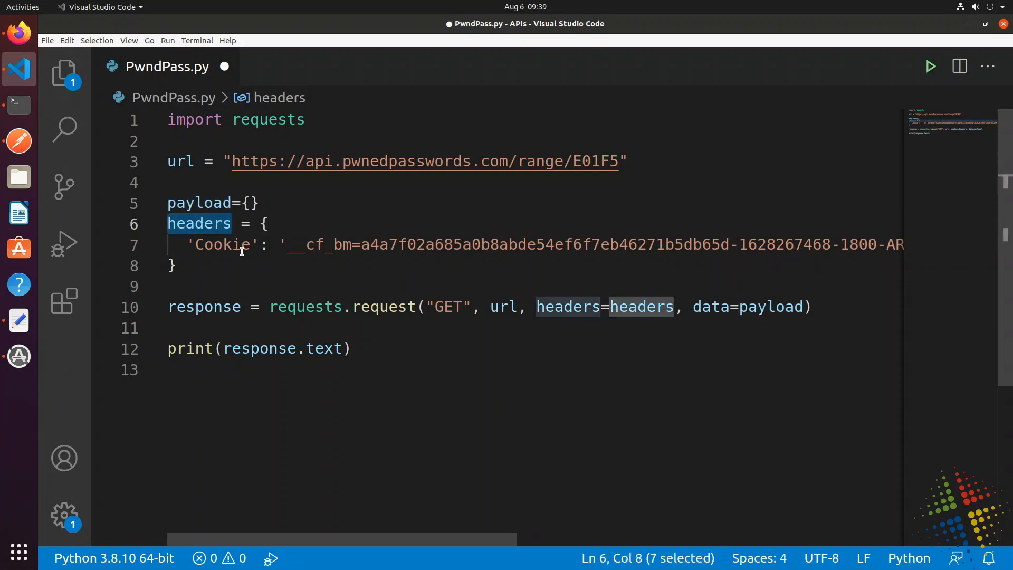
double_click(224, 244)
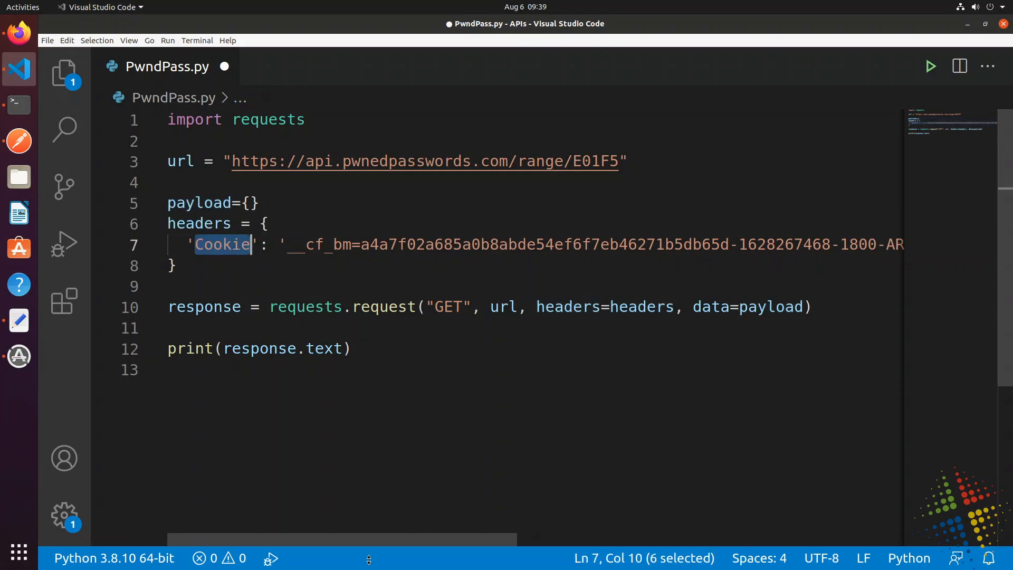
scroll("right", 3)
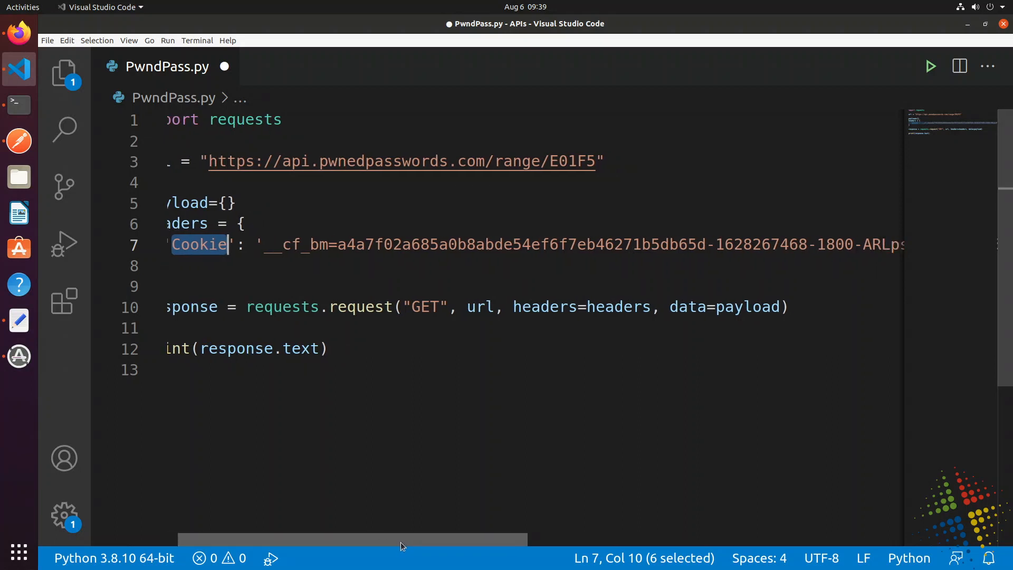
scroll("right", 3)
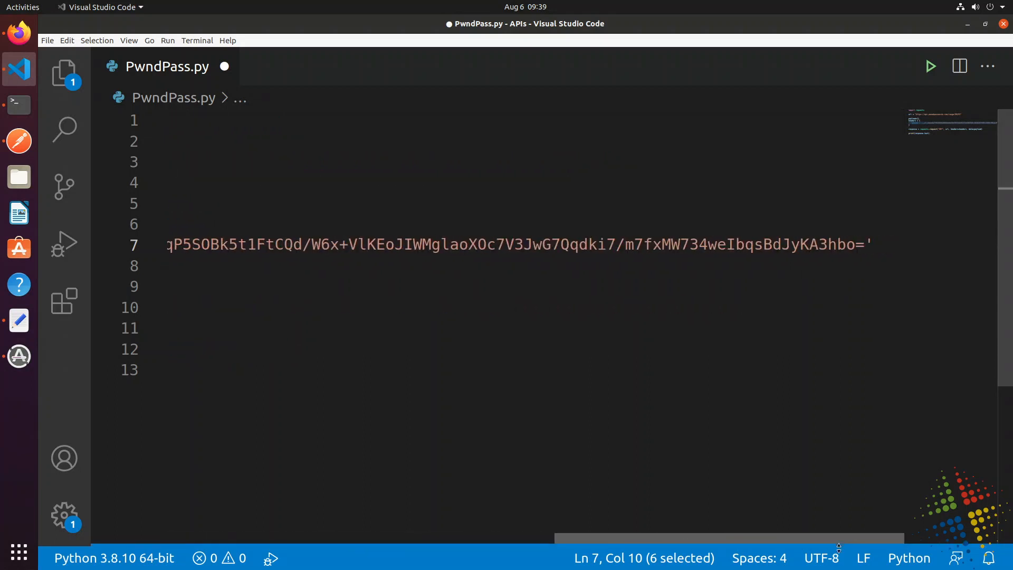
scroll("left", 3)
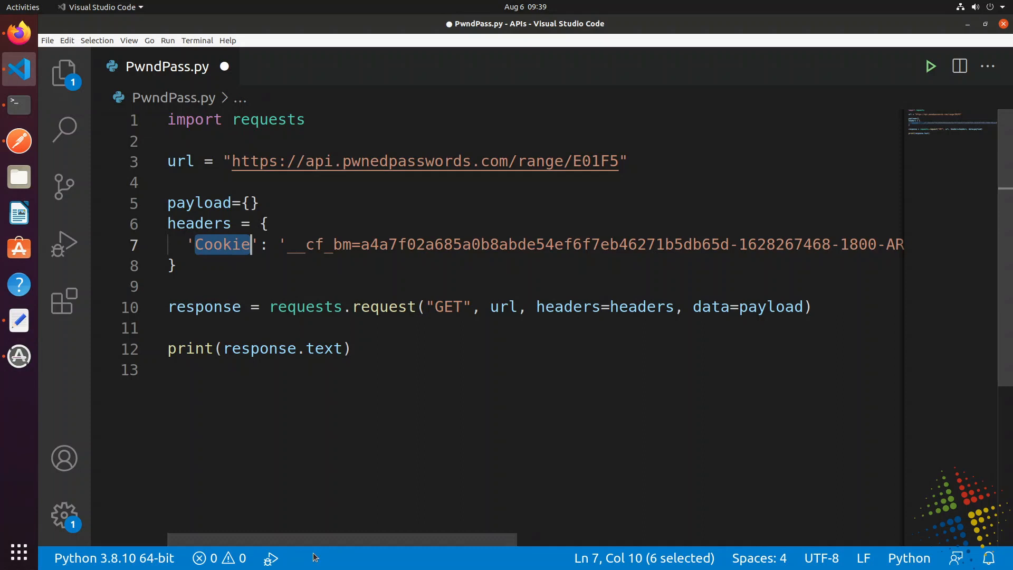
mouse_move(346, 452)
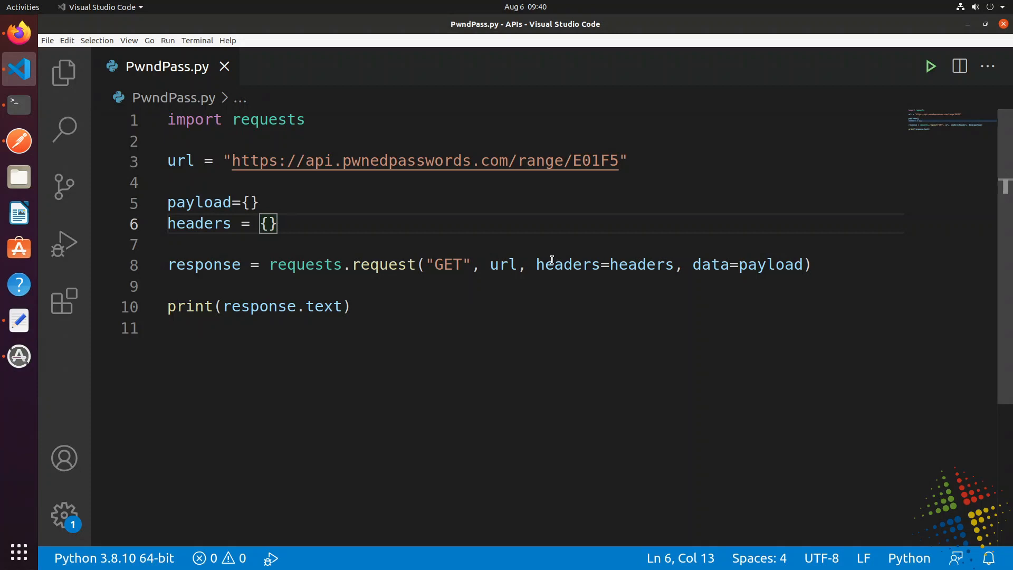
mouse_move(535, 122)
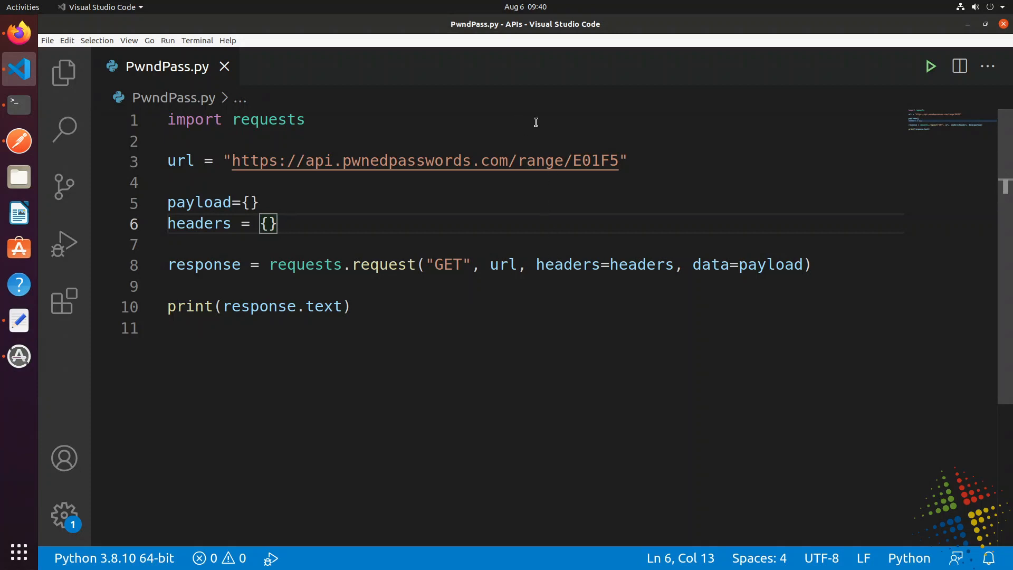
mouse_move(249, 145)
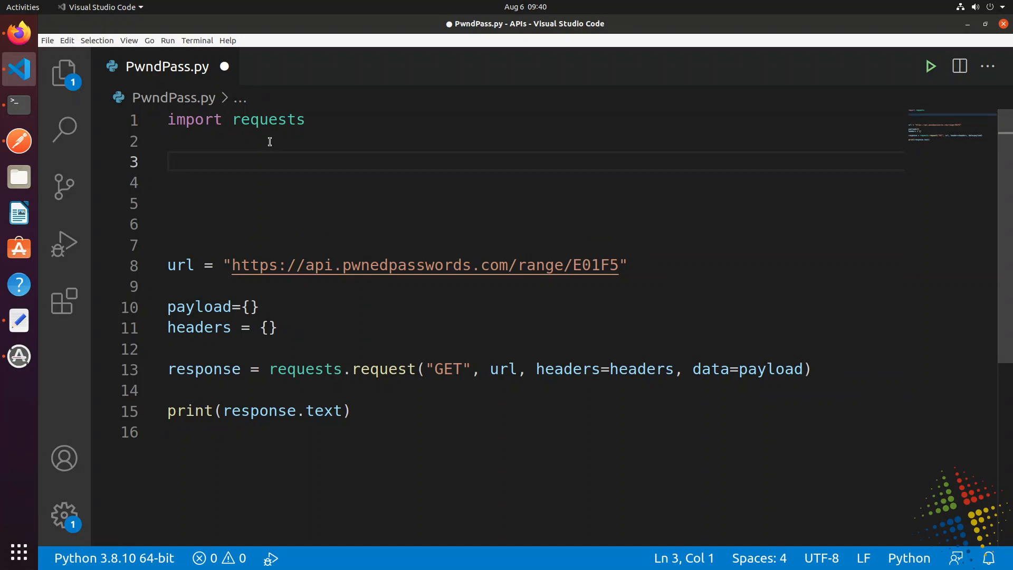
Add password = input("What is the password? ") below the requests import.
type("pass")
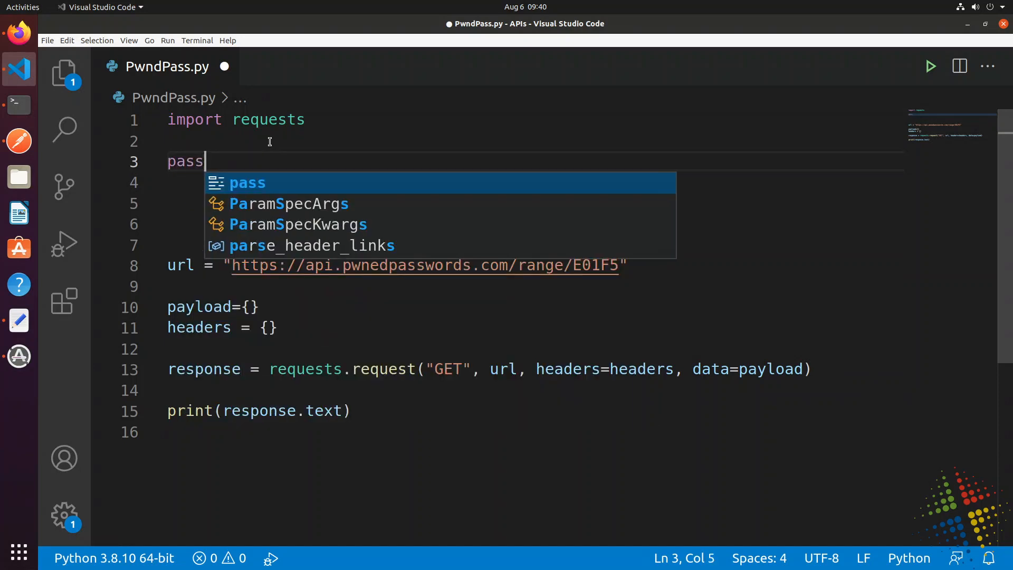
type("word =")
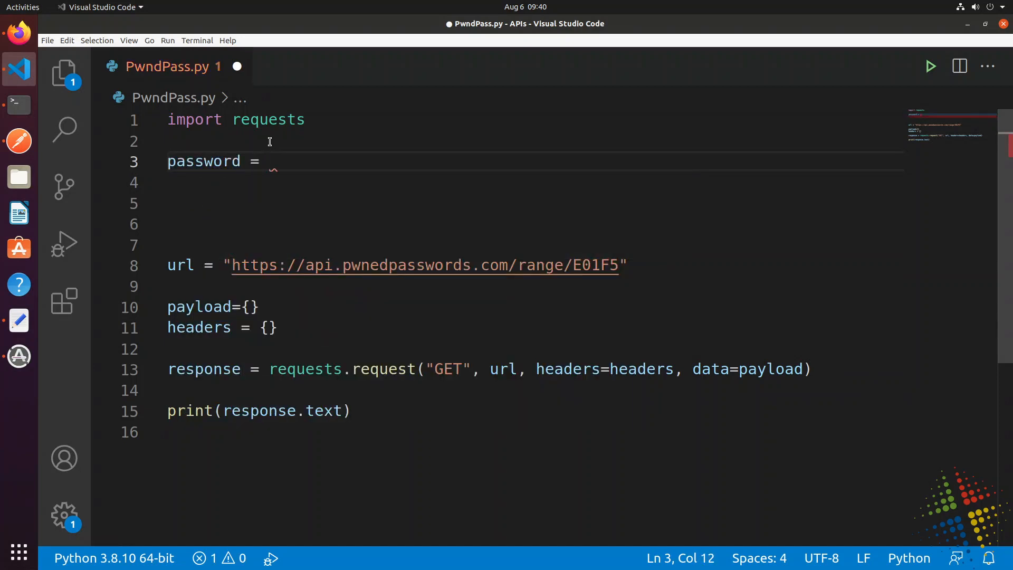
type("input()")
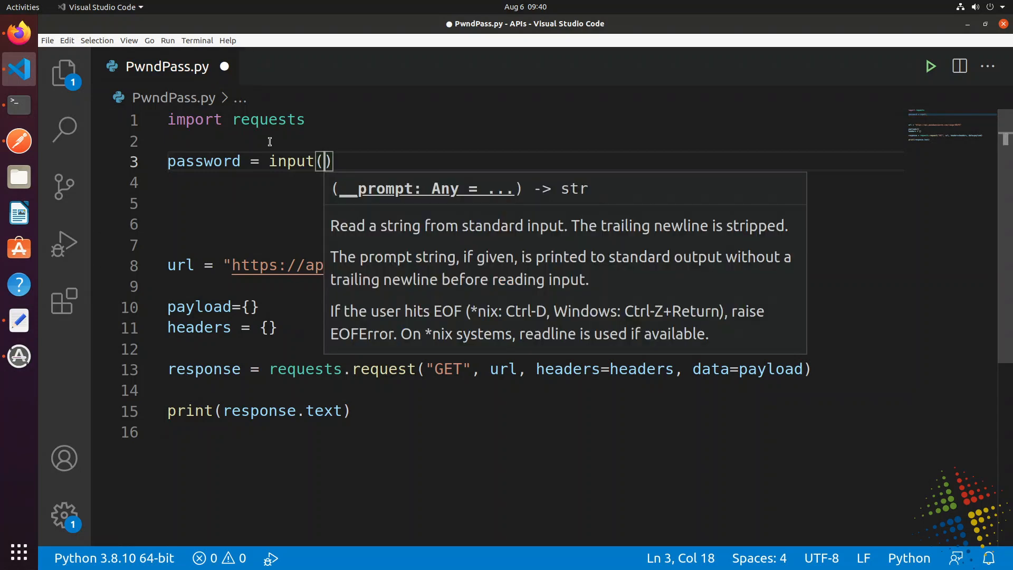
type("\"What is t\"")
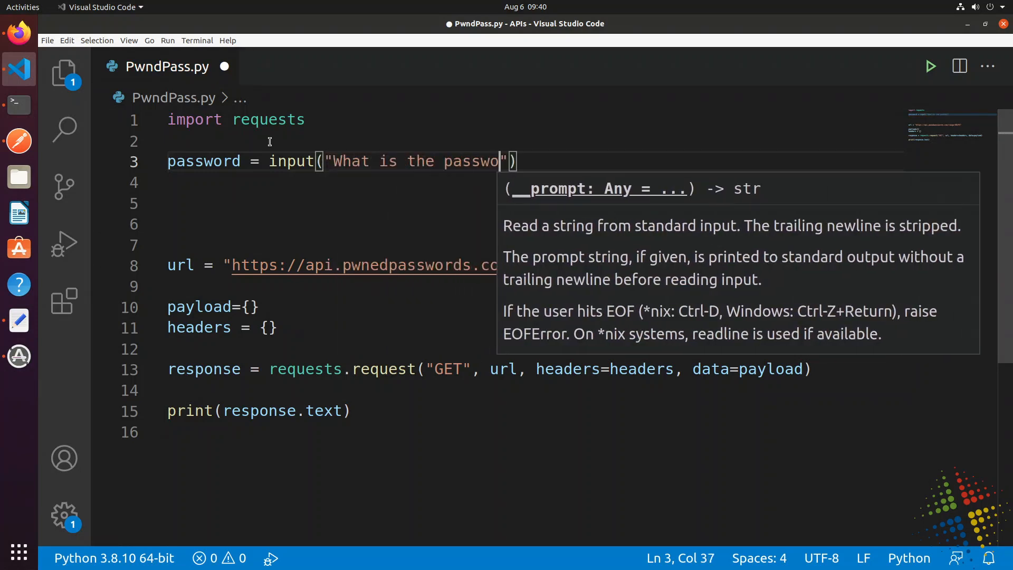
type("rd?")
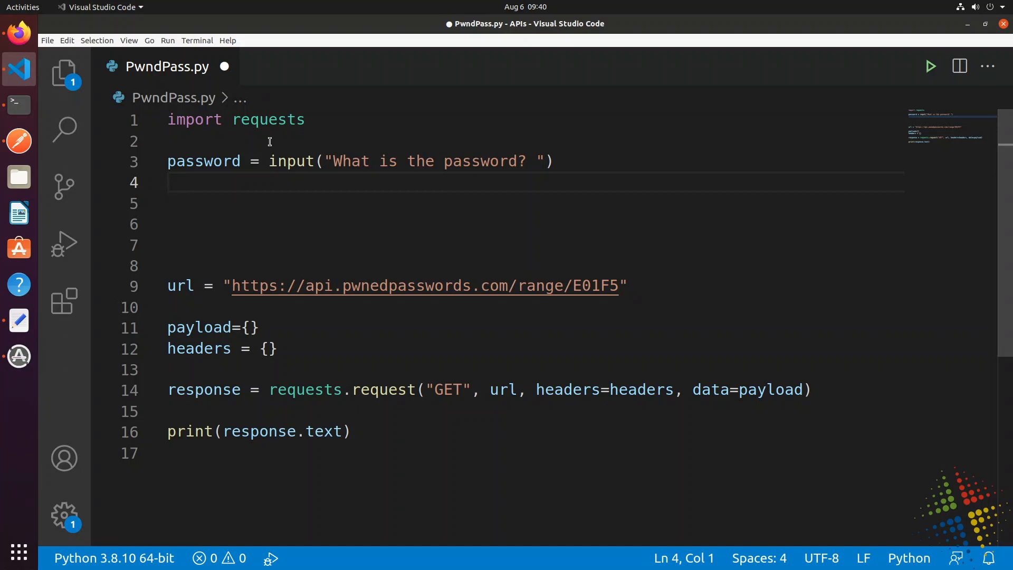
left_click(319, 120)
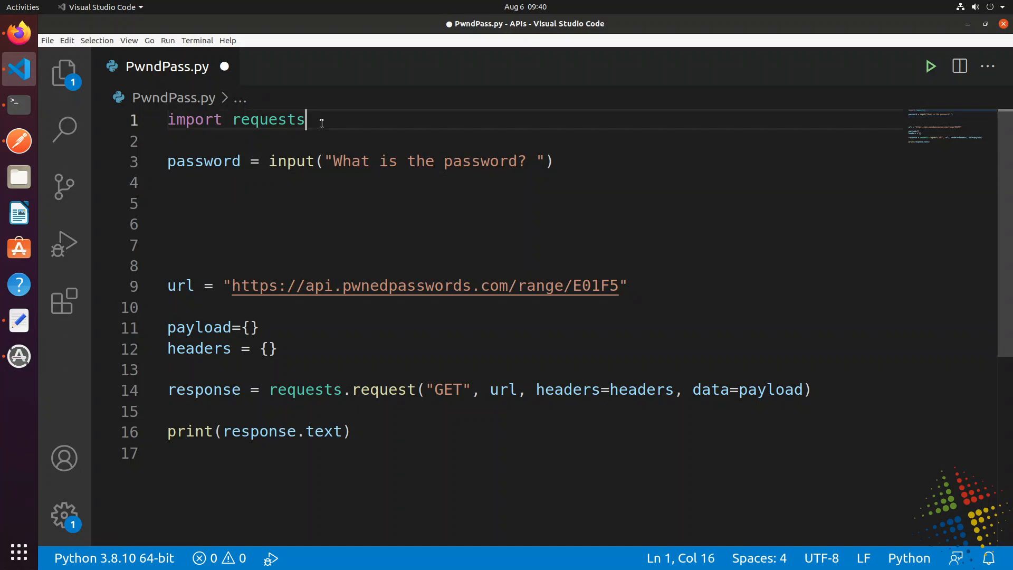
Import hashlib and start sha_password = hashlib.sha1(password.encode()).
key("Enter")
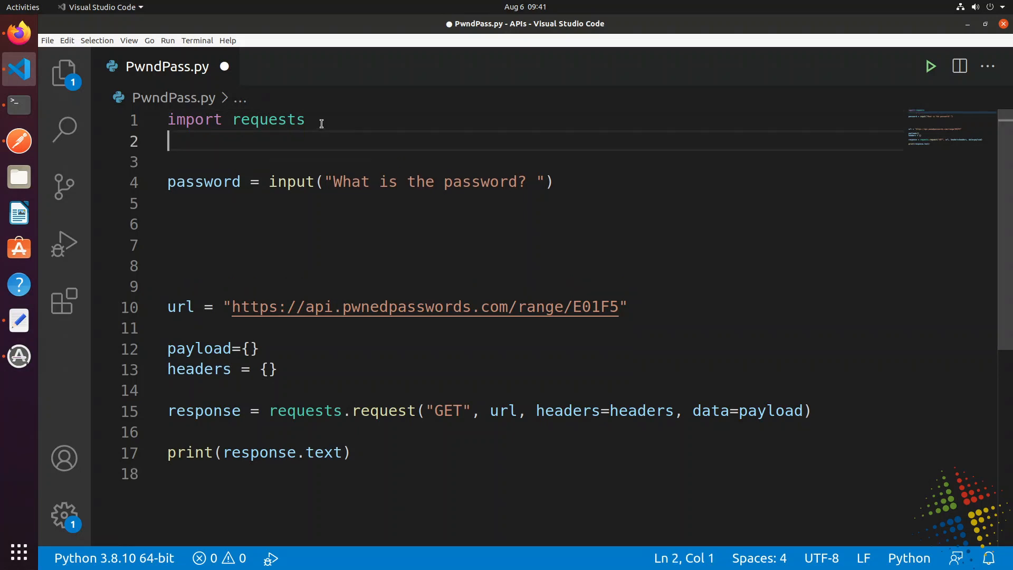
type("import hashlib")
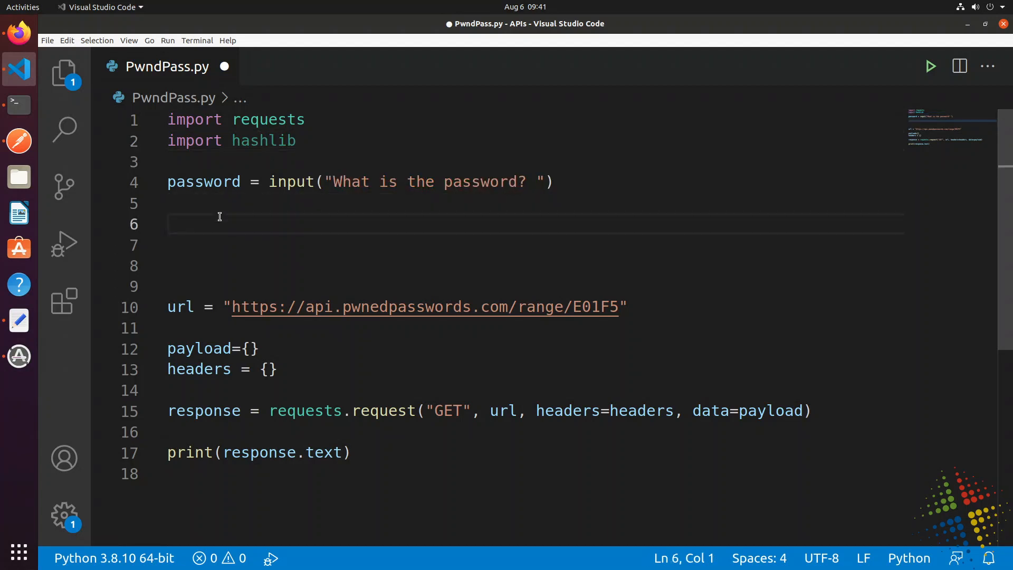
type("sha")
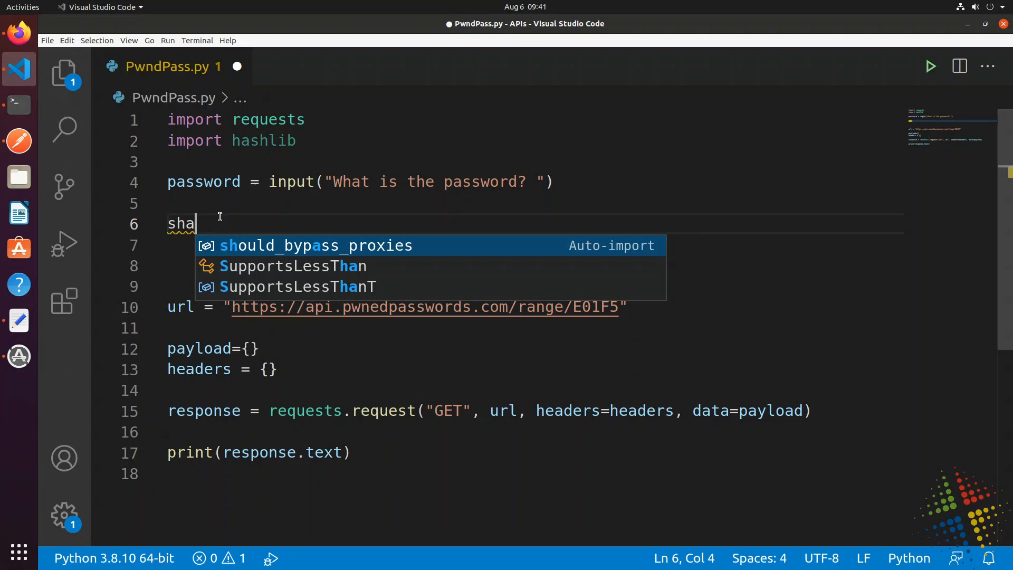
type("_password = h")
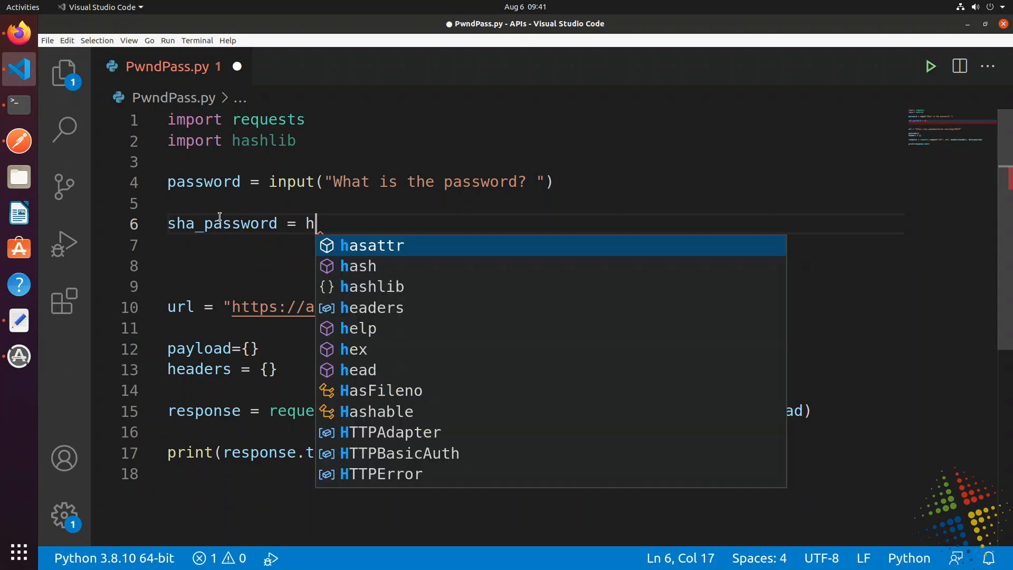
type("as")
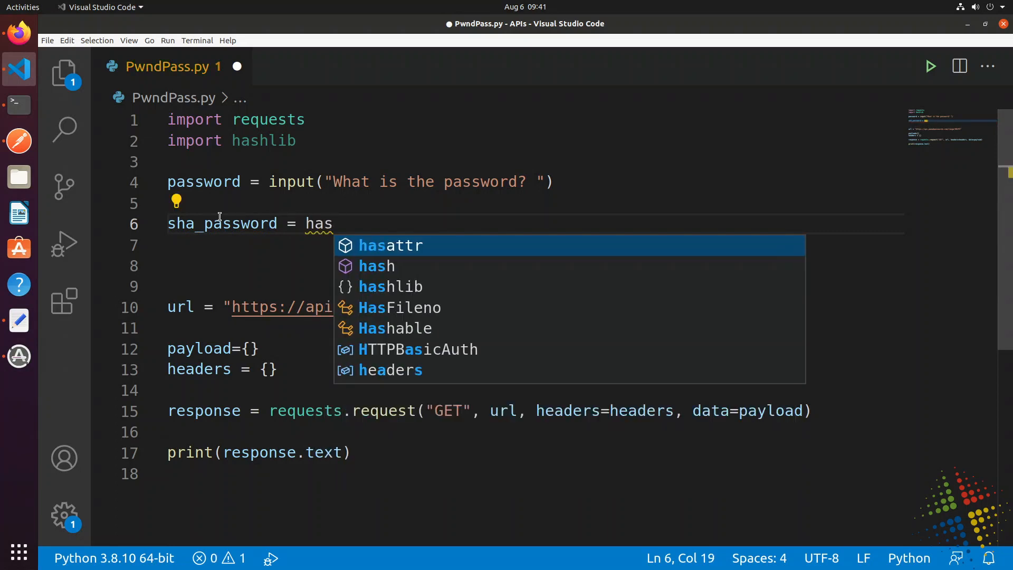
left_click(390, 287)
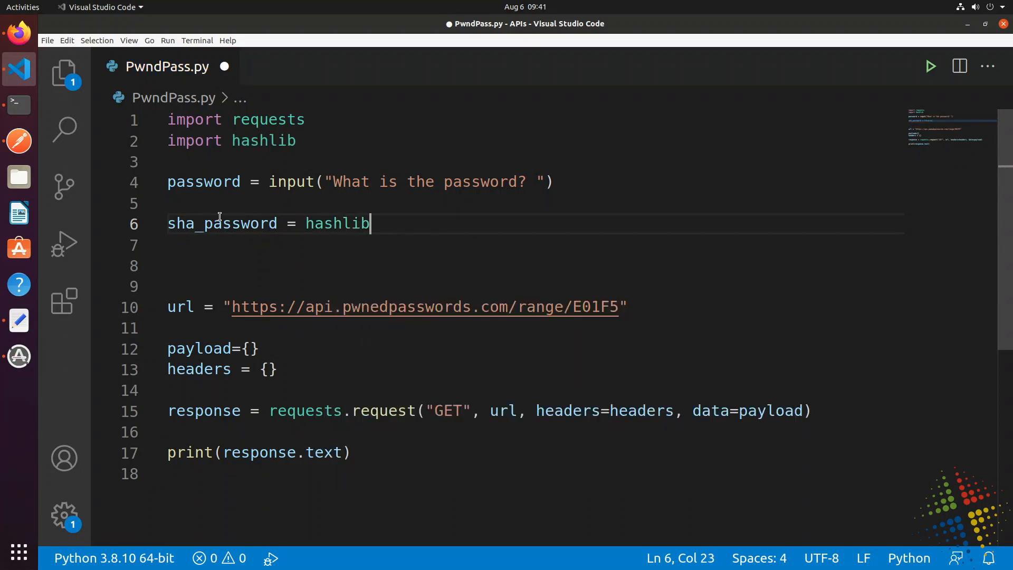
type(".sha1(")
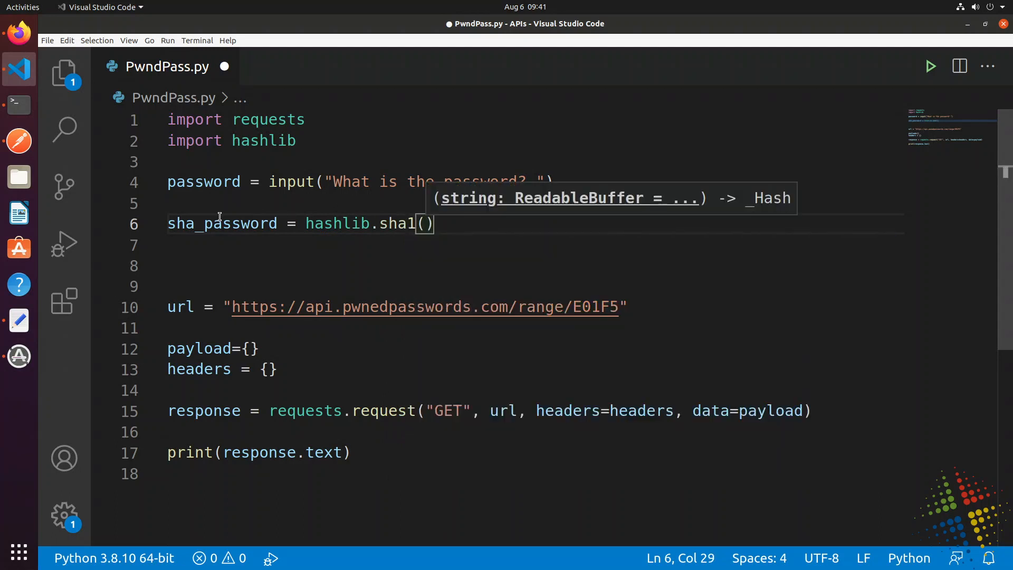
type("password.")
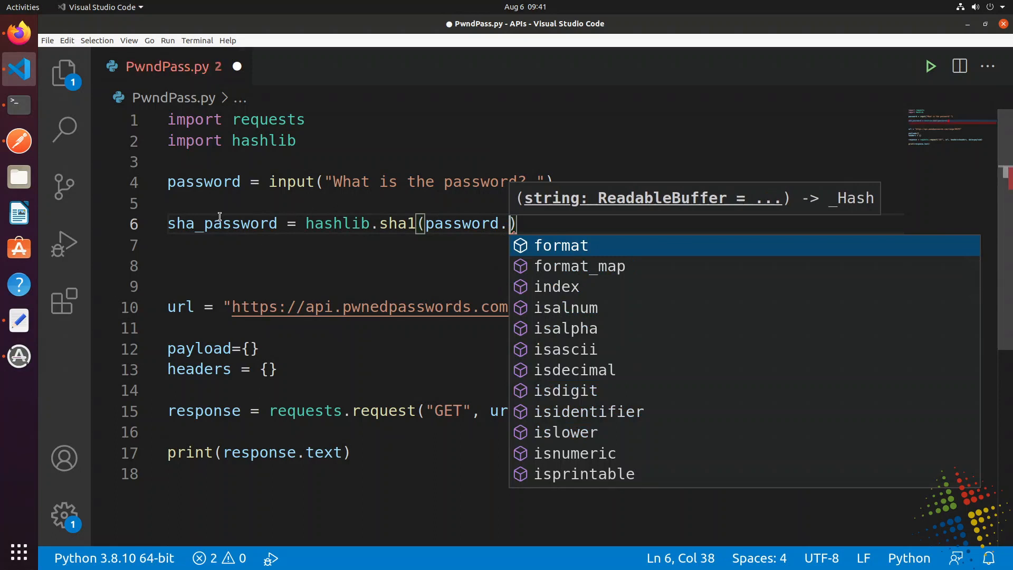
type("encode()")
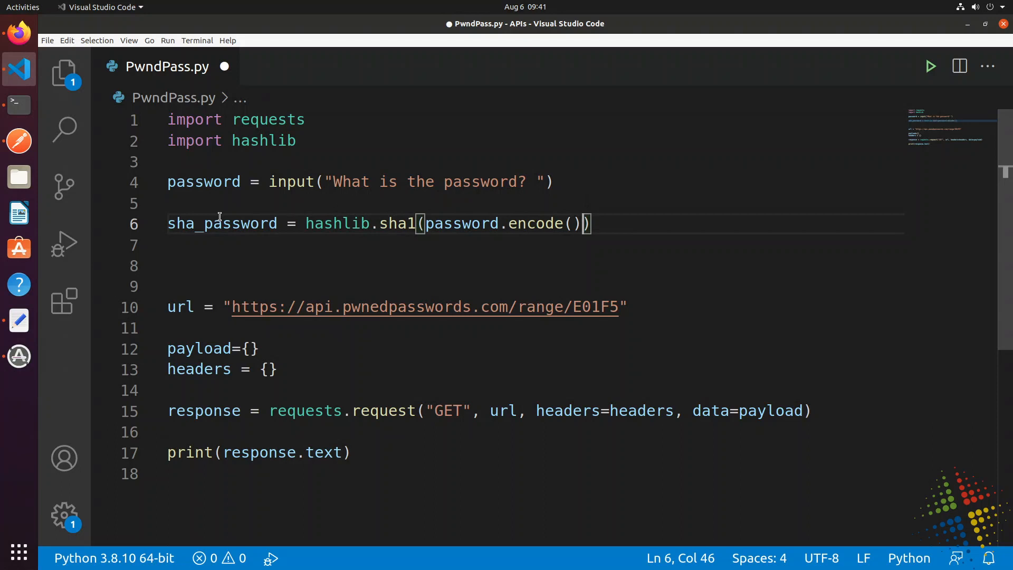
key("Right")
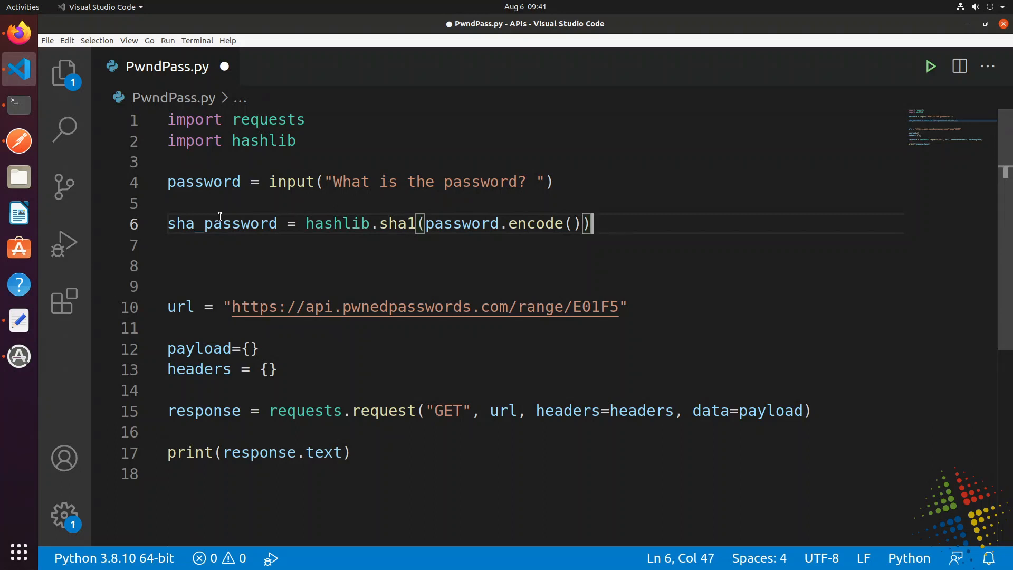
Finish the digest with .hexdigest() and add print(sha_password).
type(".")
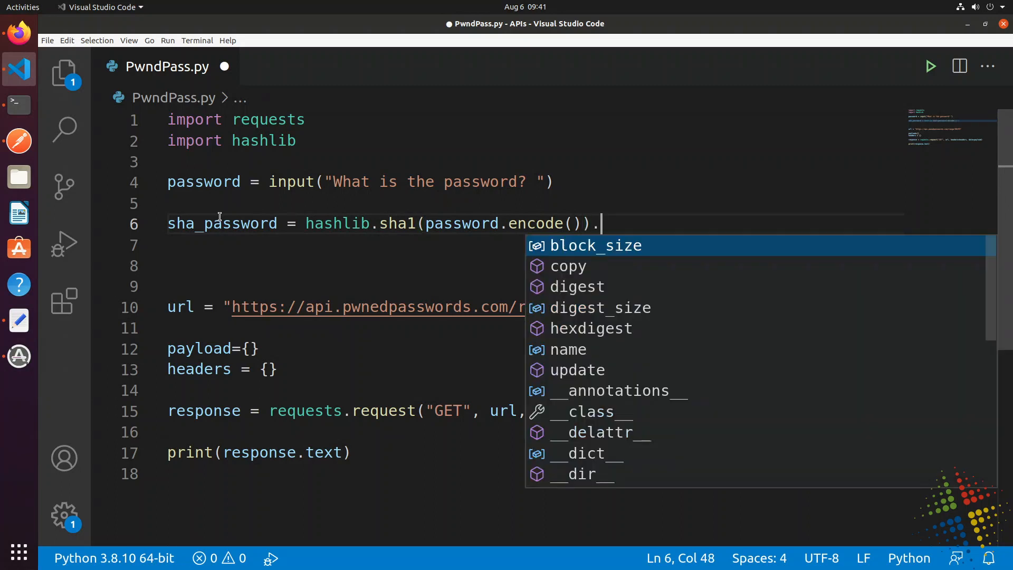
type("hexdigest")
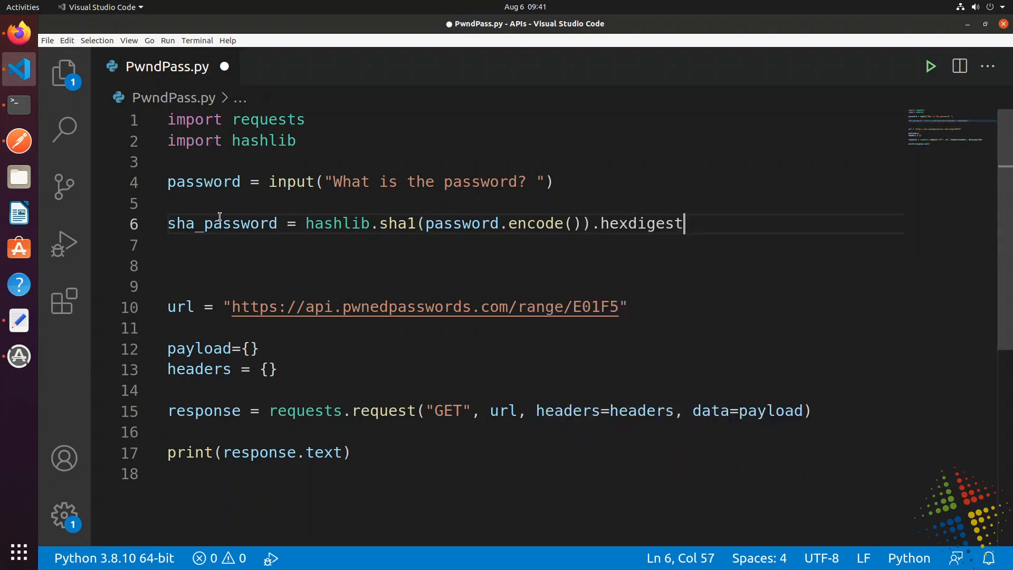
type("()")
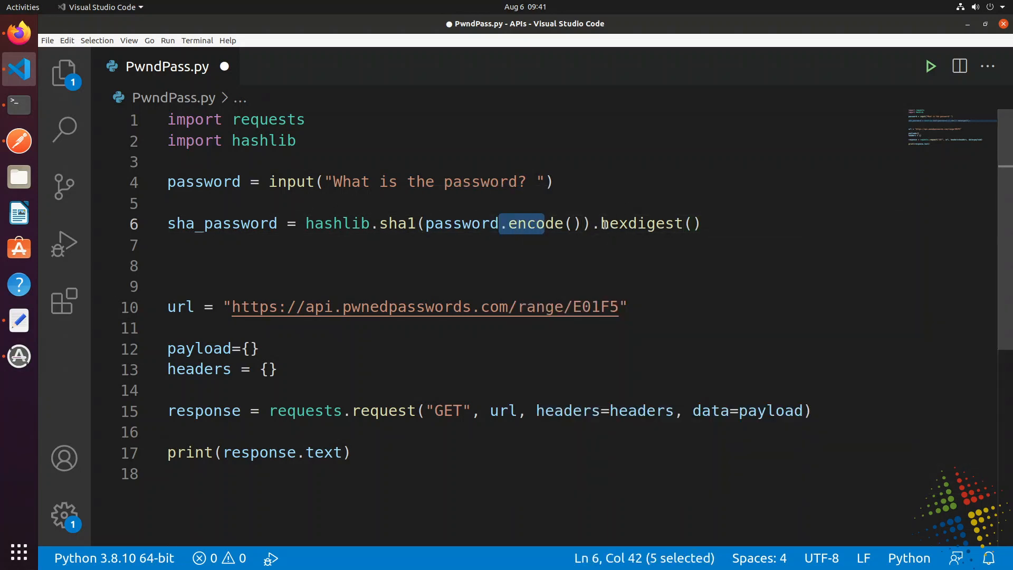
double_click(640, 224)
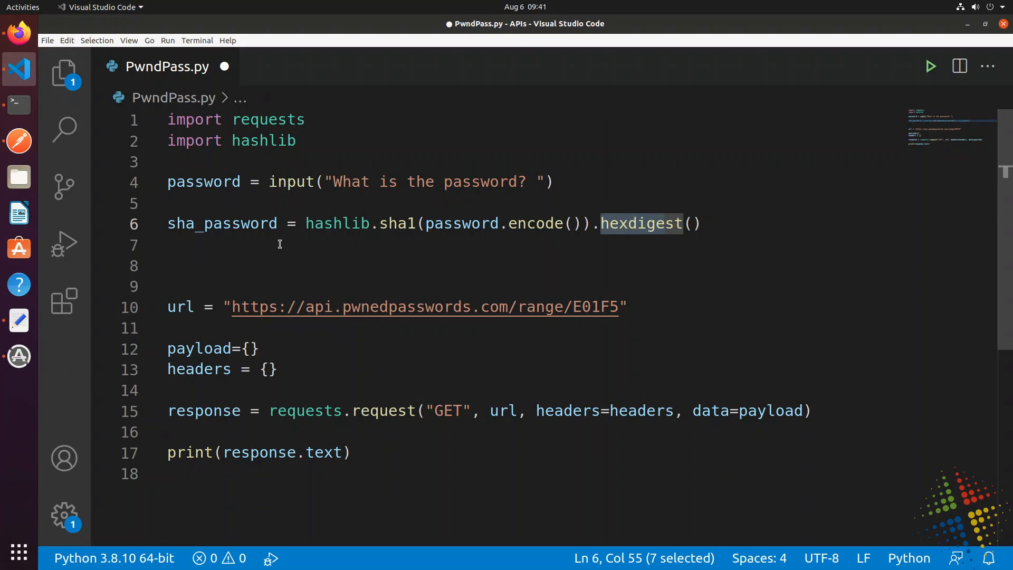
type("print")
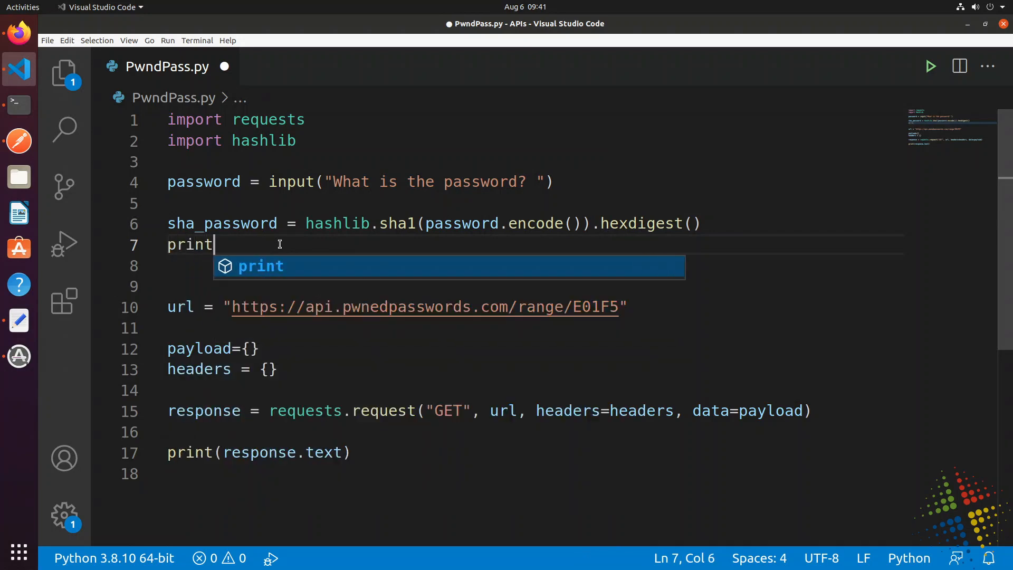
type("(sha_password")
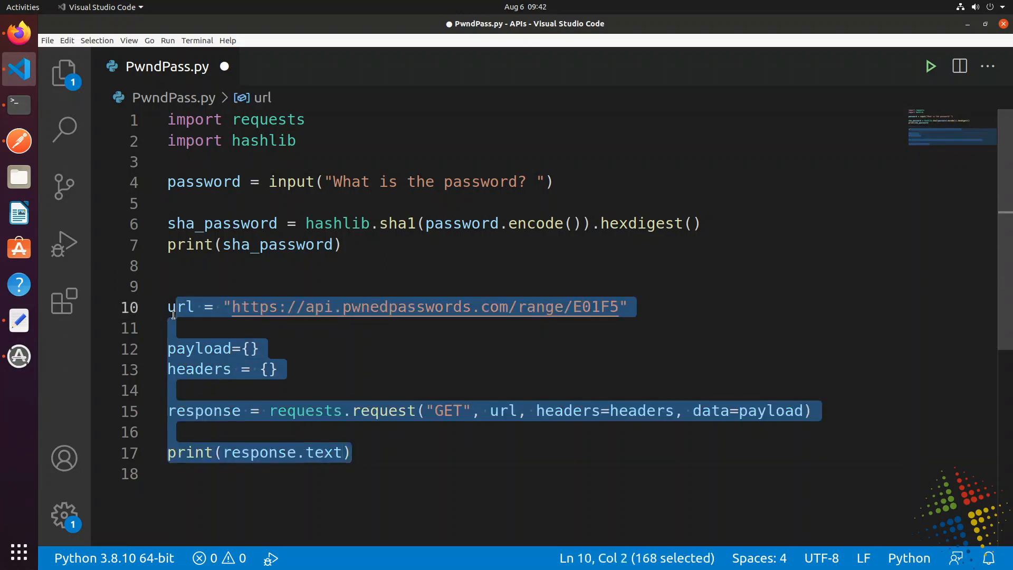
Start a debug run of PwndPass.py as a Python File.
left_click(66, 40)
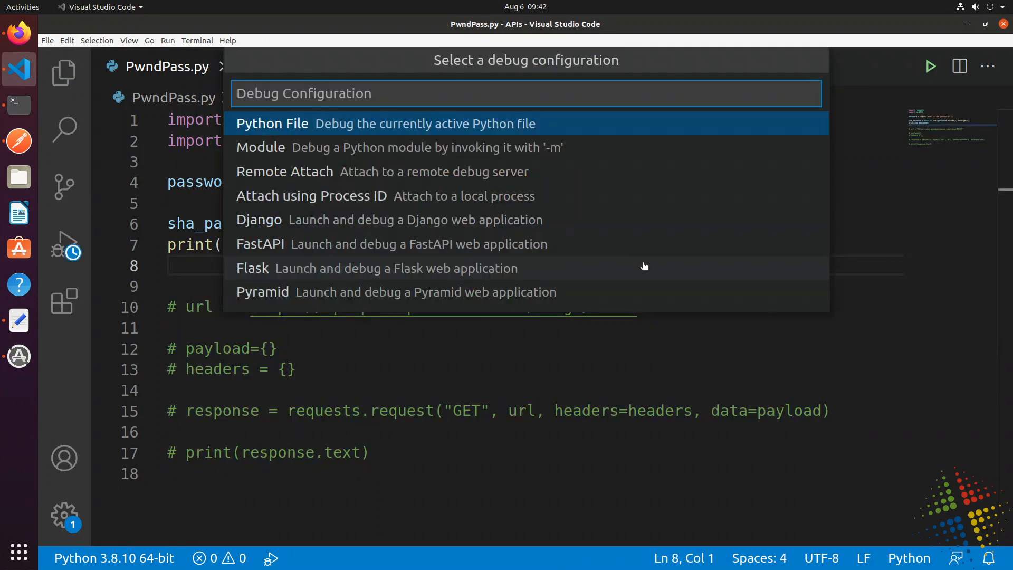
left_click(271, 123)
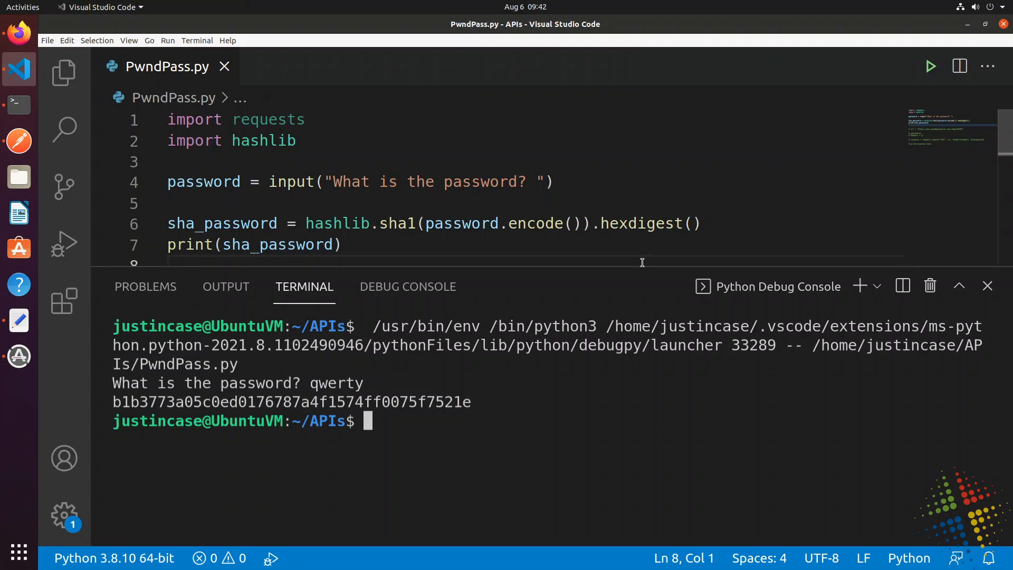
mouse_move(18, 248)
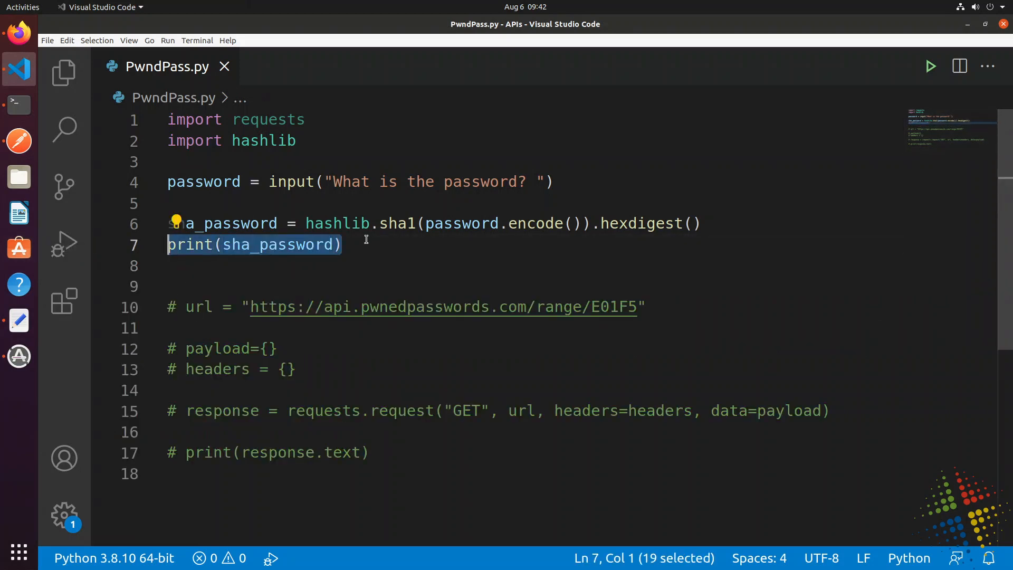
Replace the hash print with sha_prefix = sha_password[0:5].
key("Delete")
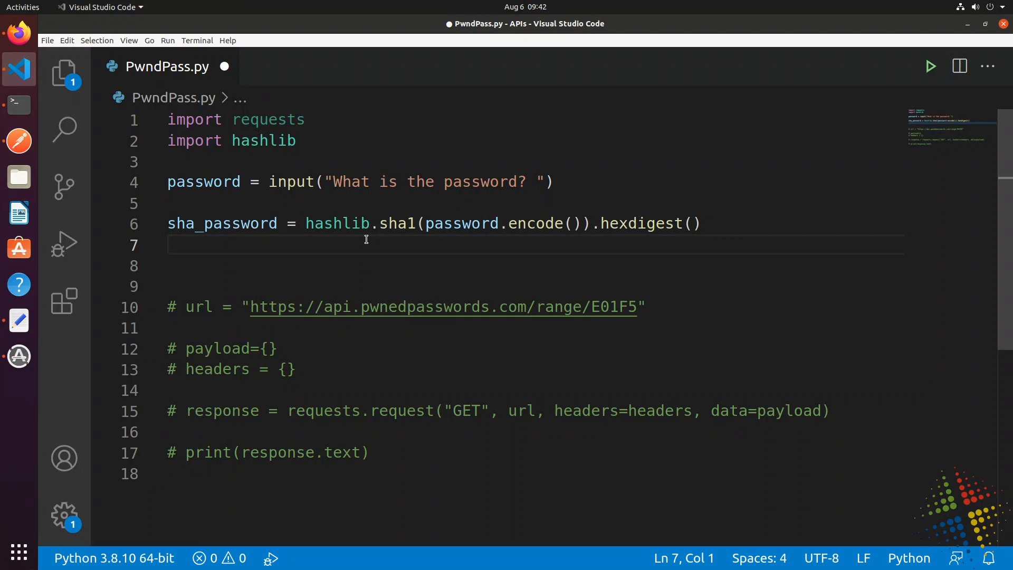
type("sha")
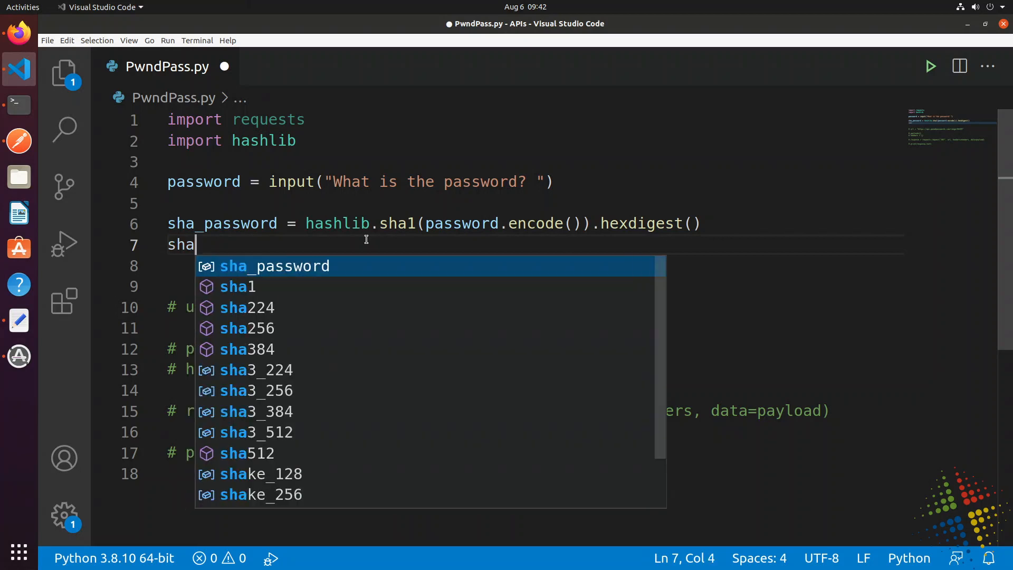
type("_pref")
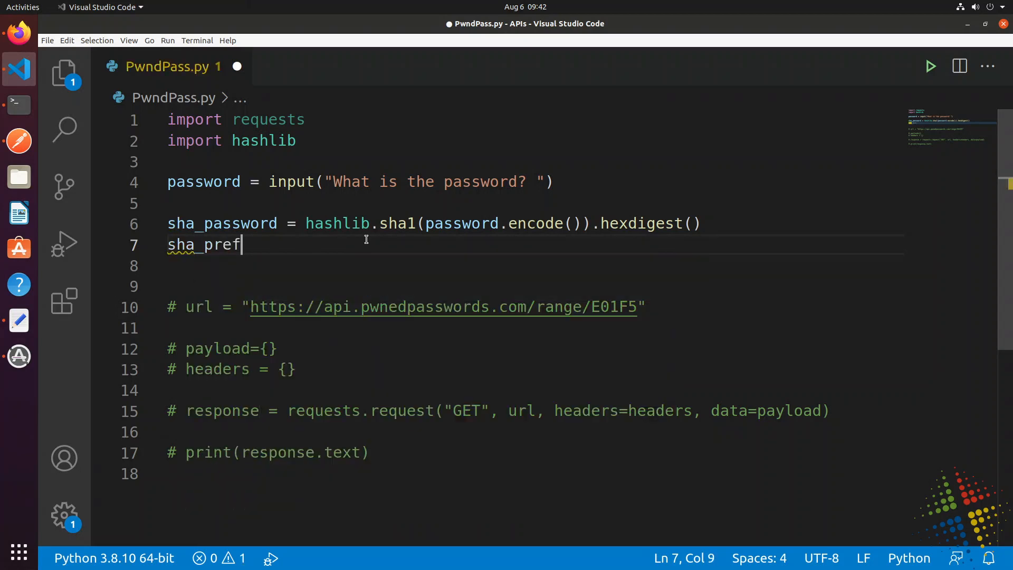
type("ix")
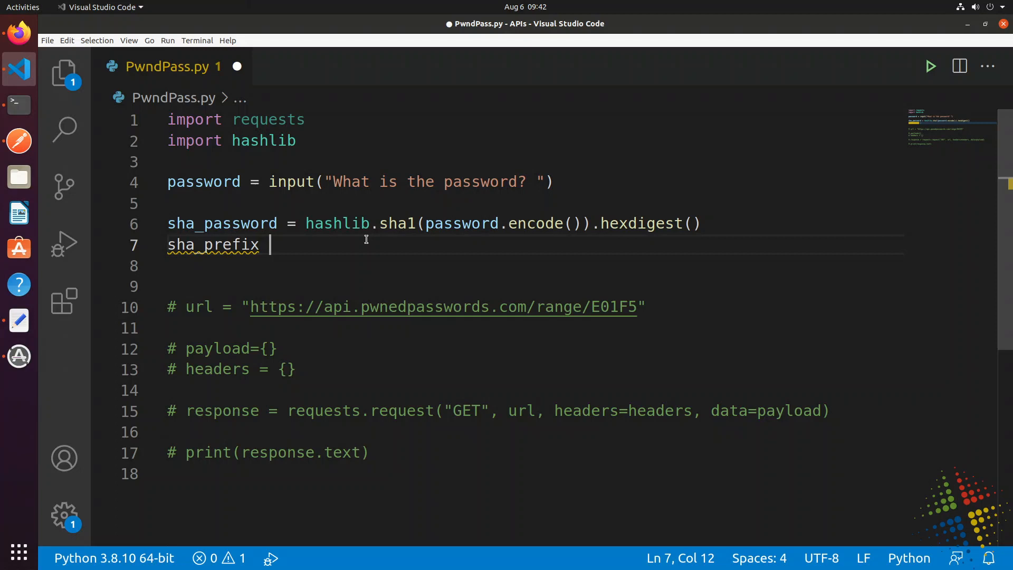
type("=")
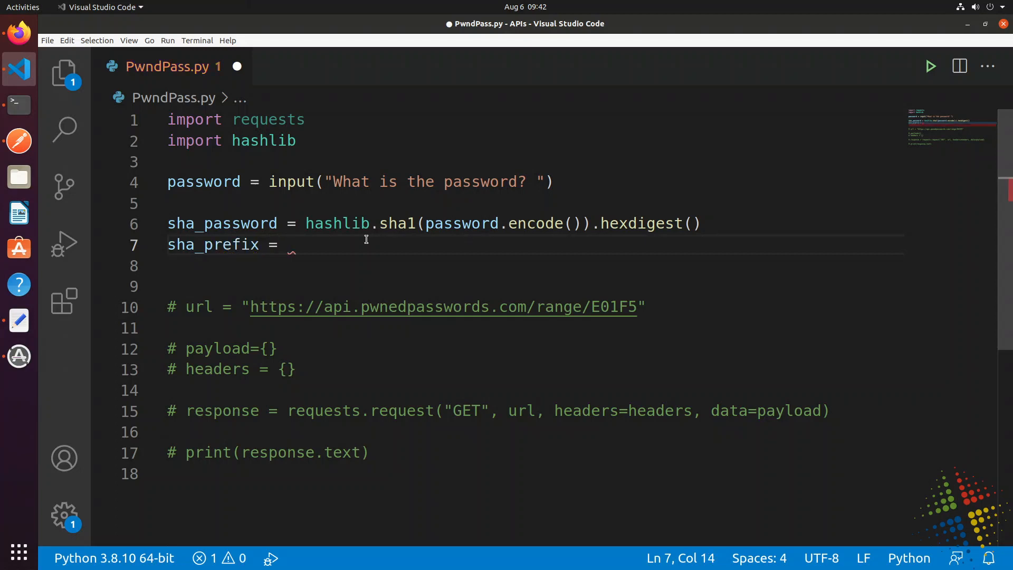
type("sha_password")
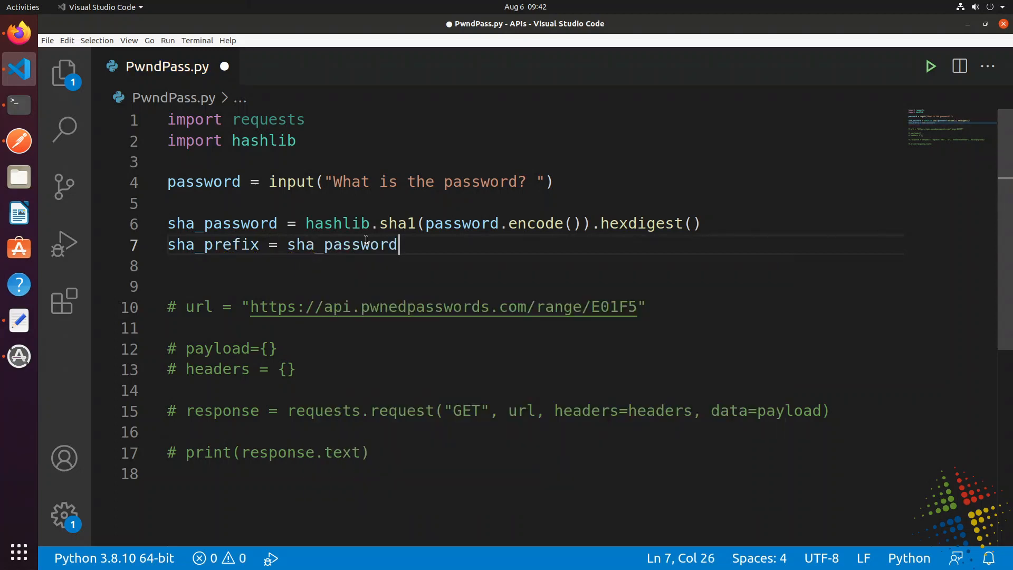
type("[]")
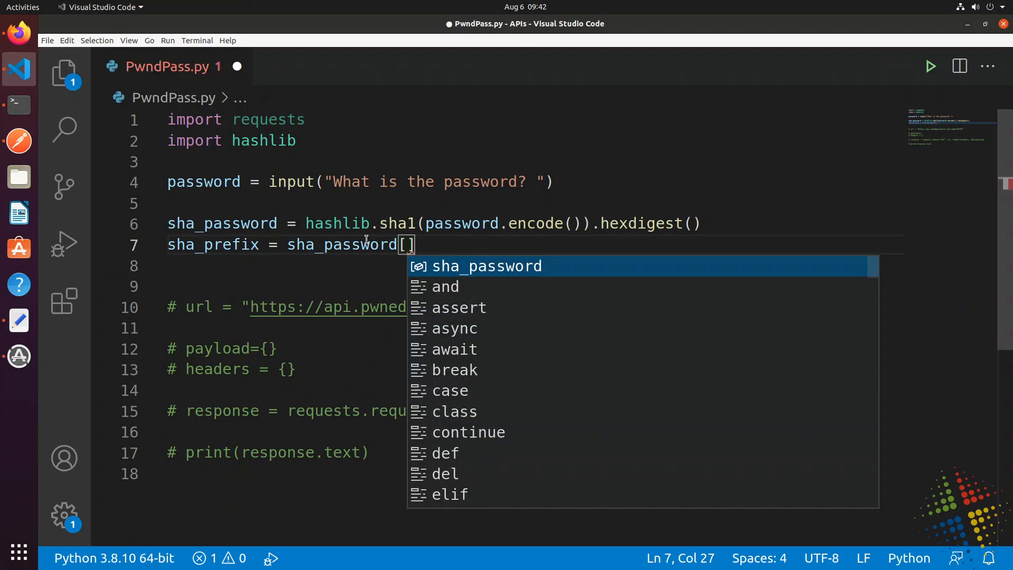
type("0:5")
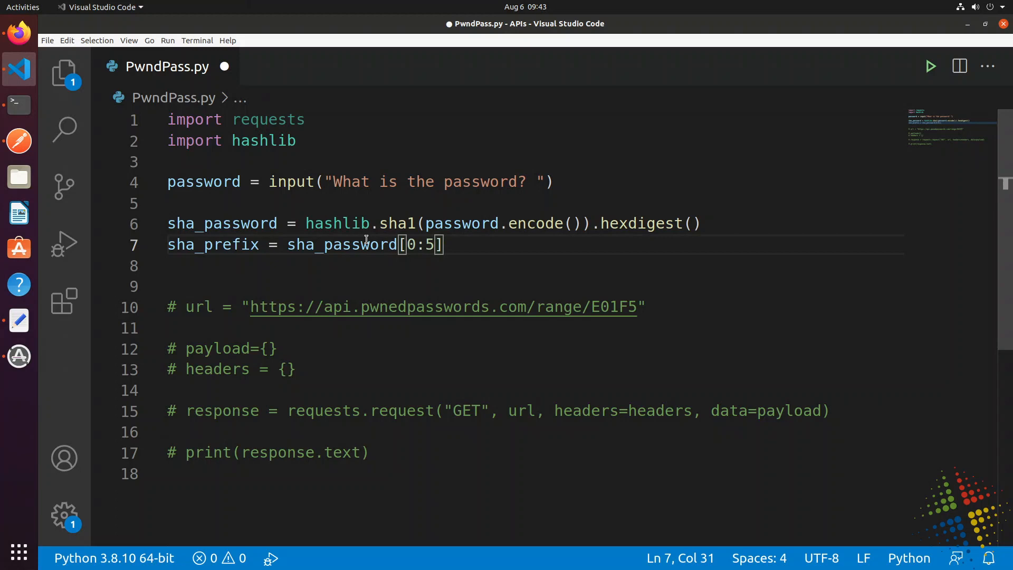
key("Enter")
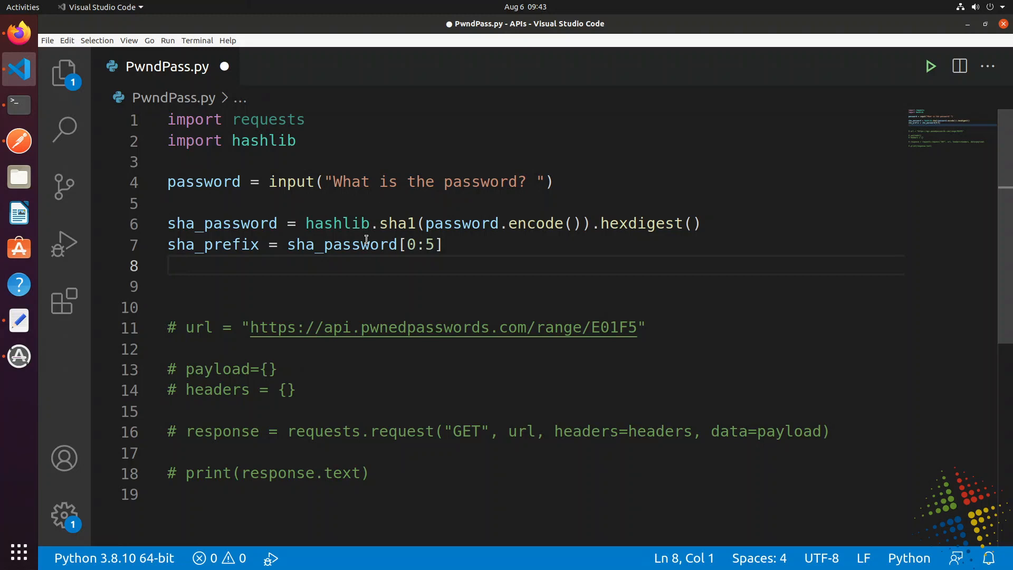
Write sha_postfix = sha_password[5:].upper() on the next line.
type("sha")
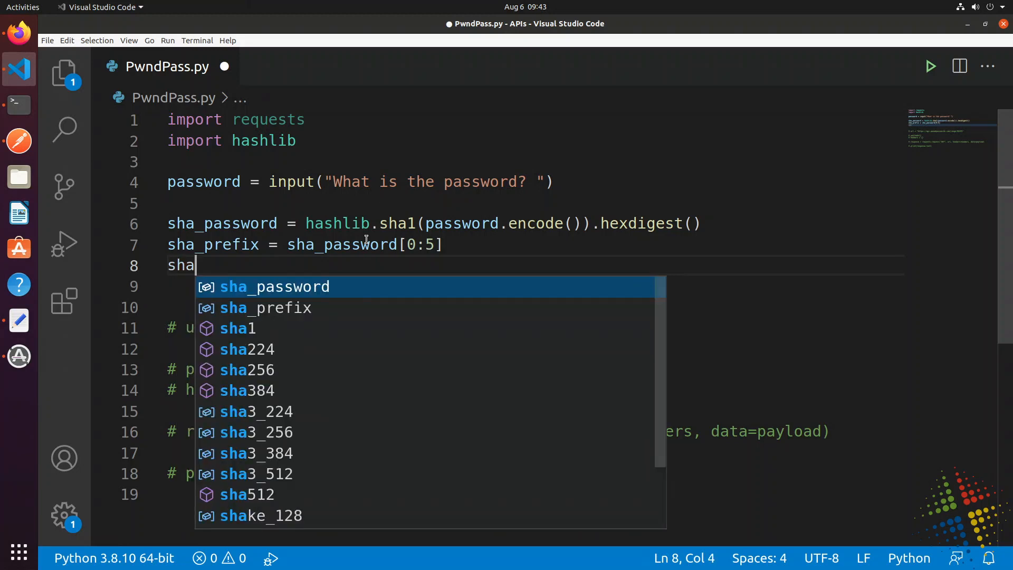
type("_post")
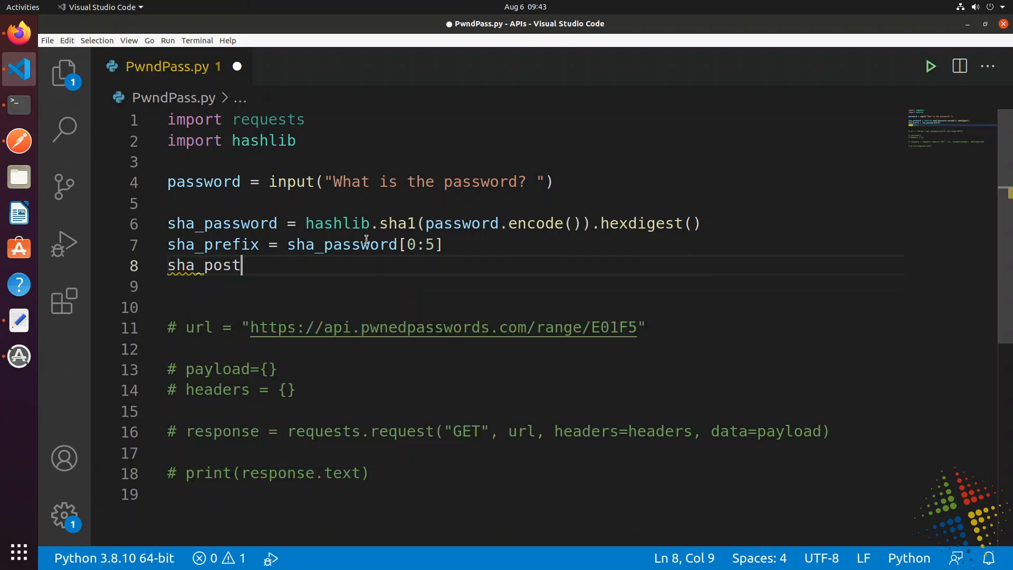
type("fix = sha_password")
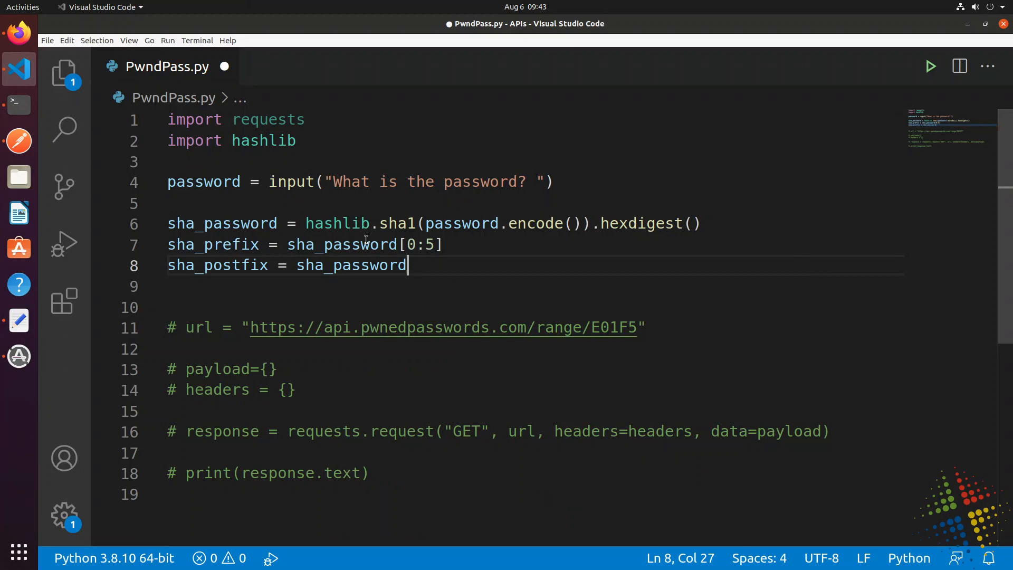
type("[")
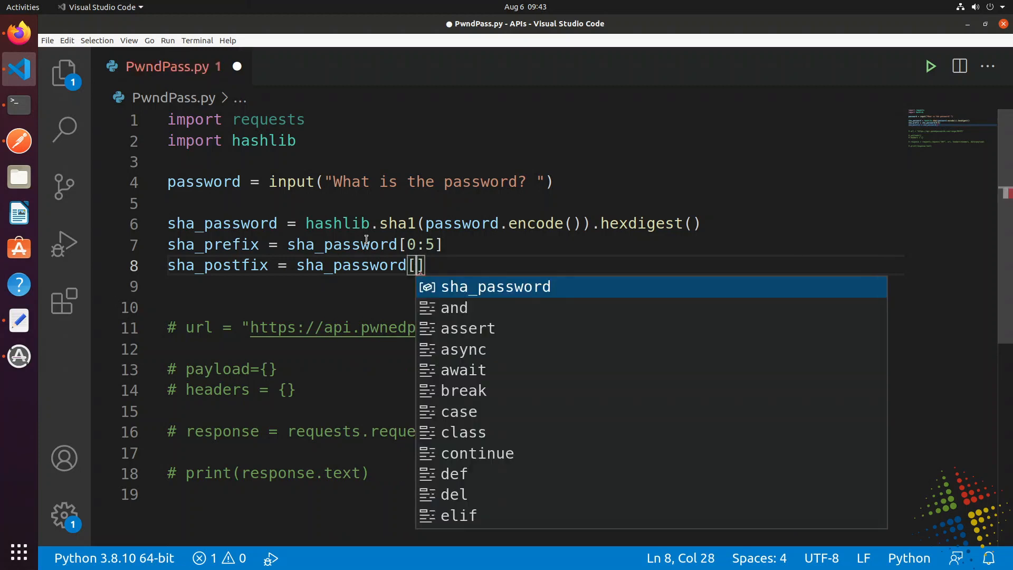
type("5:")
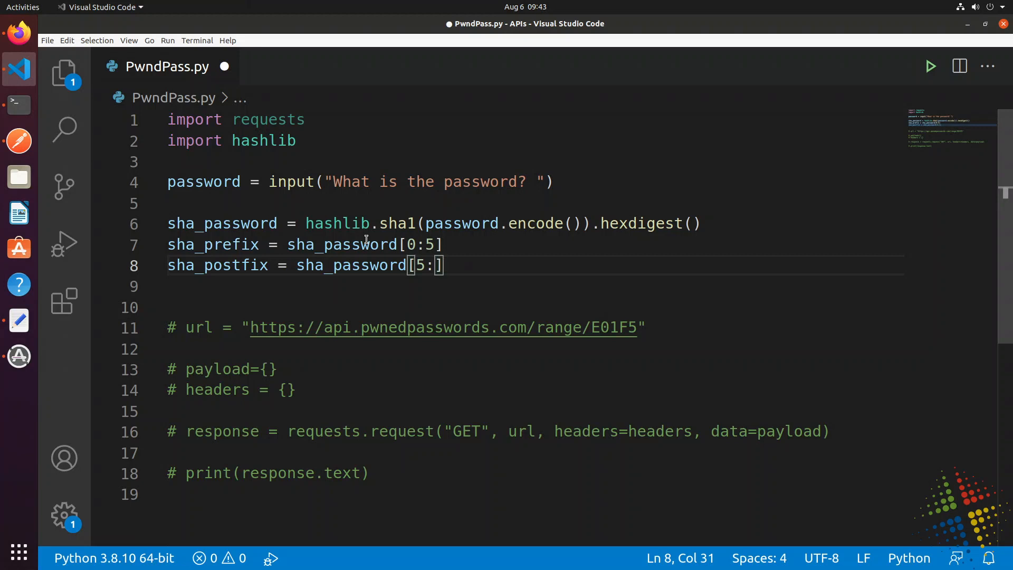
type(".upper")
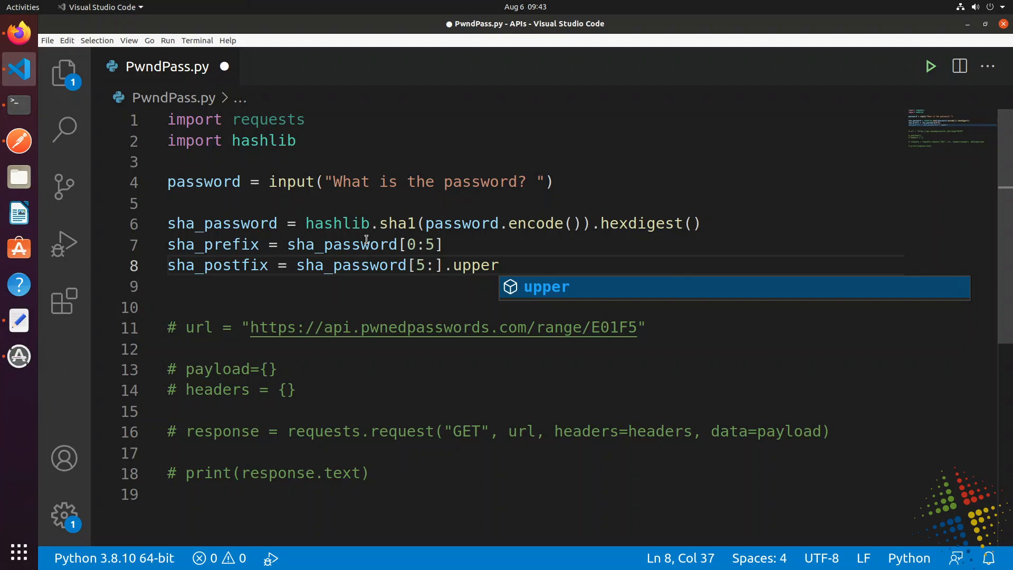
type("()")
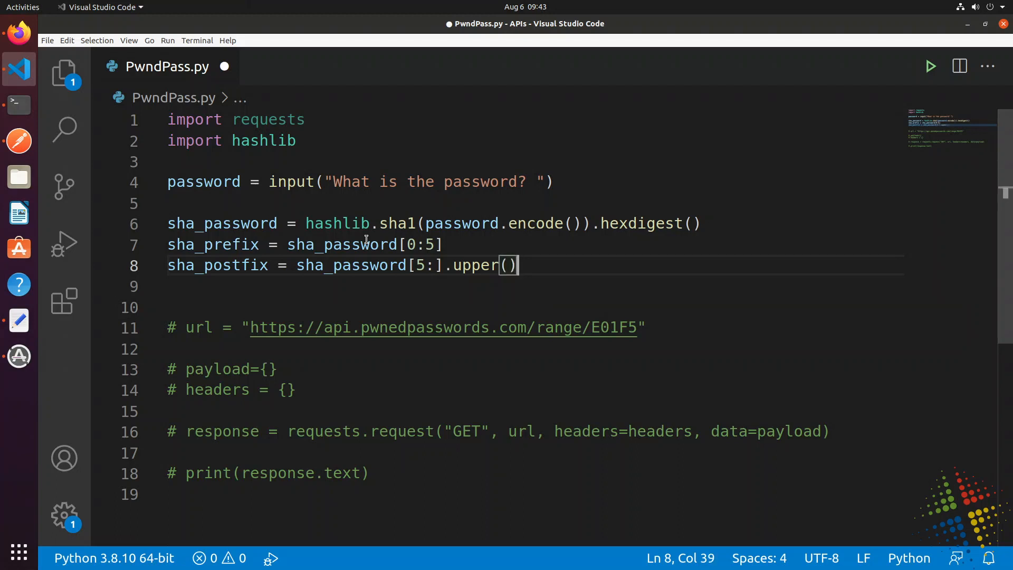
mouse_move(19, 144)
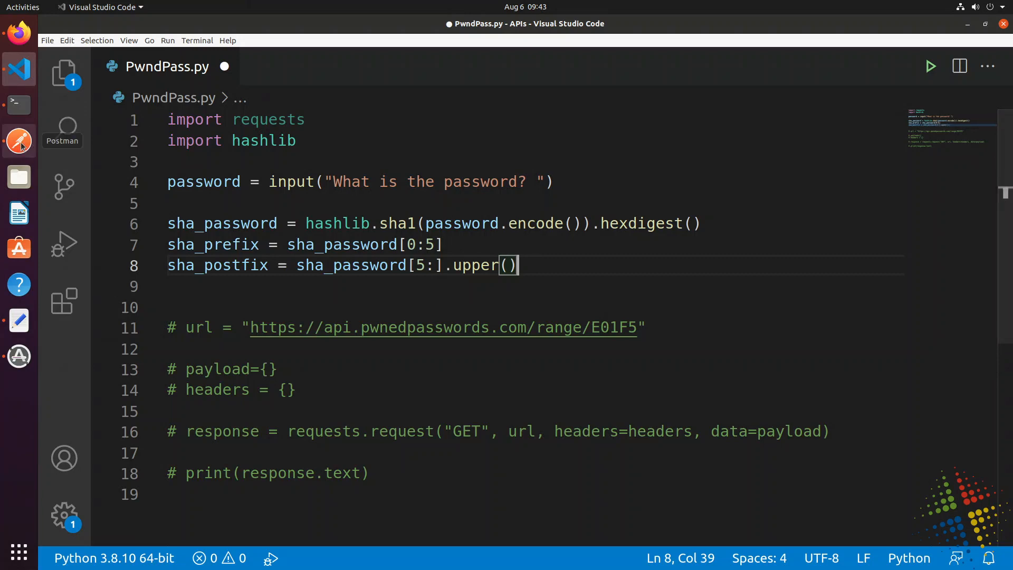
left_click(18, 139)
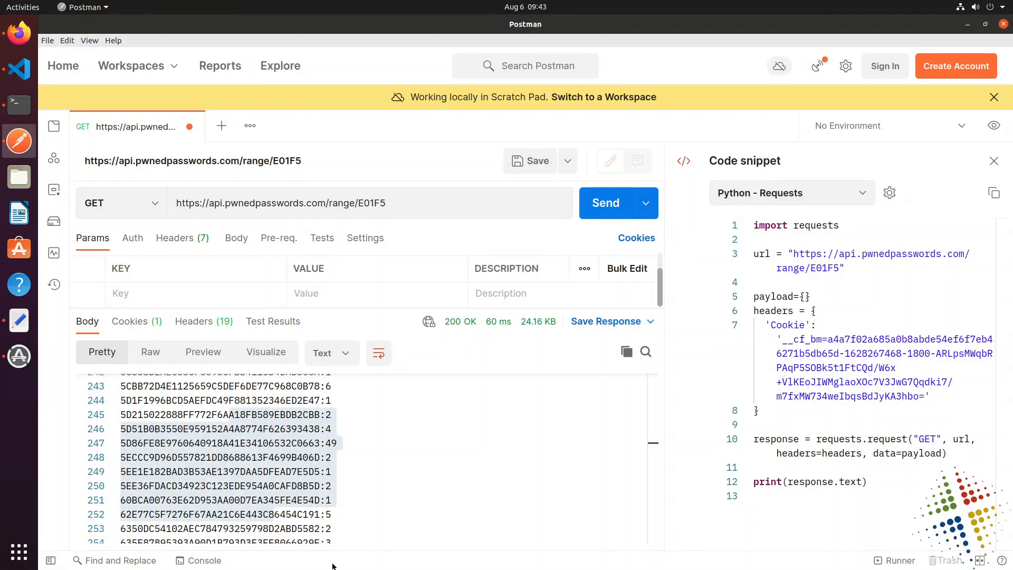
mouse_move(280, 534)
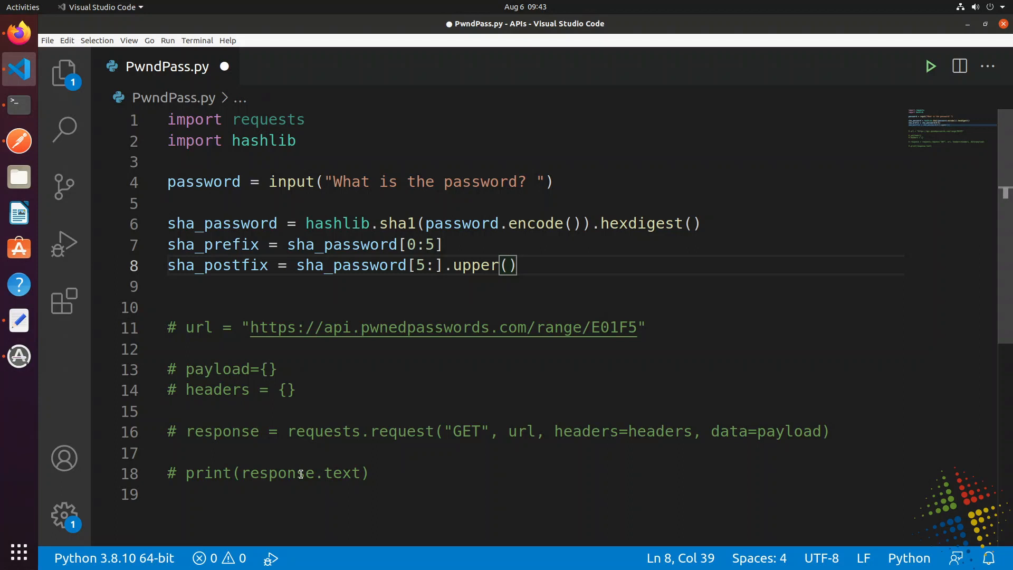
mouse_move(414, 470)
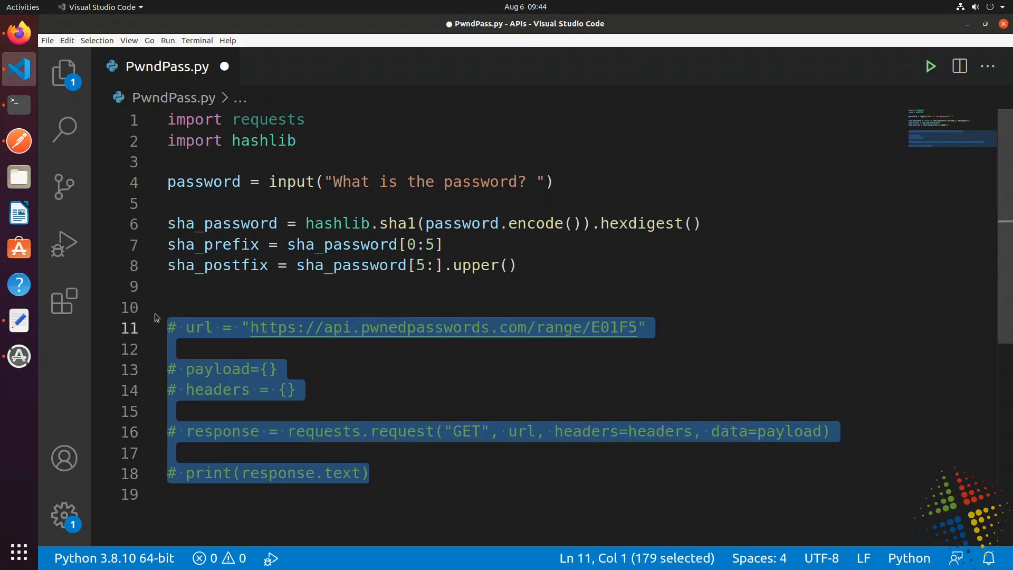
Uncomment the selected request code via Edit > Toggle Line Comment and drop the blank line.
left_click(67, 40)
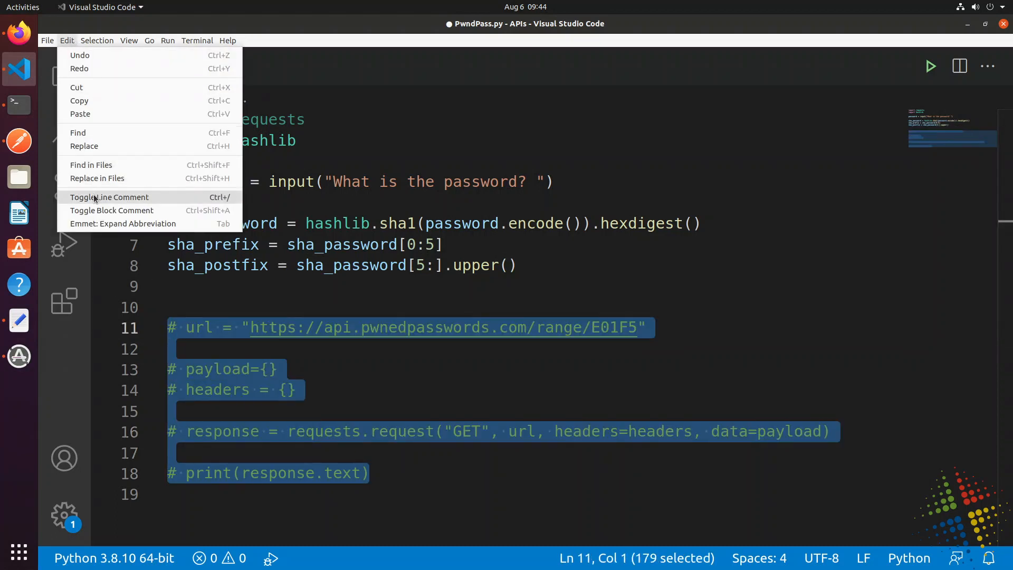
left_click(109, 196)
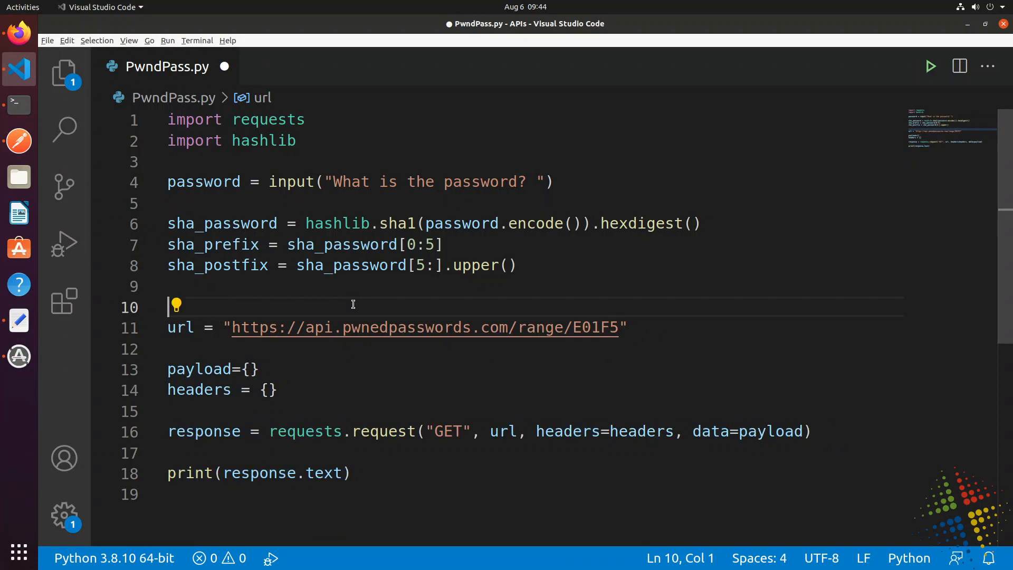
key("Backspace")
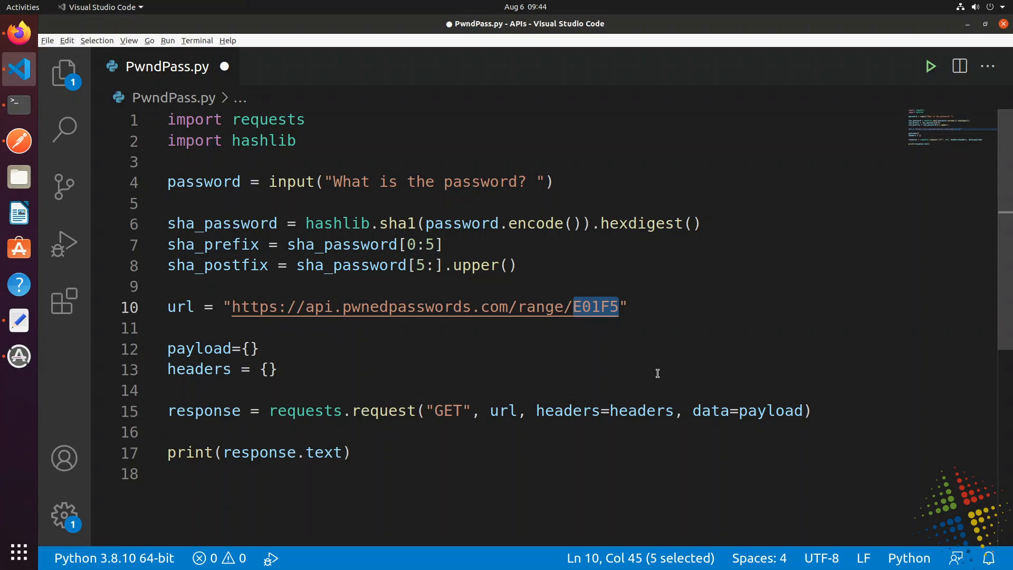
Make the range URL end with + sha_prefix instead of E01F5 and start debugging.
key("Delete")
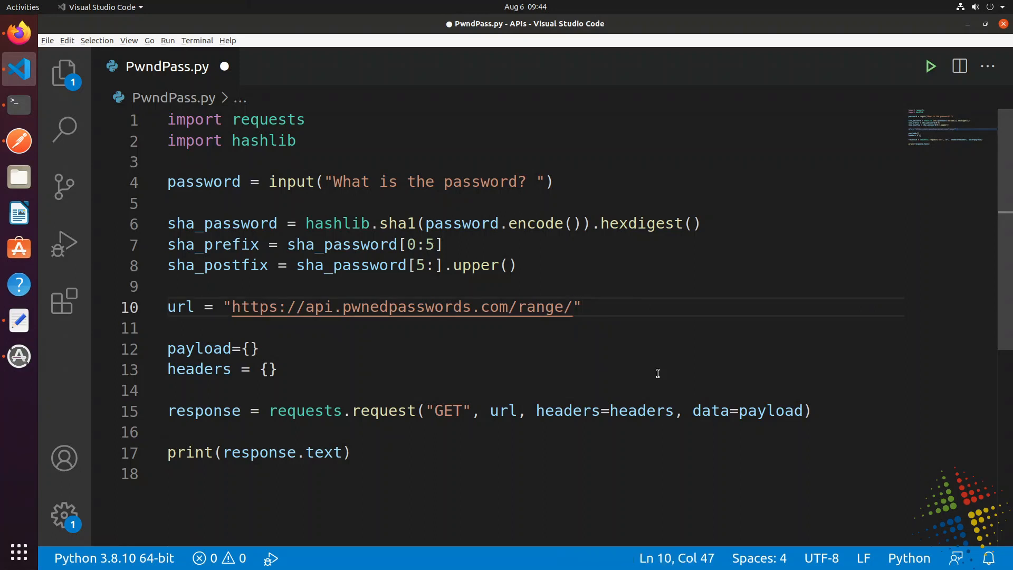
type("+ sha_")
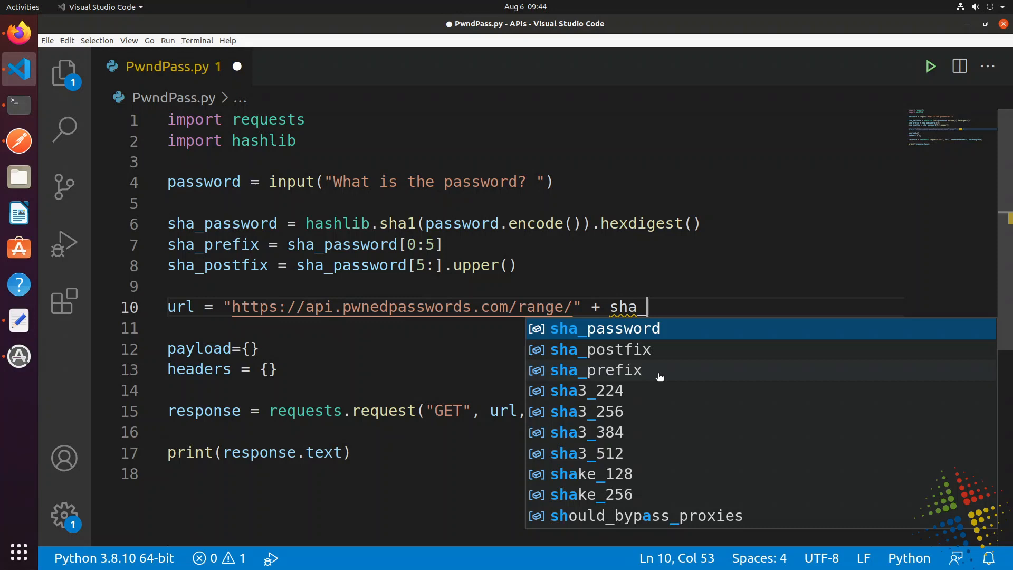
left_click(595, 371)
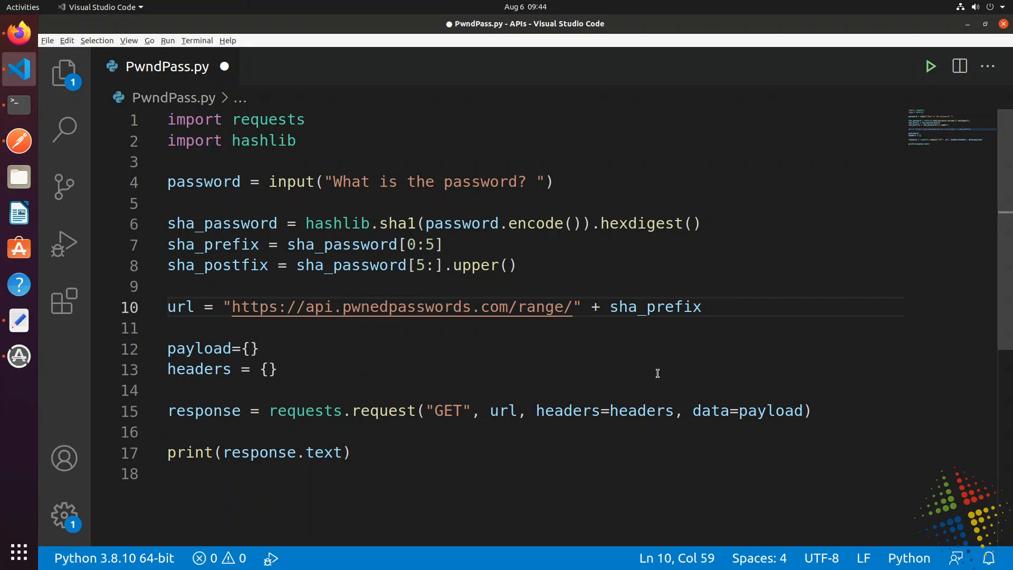
left_click(931, 65)
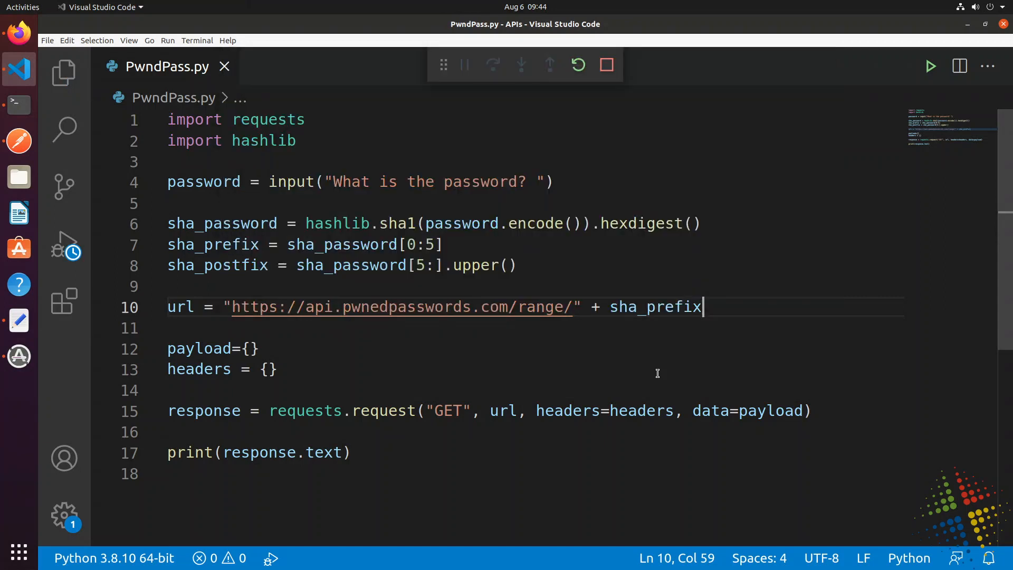
Enter a qwerty-style test password in the terminal and scroll the printed hash suffixes.
left_click(931, 66)
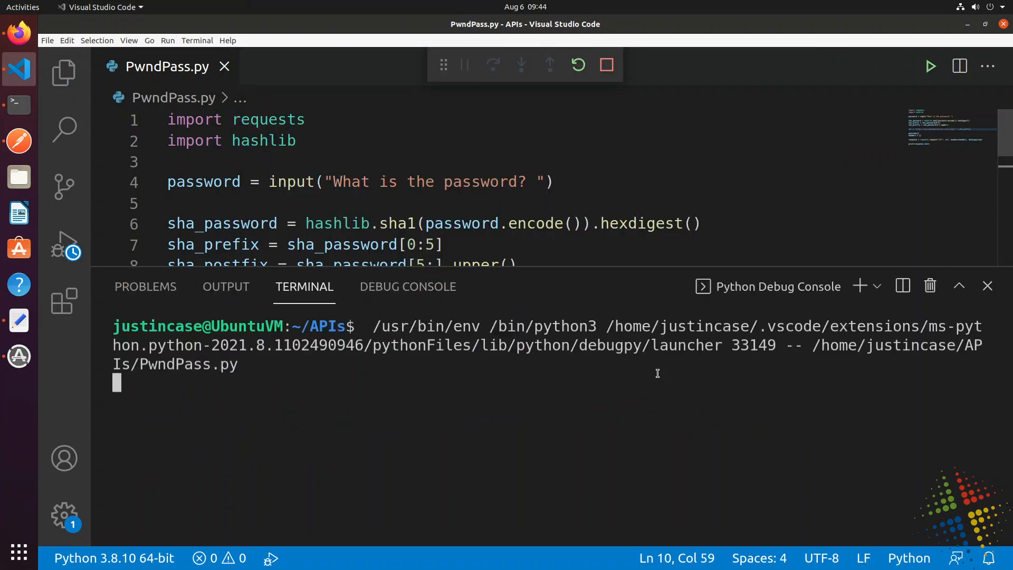
type("qwe")
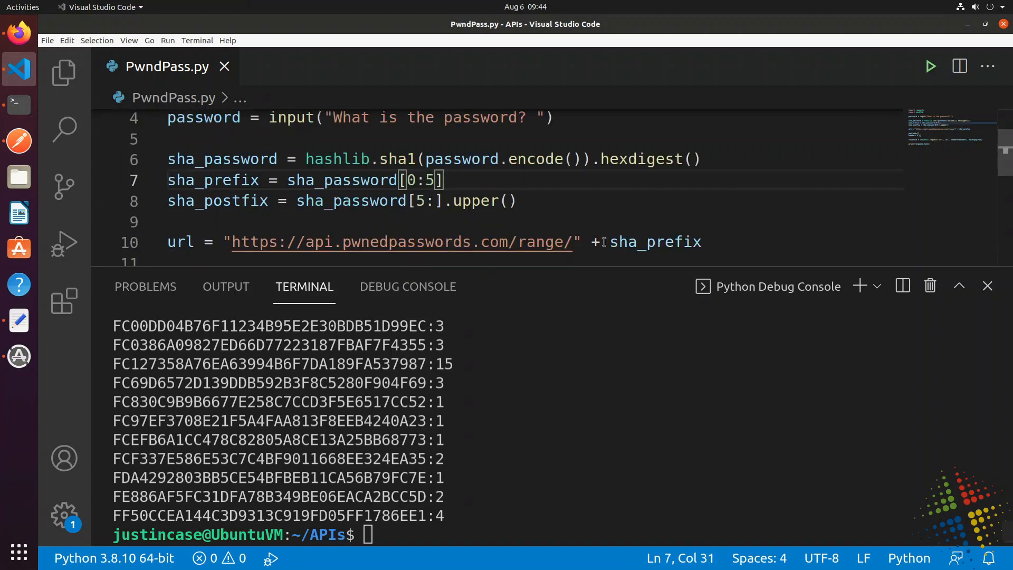
scroll("down", 3)
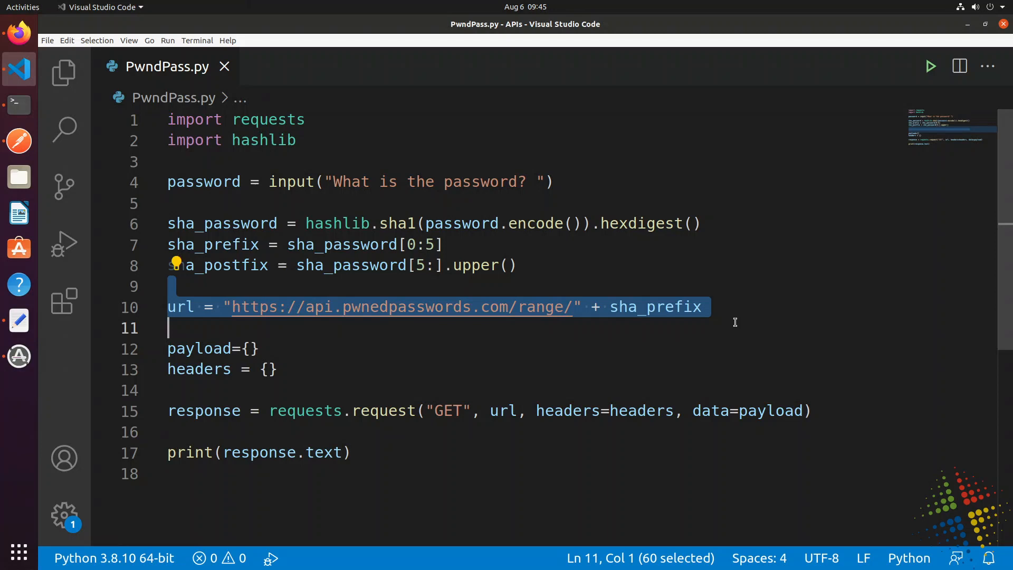
mouse_move(717, 331)
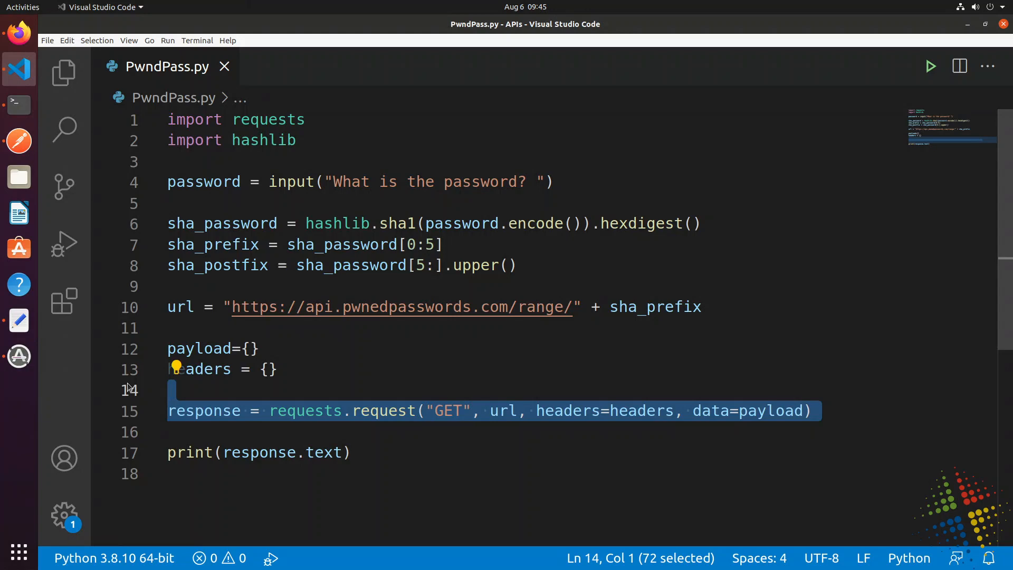
key("alt+Tab")
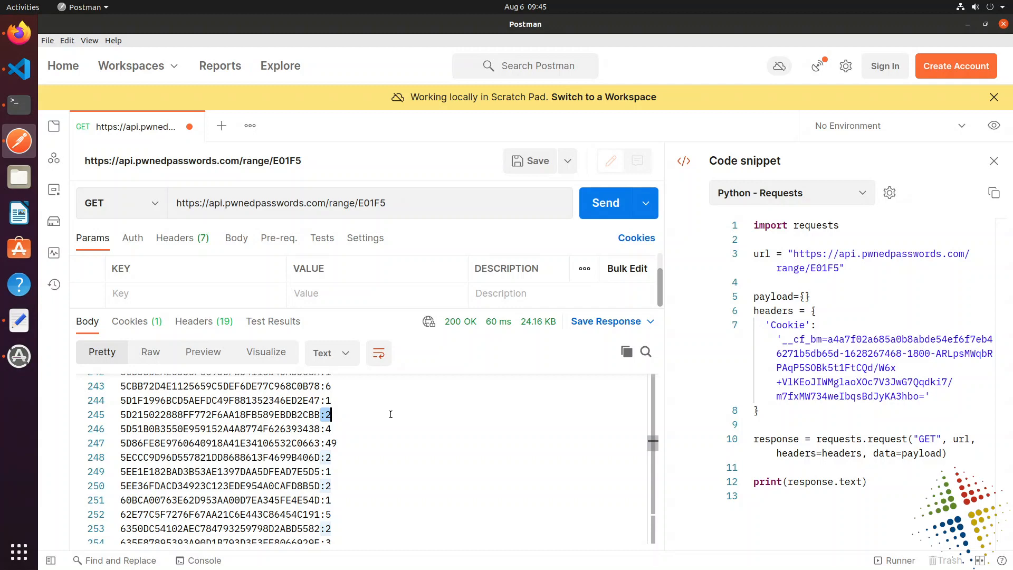
key("Alt+Tab")
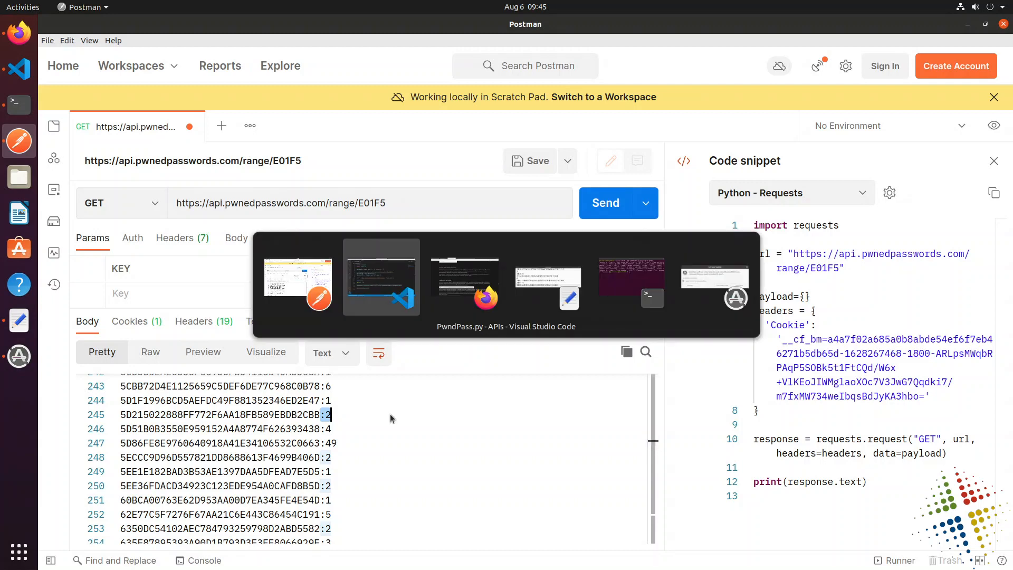
left_click(381, 276)
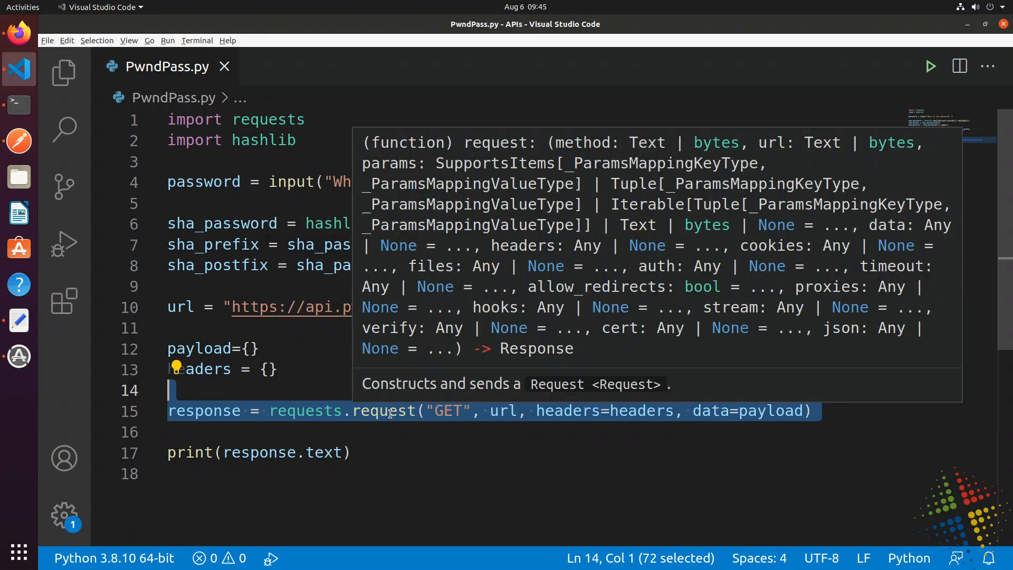
Add pwnd_list = response.text.split("\r\n") to break the API response into lines.
left_click(460, 471)
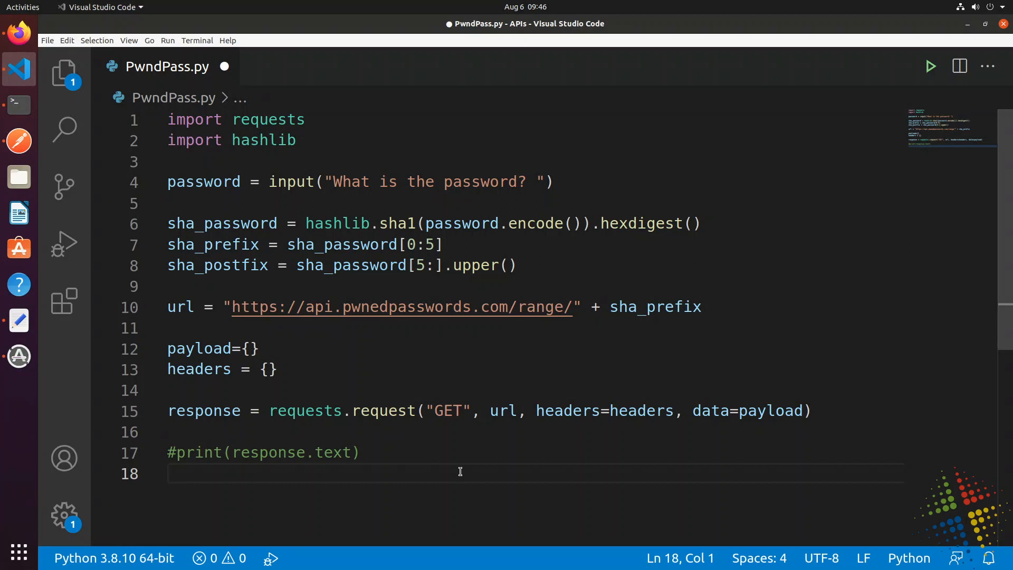
type("pwn")
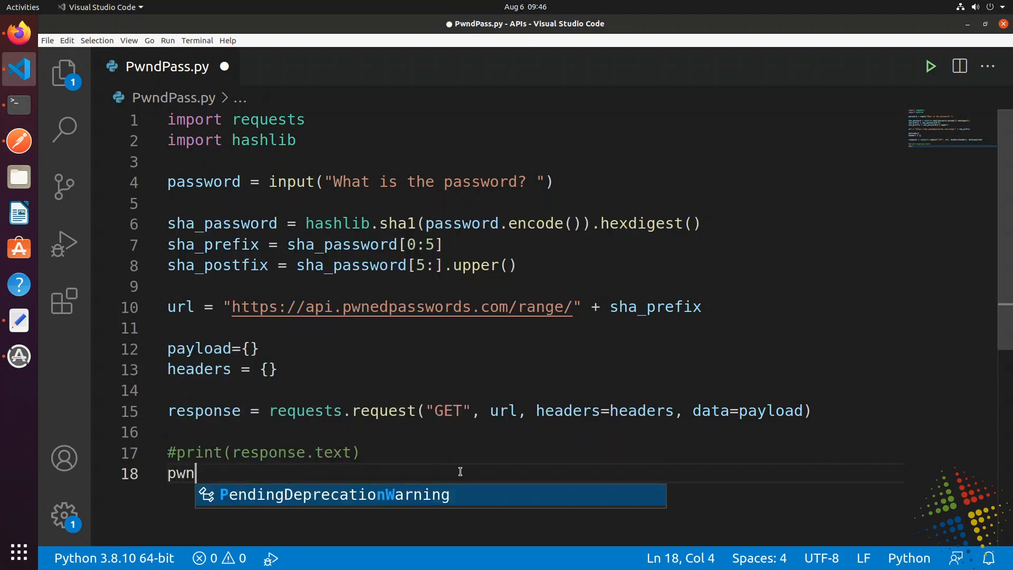
type("d")
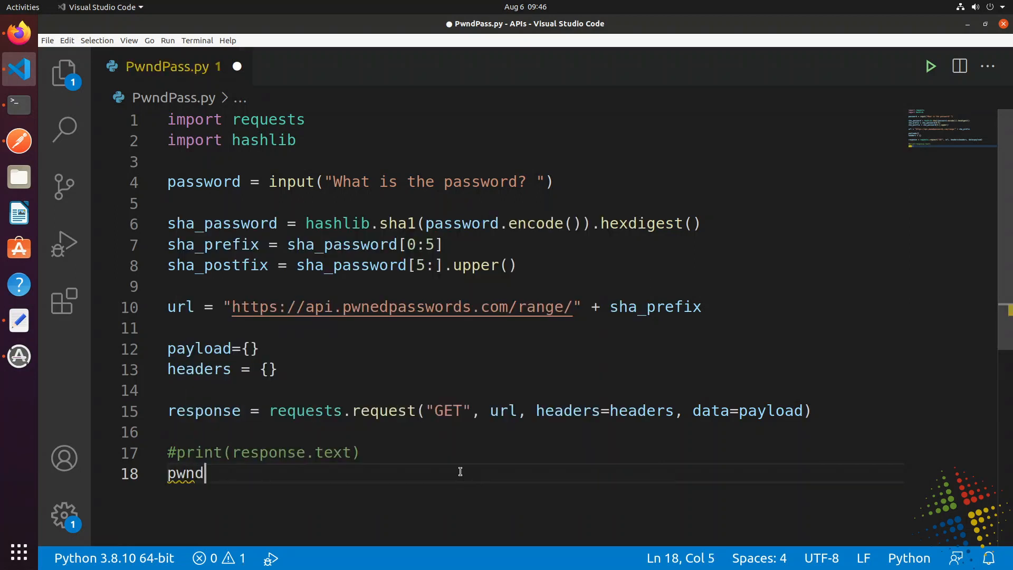
type("_list")
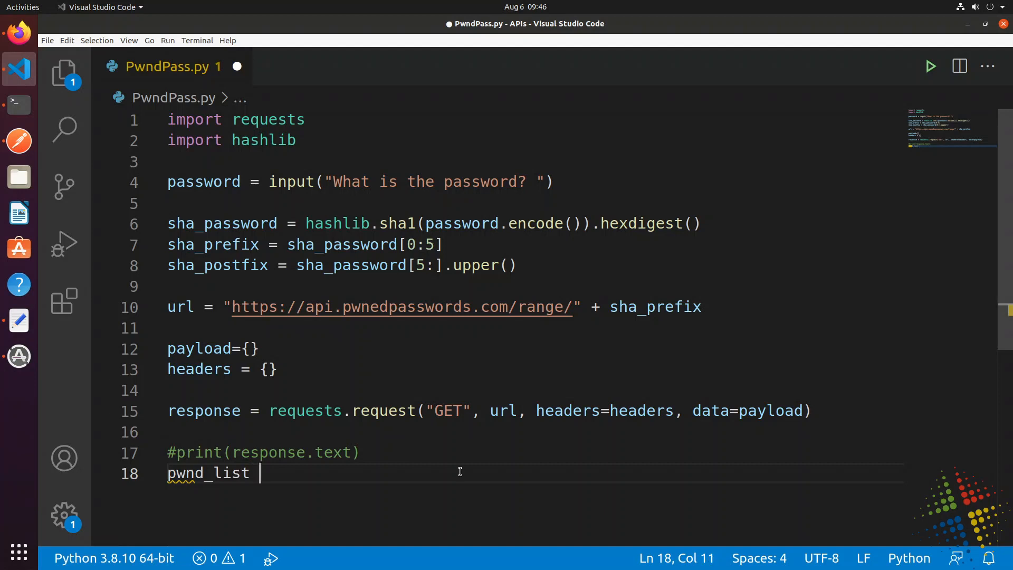
type("= res")
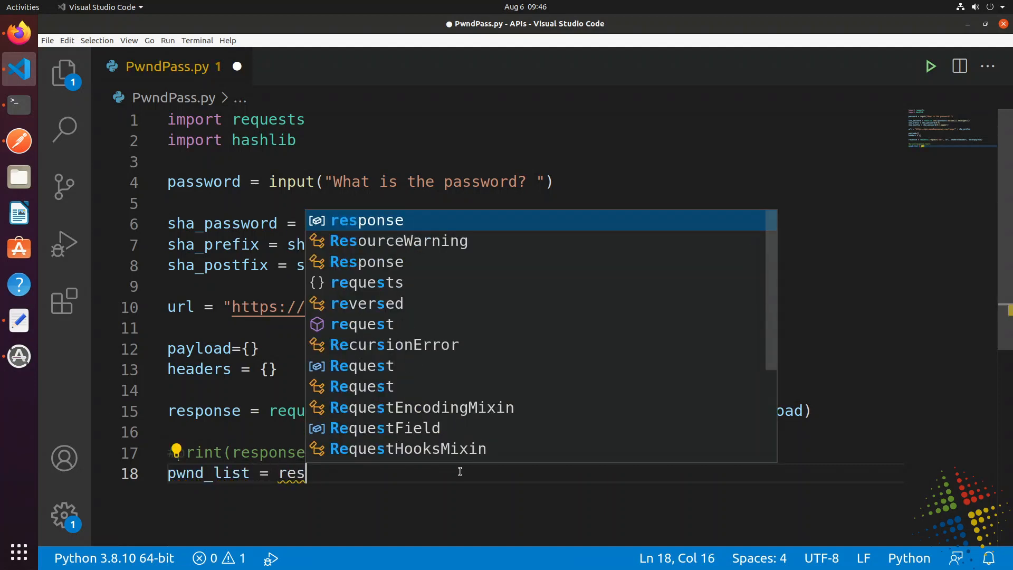
type("ponse.te")
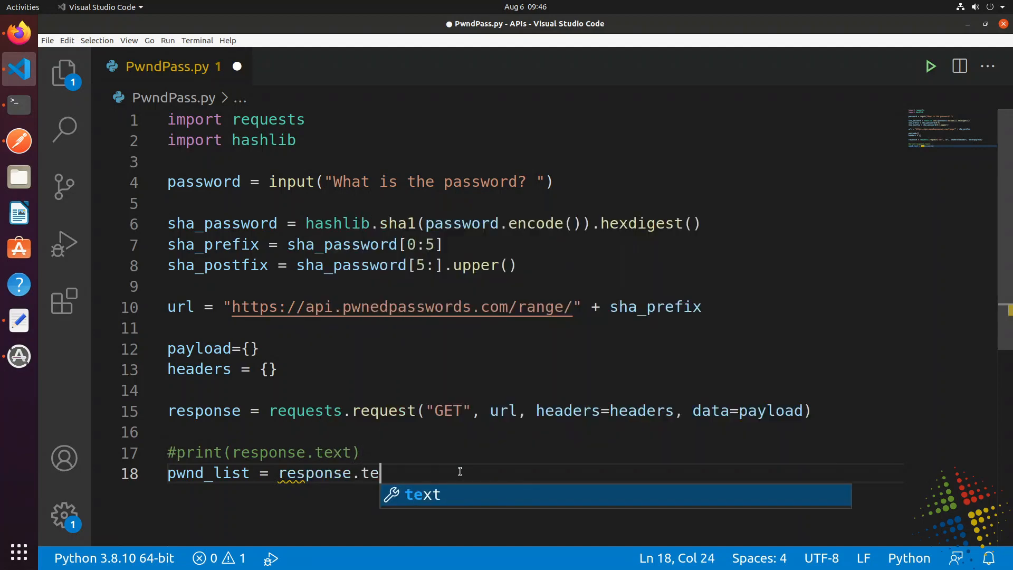
type("xt.")
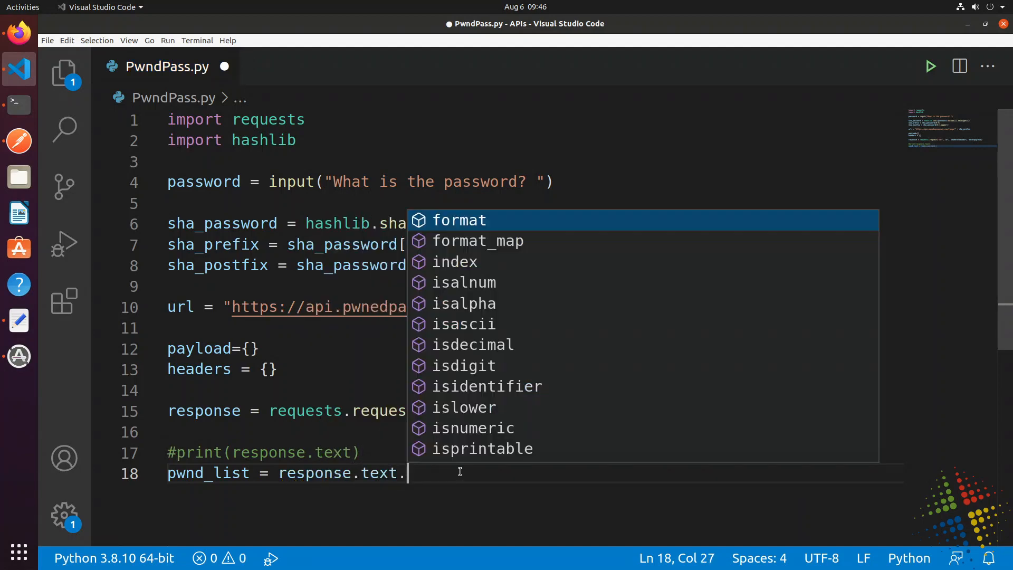
type("split")
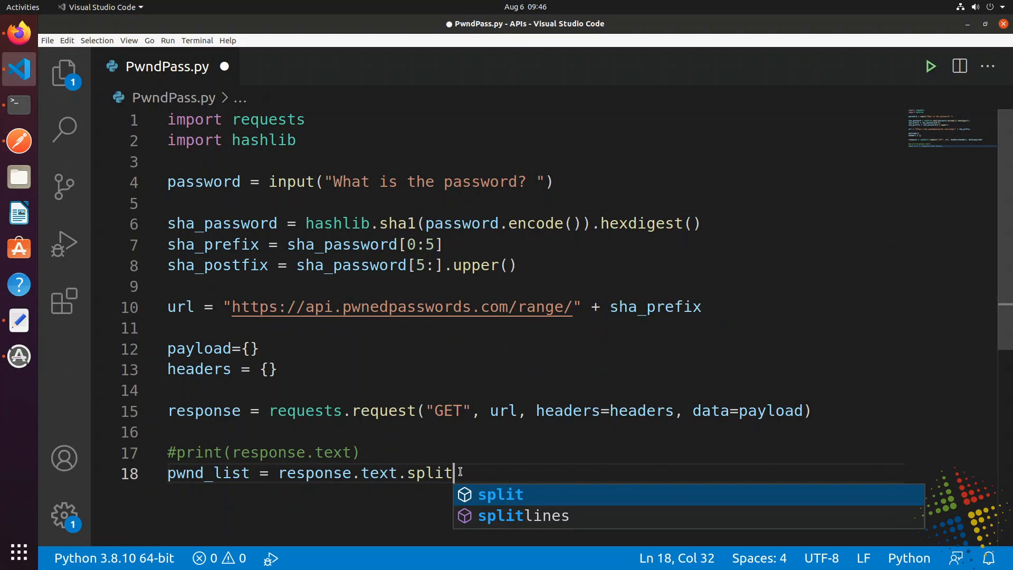
type("(\"\\")
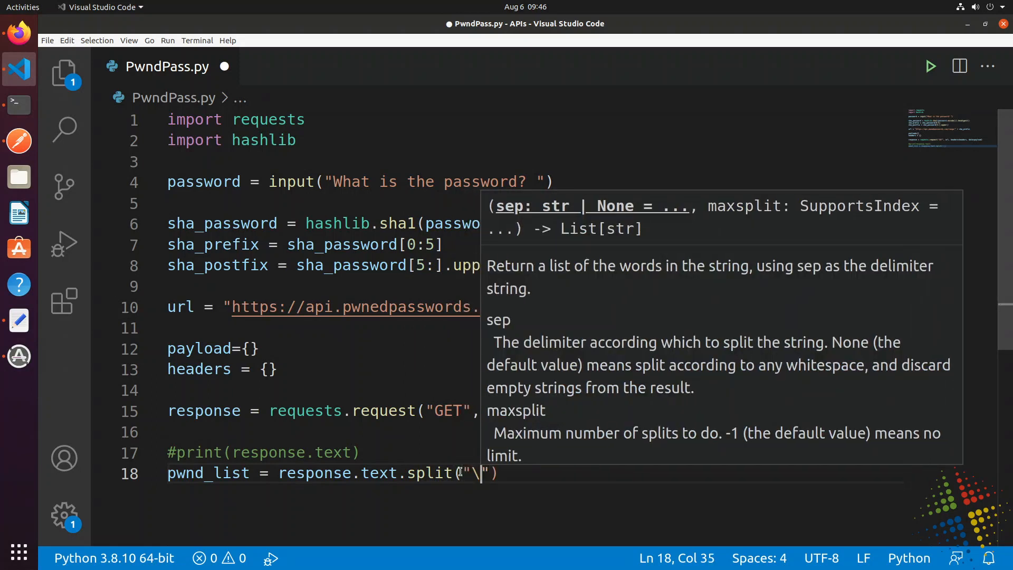
type("r\\n")
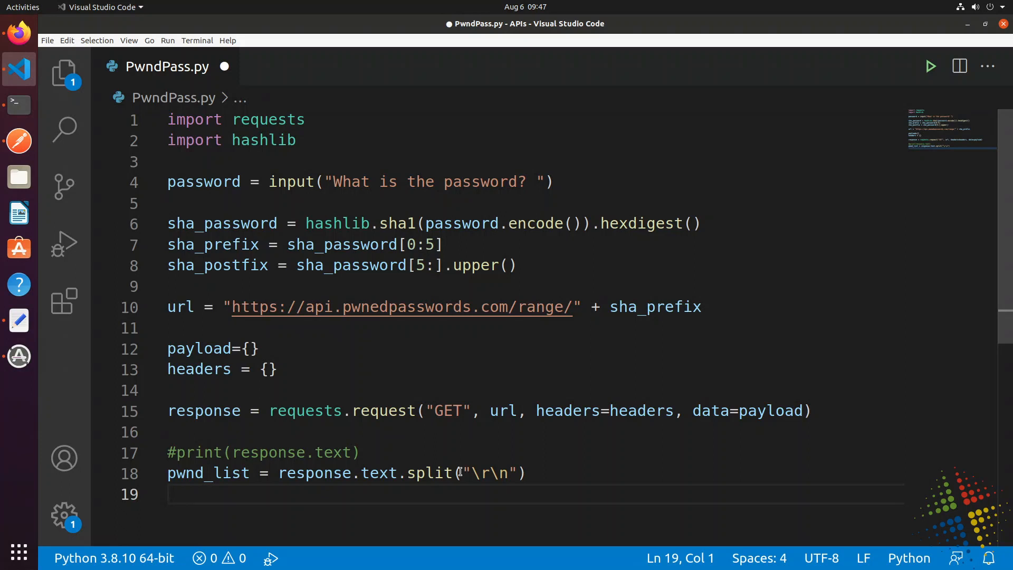
Write the loop header for pwnd_pass in pwnd_list: and start its indented body.
type("for")
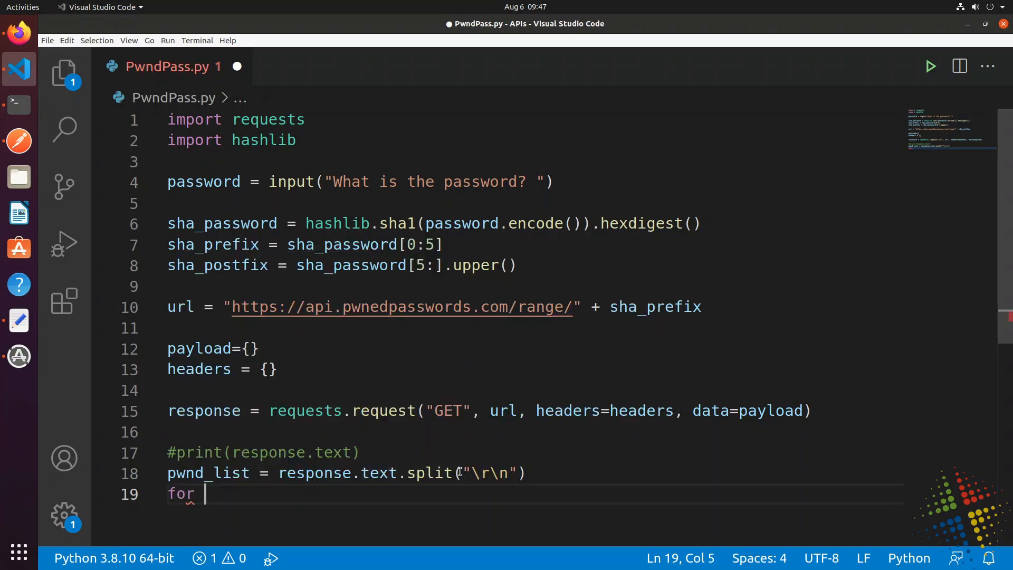
type("pwn")
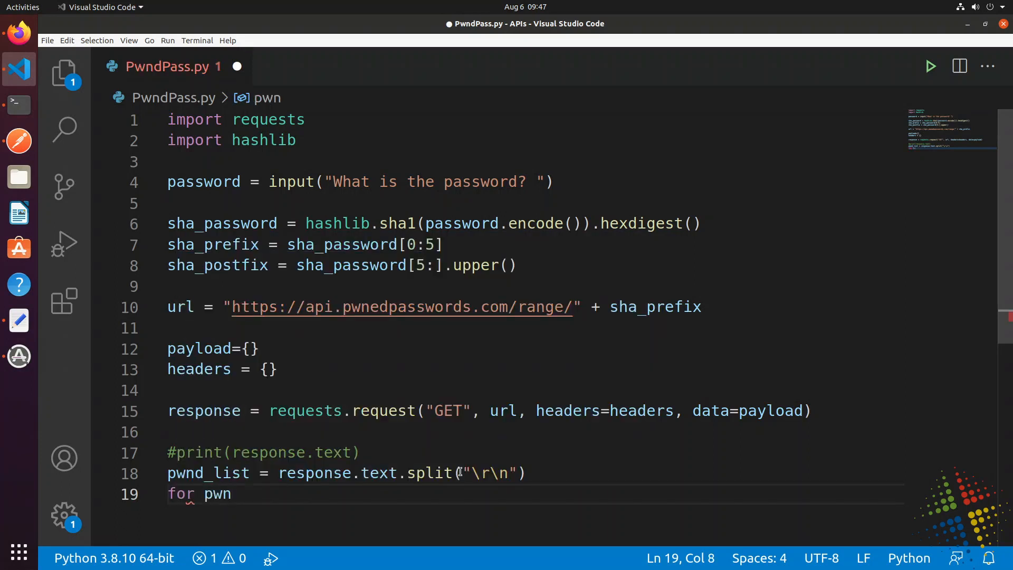
type("d_pass in")
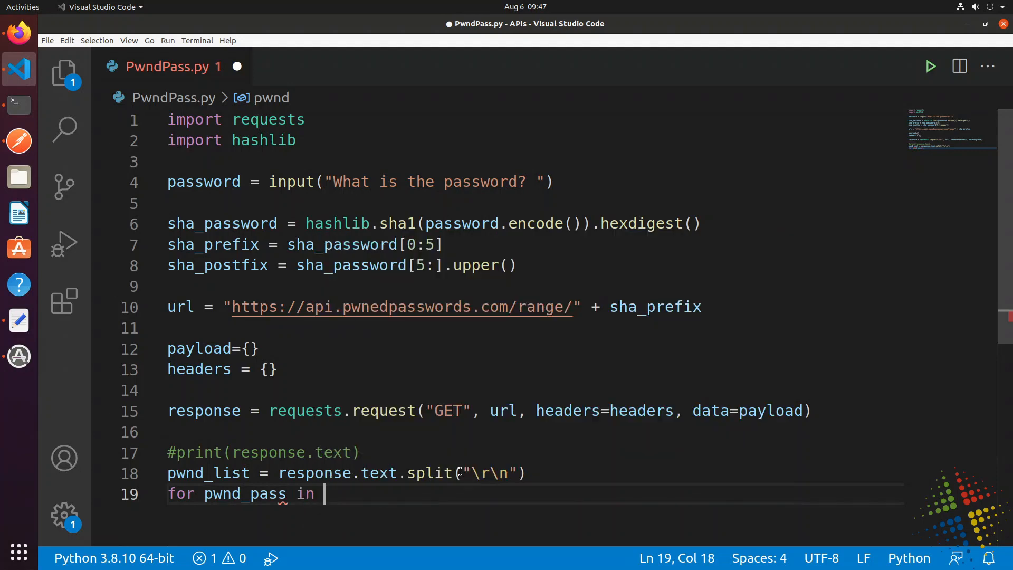
type("pwnd_list")
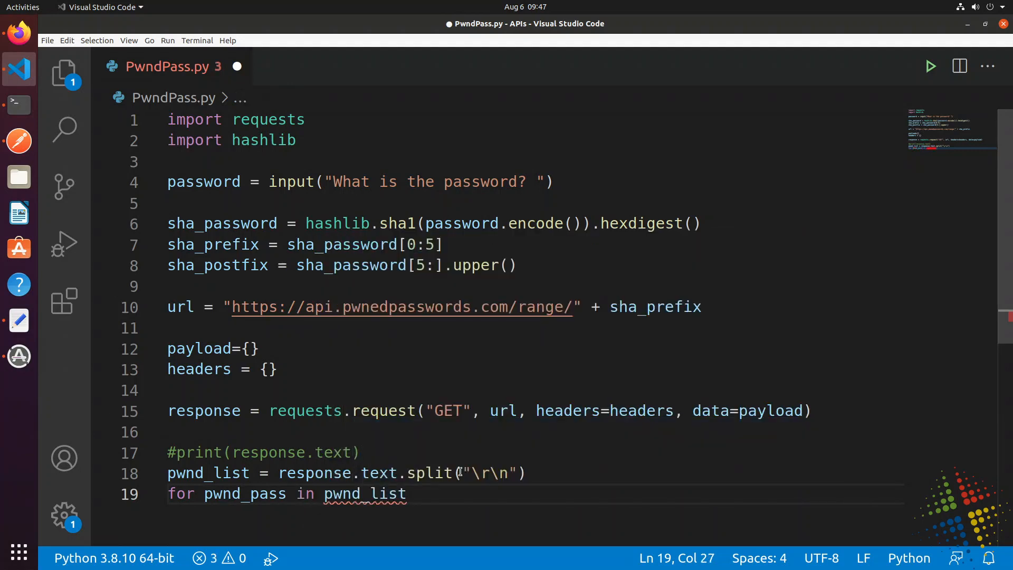
type(":")
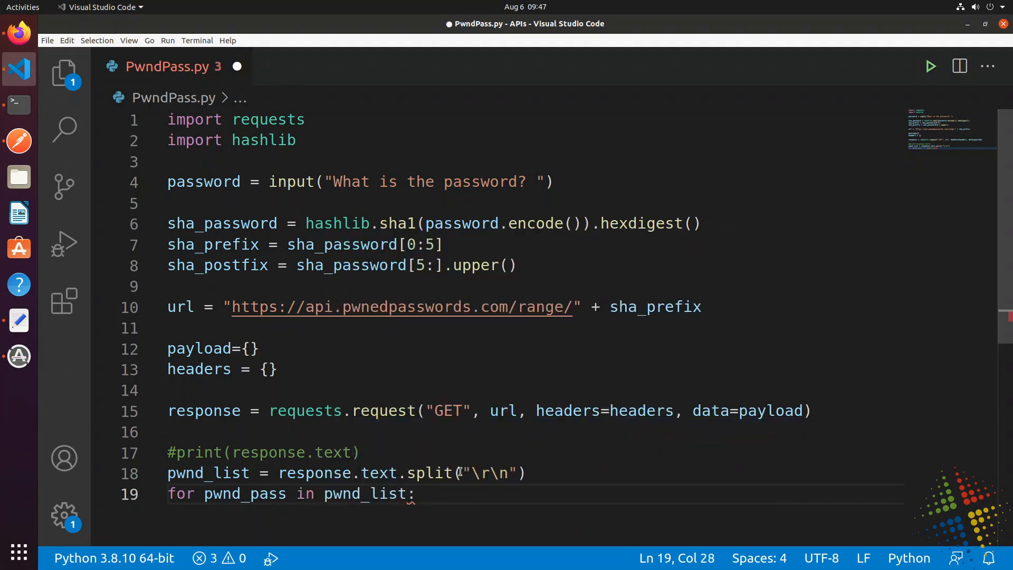
key("Enter")
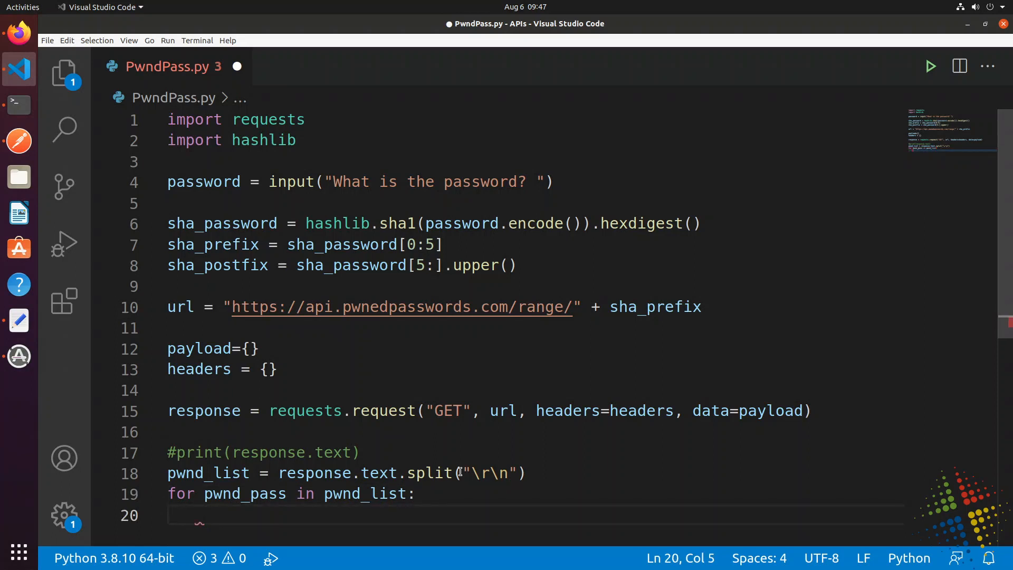
Inside the loop set pwnd_hash = pwnd_pass.split(":") and move to the next line.
type("pwnd_hash")
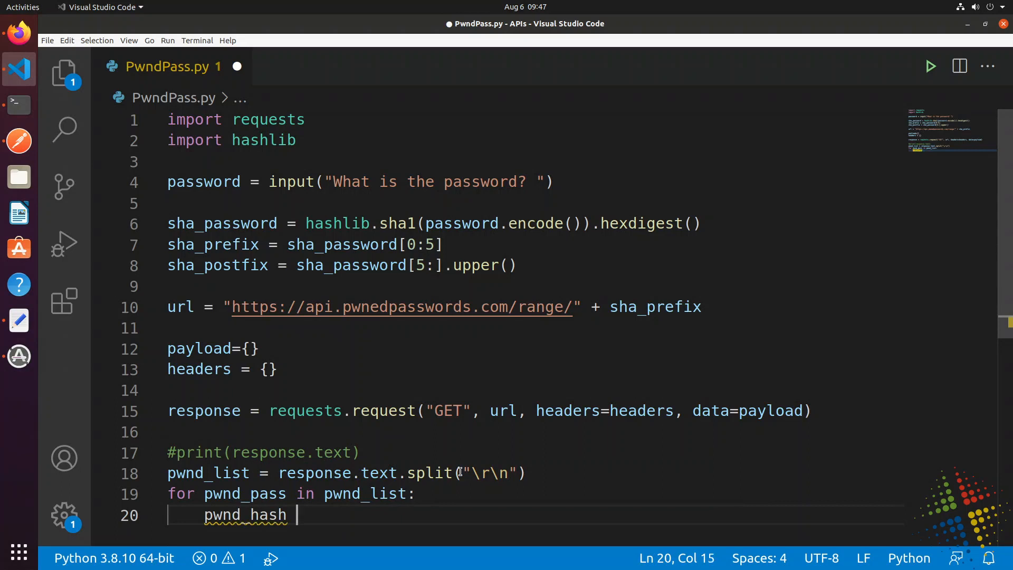
type("= pwnd_l")
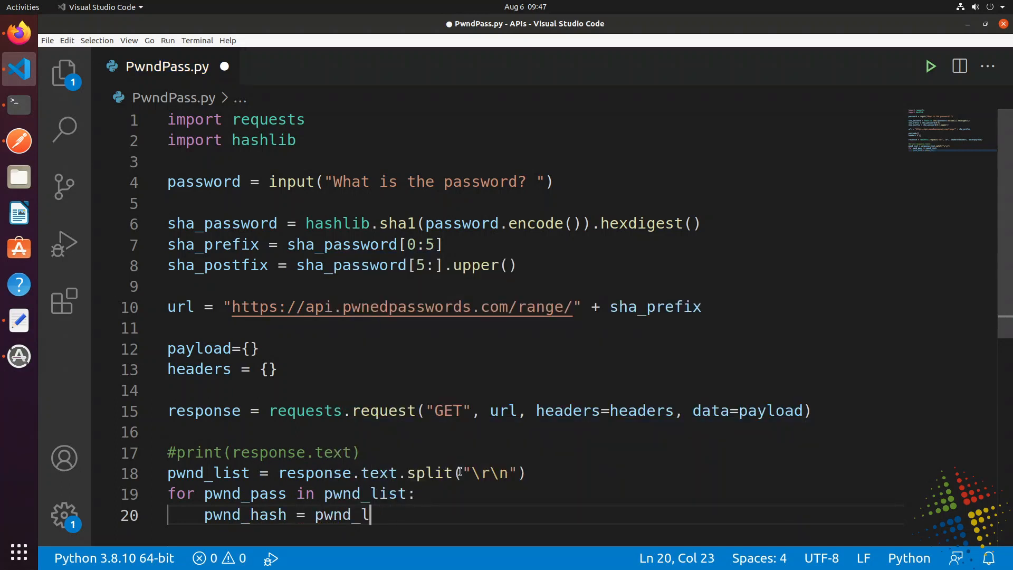
type("pass")
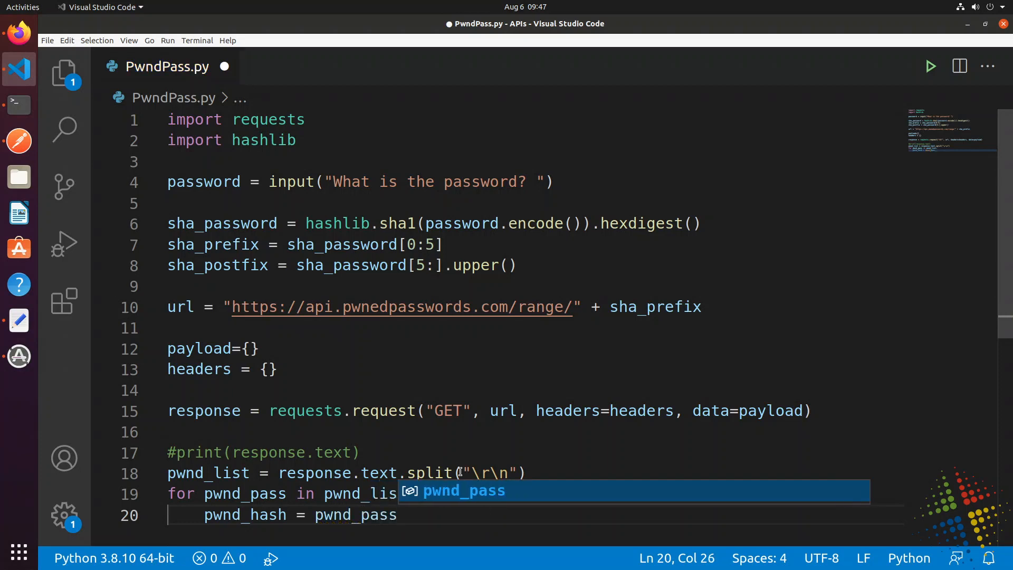
type(".split(\":")
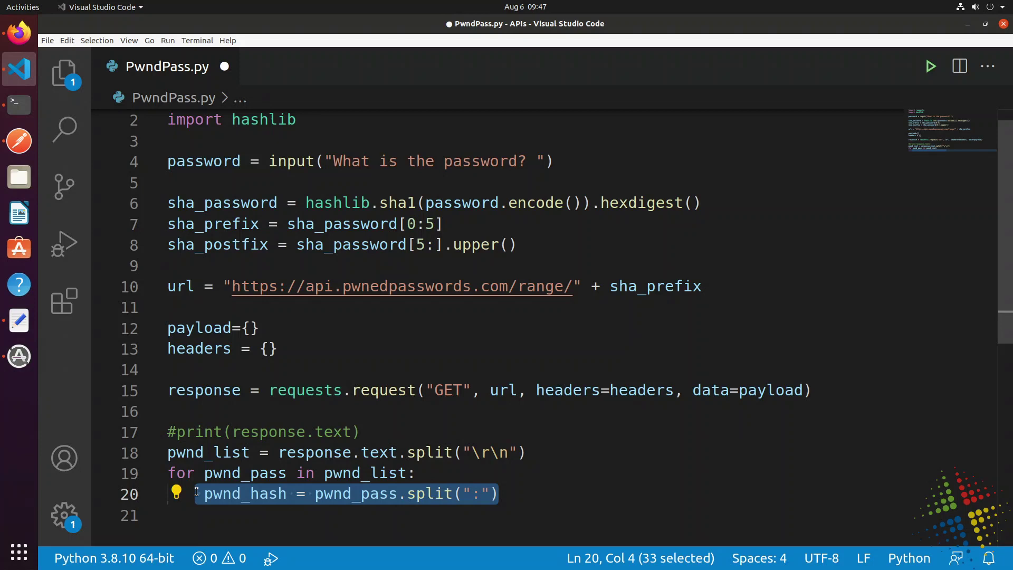
left_click(553, 496)
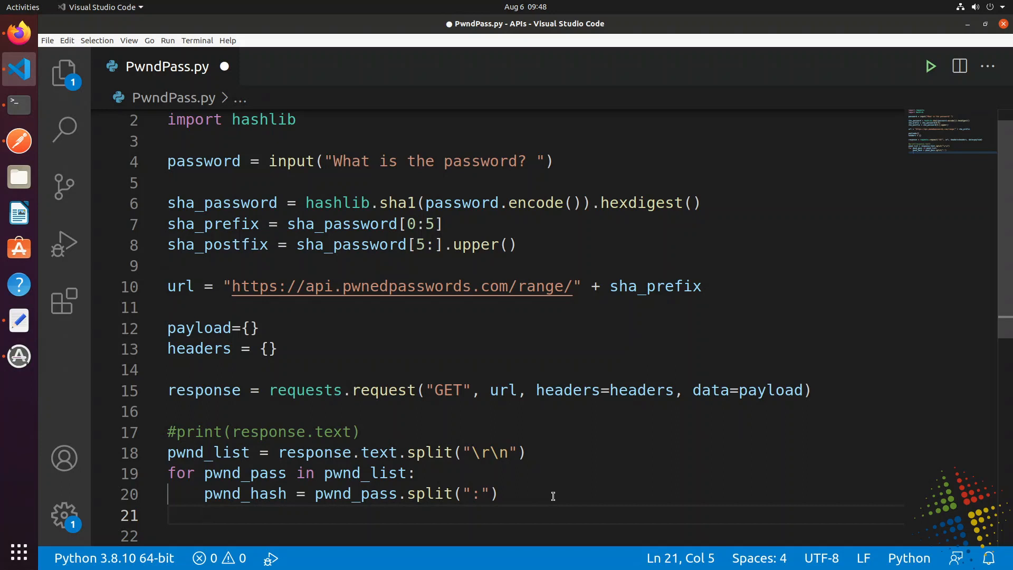
Add print(pwnd_hash) inside the loop and launch a debug run.
type("print")
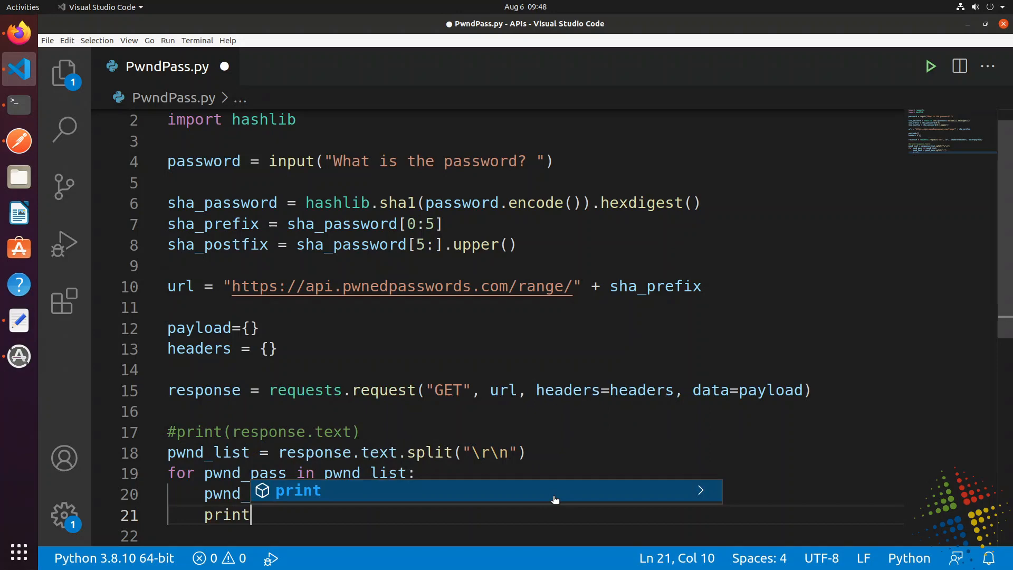
type("(p")
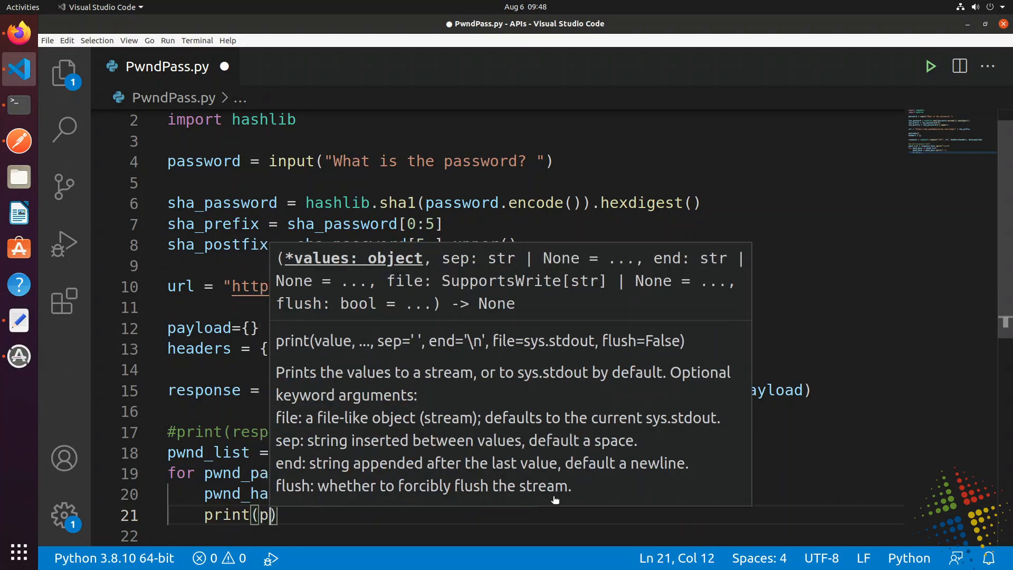
type("pwnd_hash")
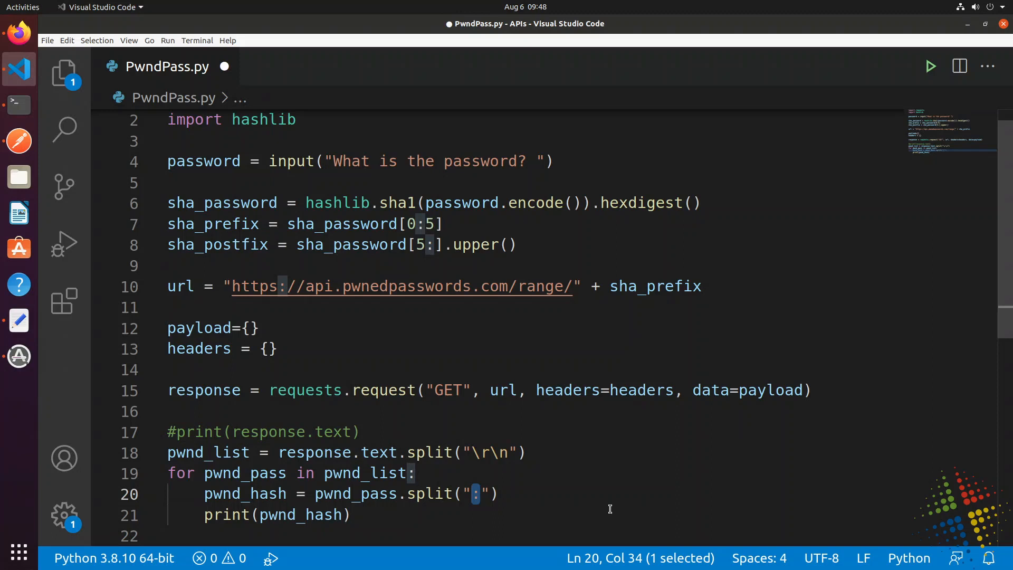
mouse_move(612, 496)
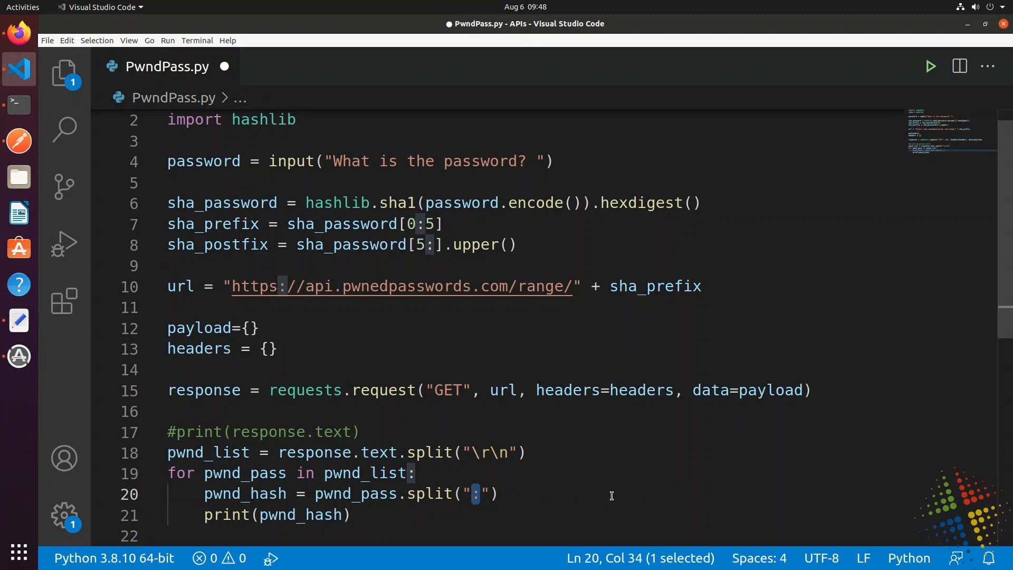
left_click(931, 65)
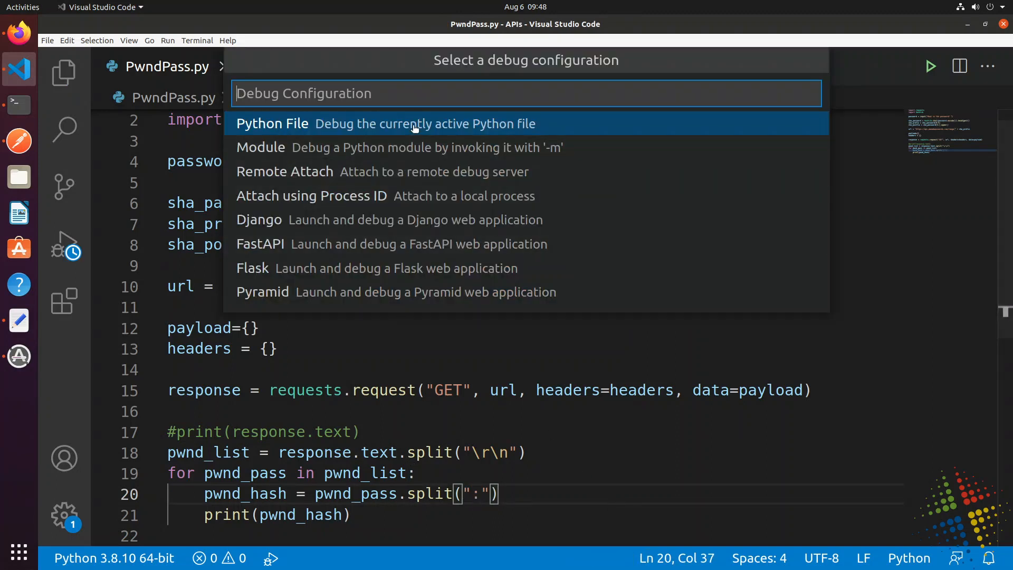
Debug as Python File, stop, and restart debugging with the line 19 breakpoint set.
left_click(271, 122)
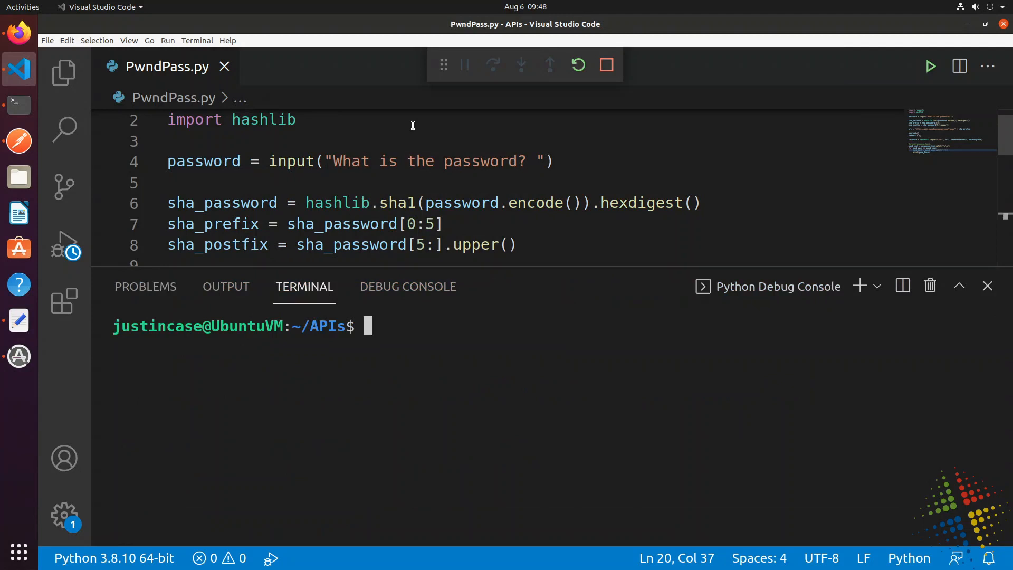
left_click(931, 65)
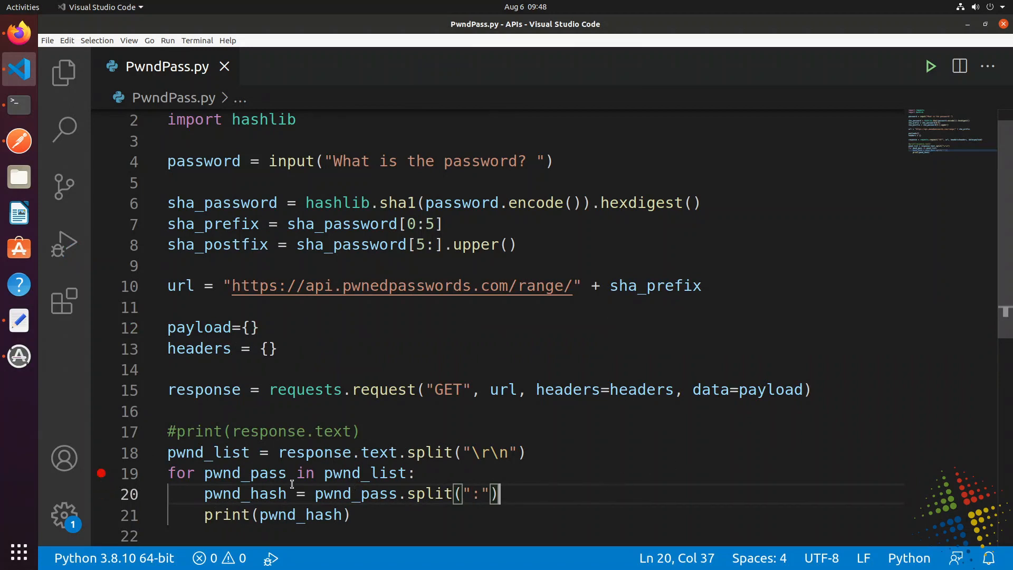
left_click(931, 65)
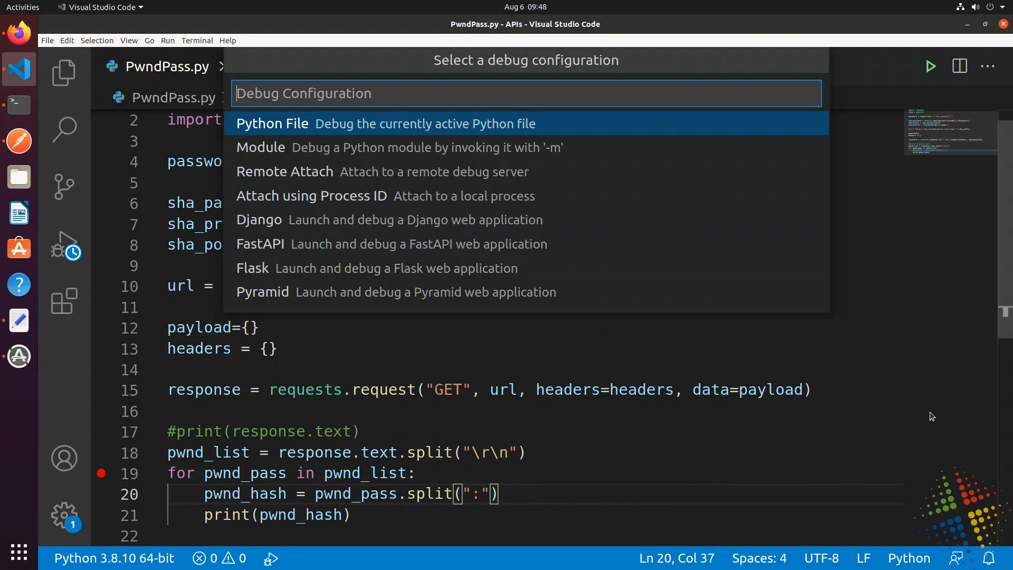
left_click(271, 123)
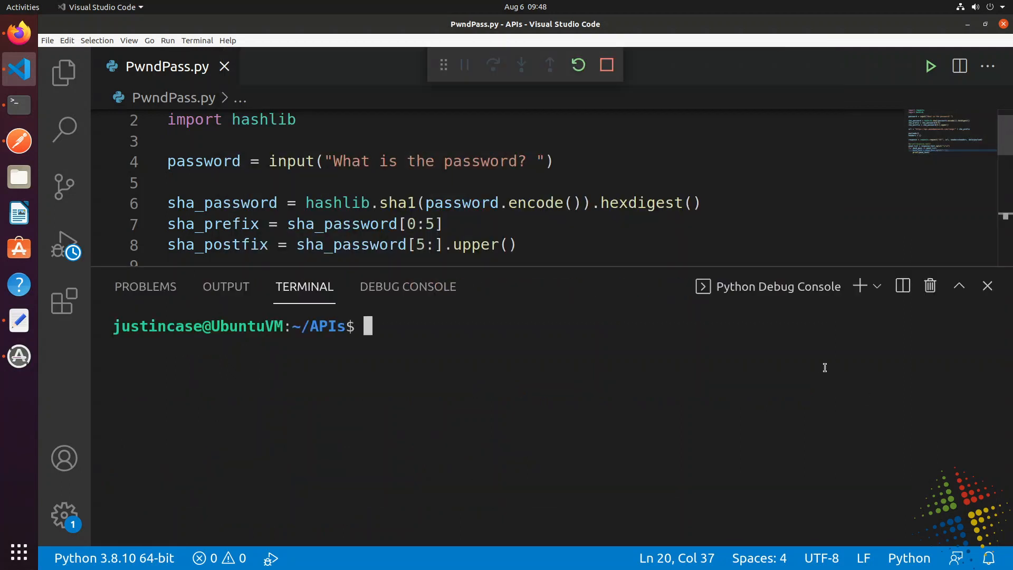
left_click(931, 65)
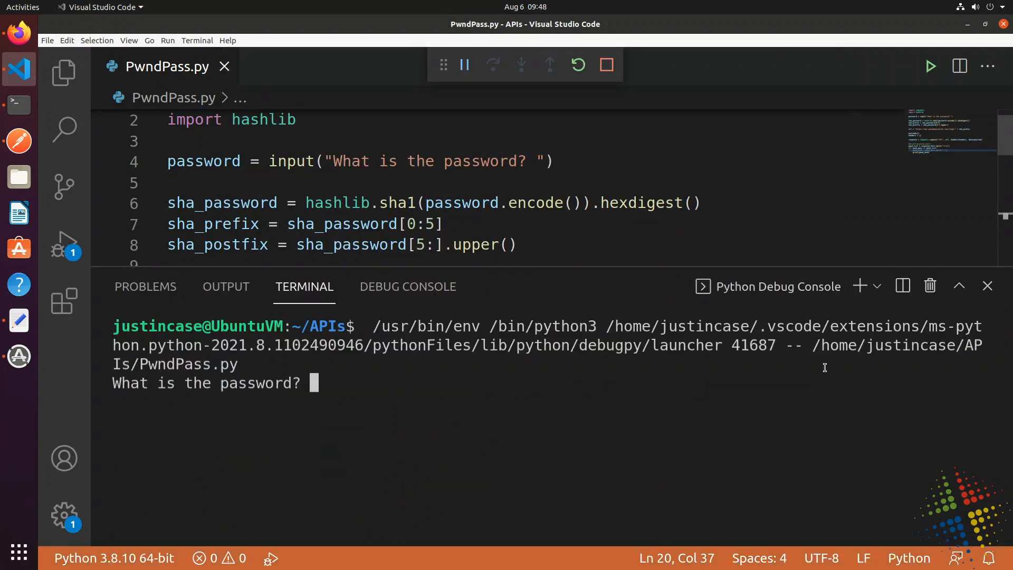
type("qwert")
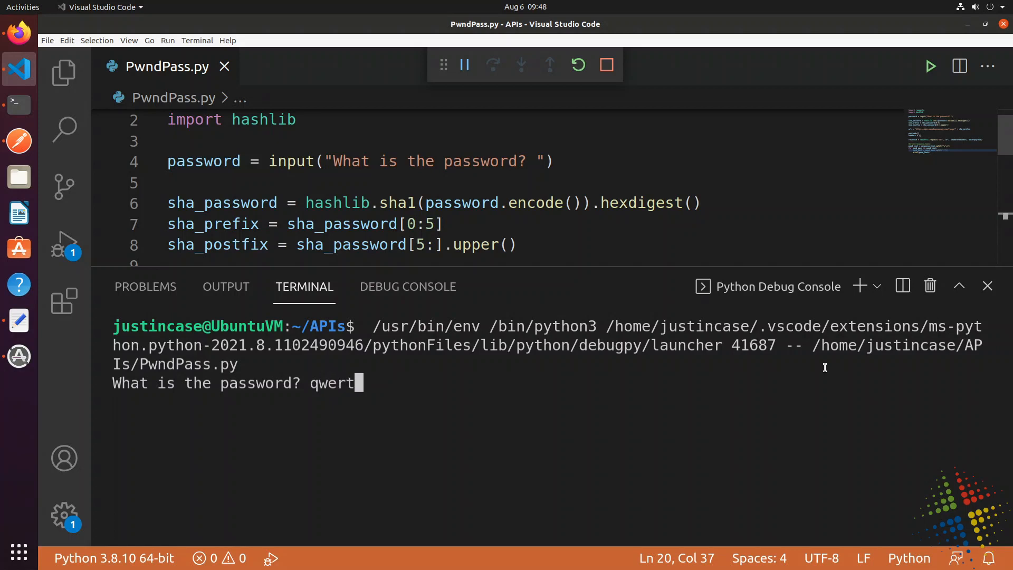
key("Enter")
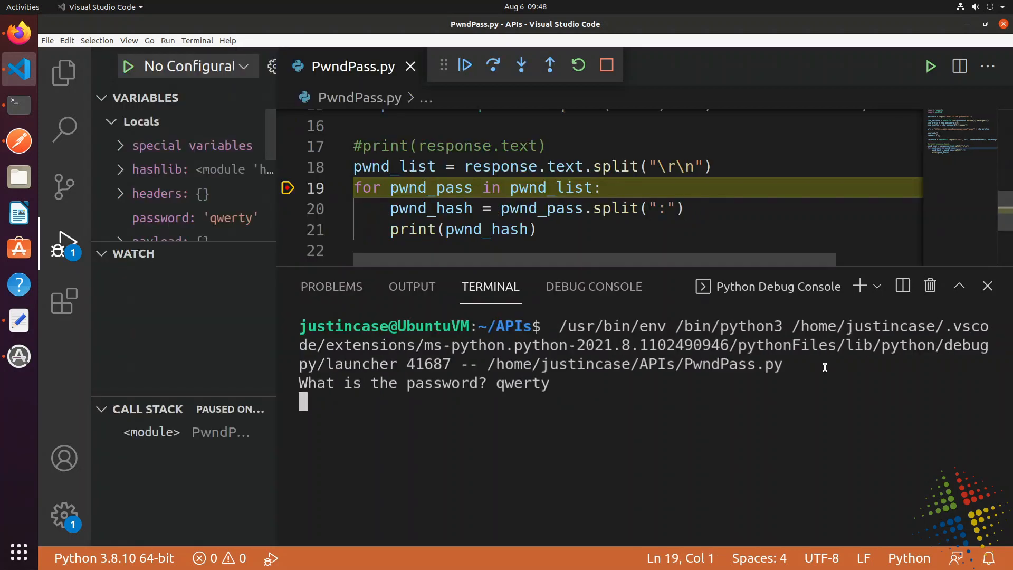
mouse_move(676, 243)
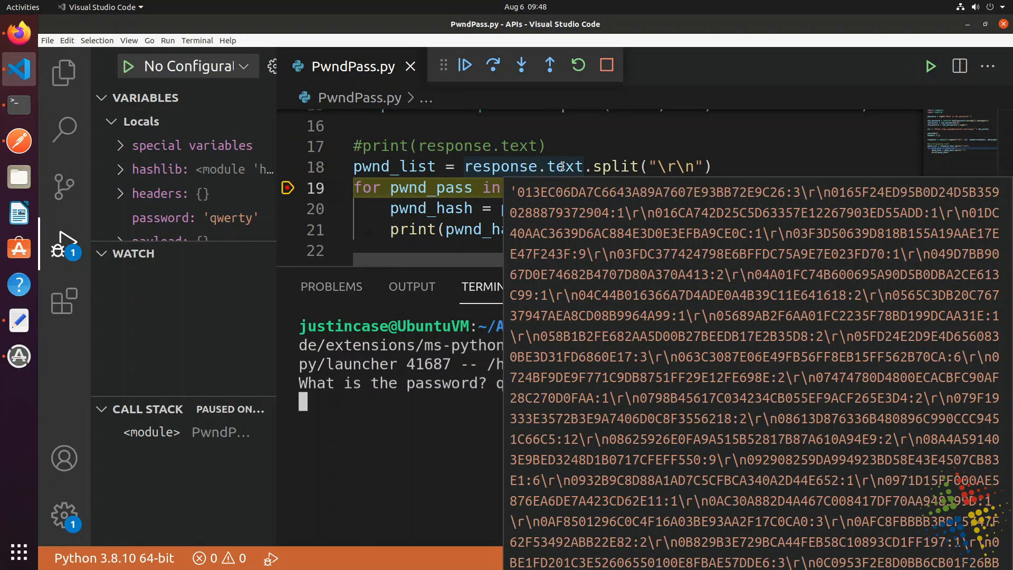
mouse_move(580, 188)
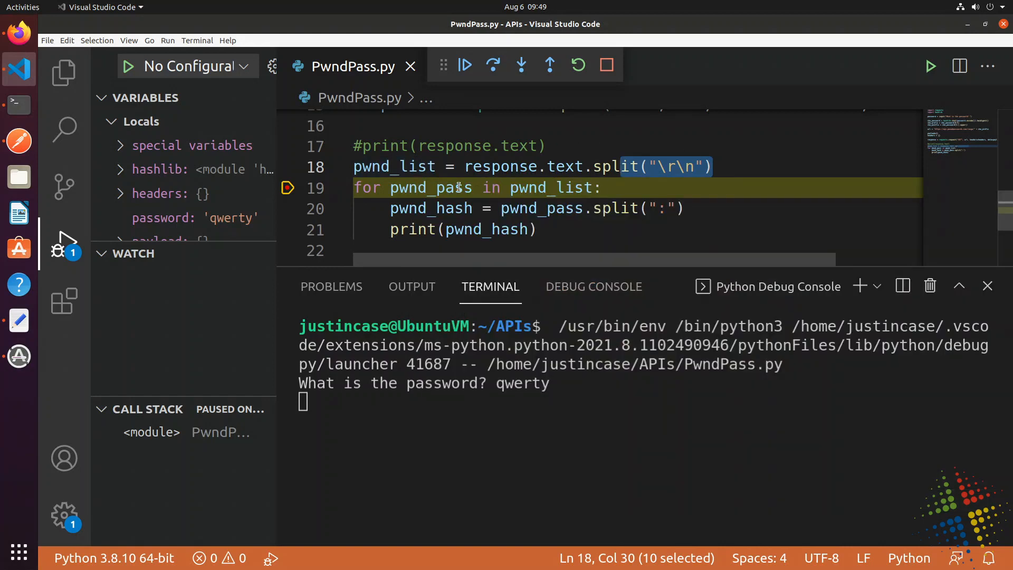
mouse_move(520, 65)
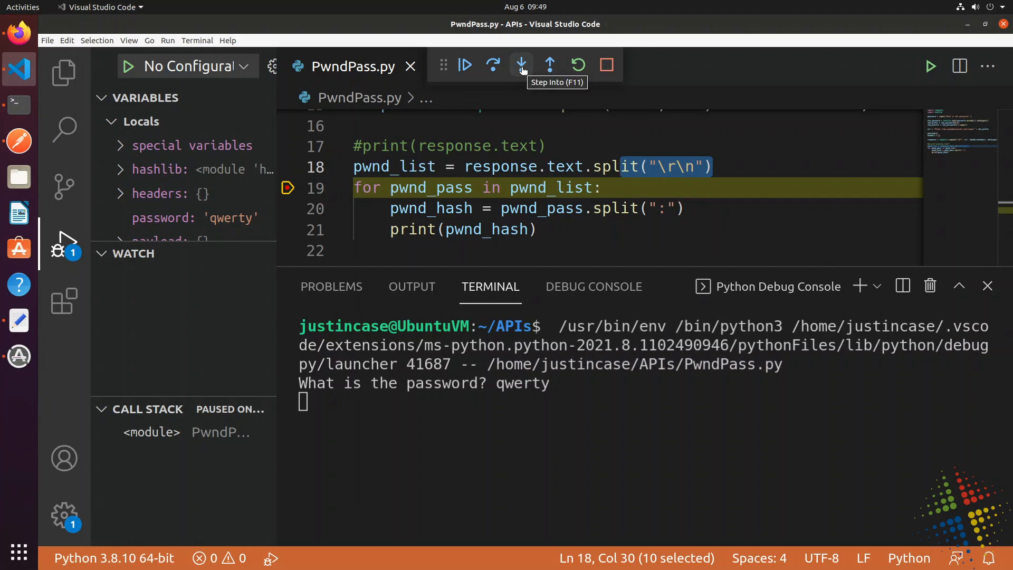
Step Into through lines 19–21 so the first hash suffix and count 3 print.
left_click(521, 65)
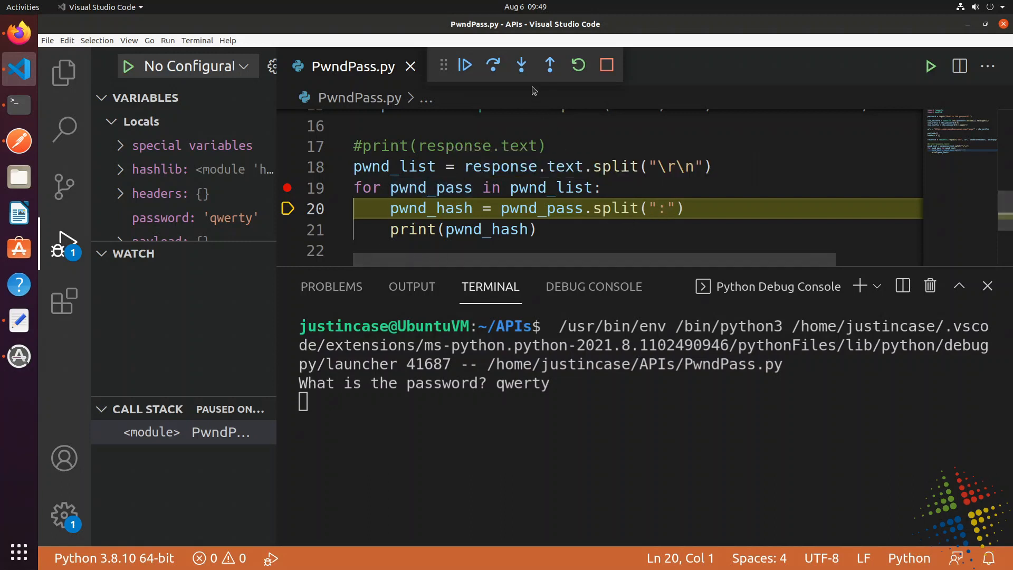
left_click(522, 65)
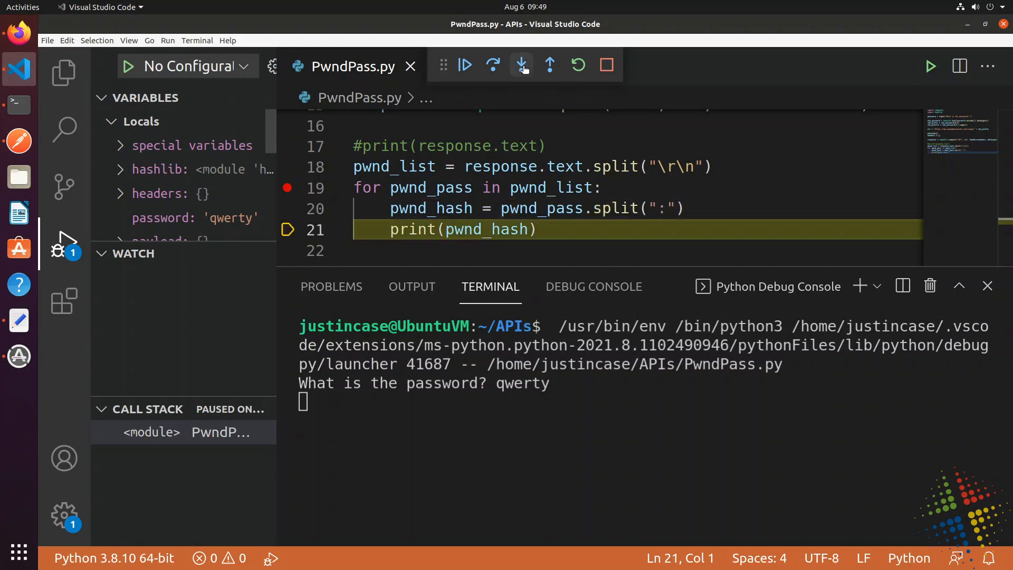
mouse_move(447, 208)
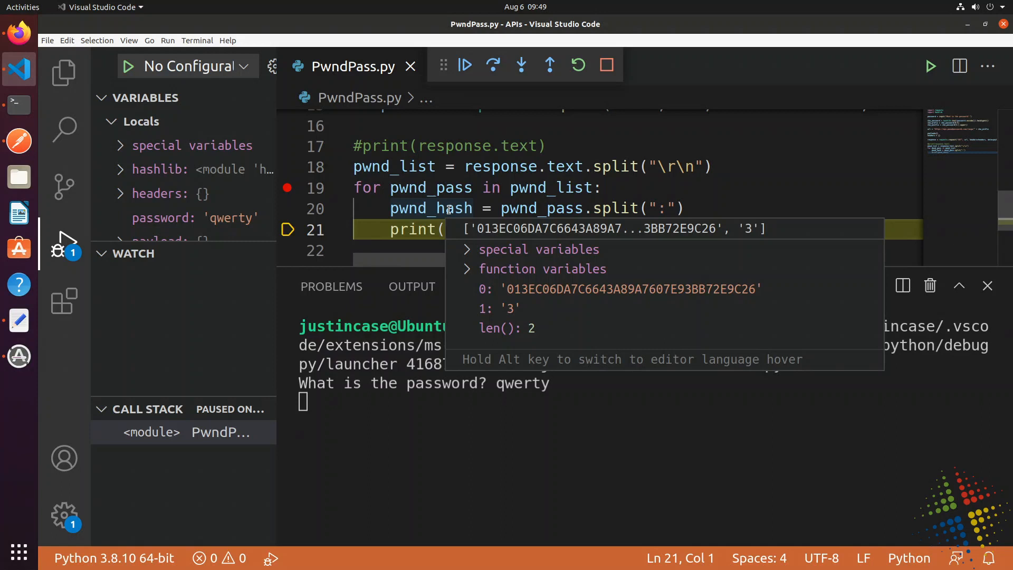
mouse_move(521, 64)
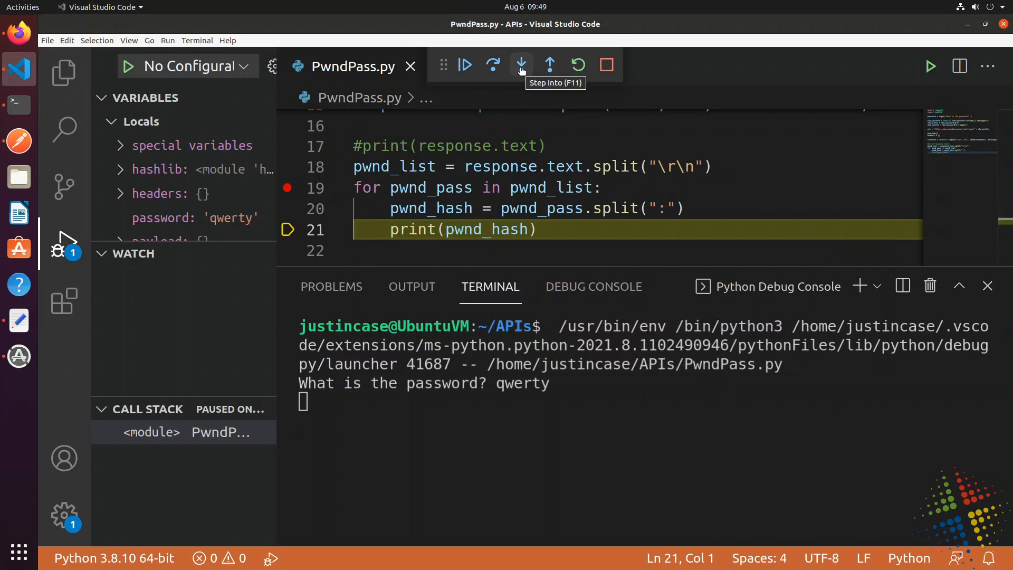
left_click(522, 65)
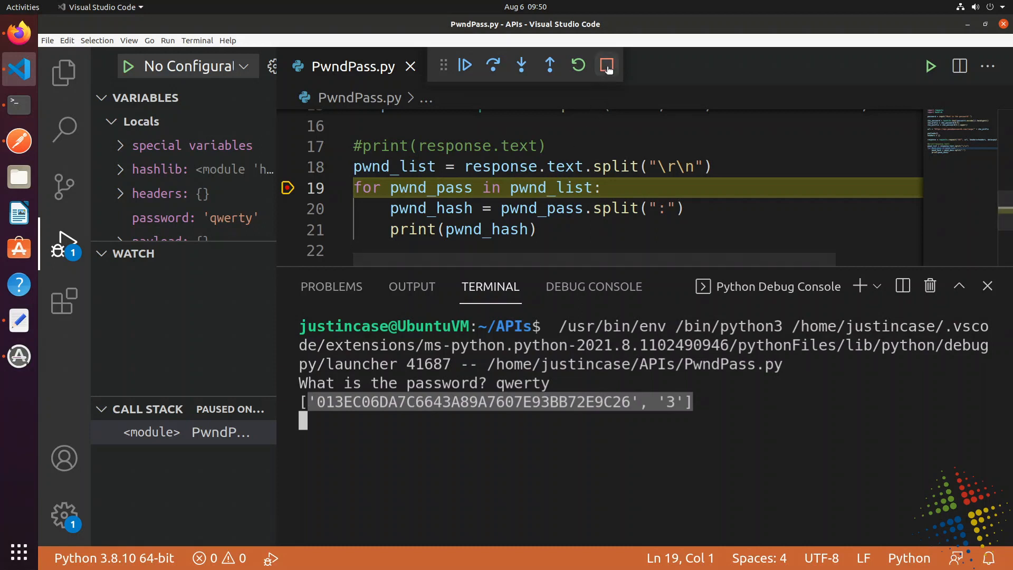
mouse_move(606, 66)
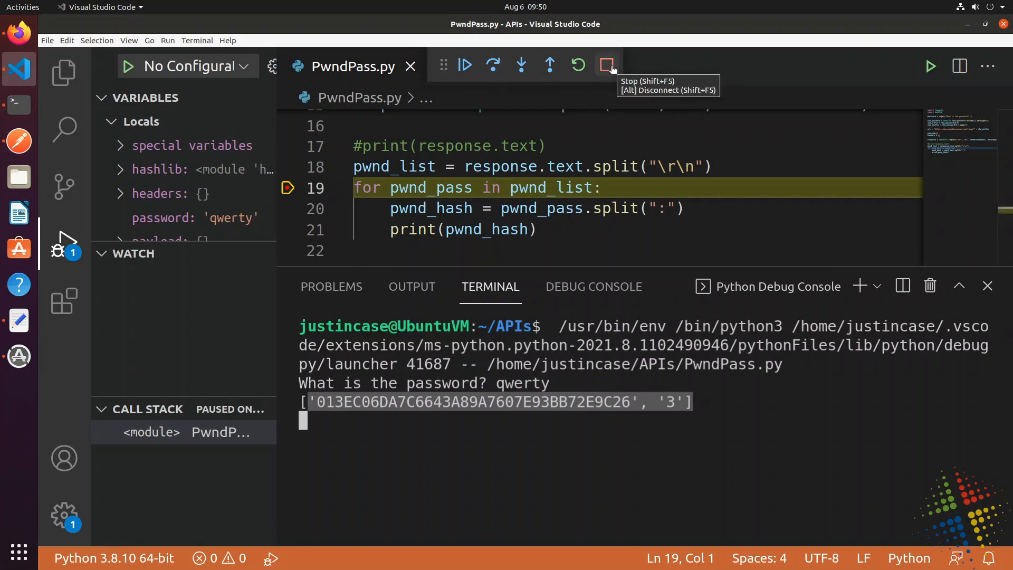
Stop debugging, remove print(pwnd_hash) and declare pwnd_dict = {} after the request.
left_click(604, 65)
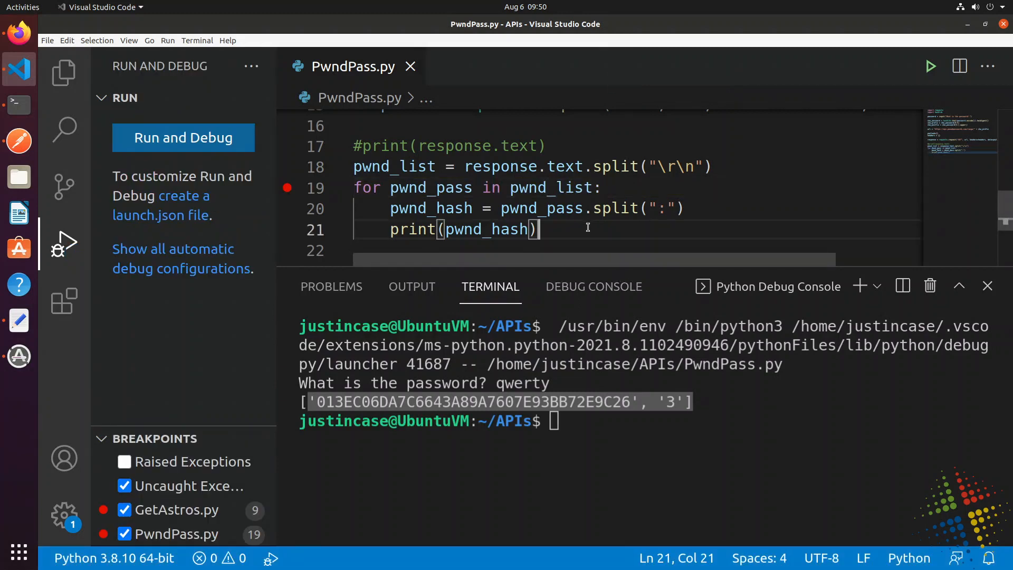
left_click_drag(536, 229, 391, 229)
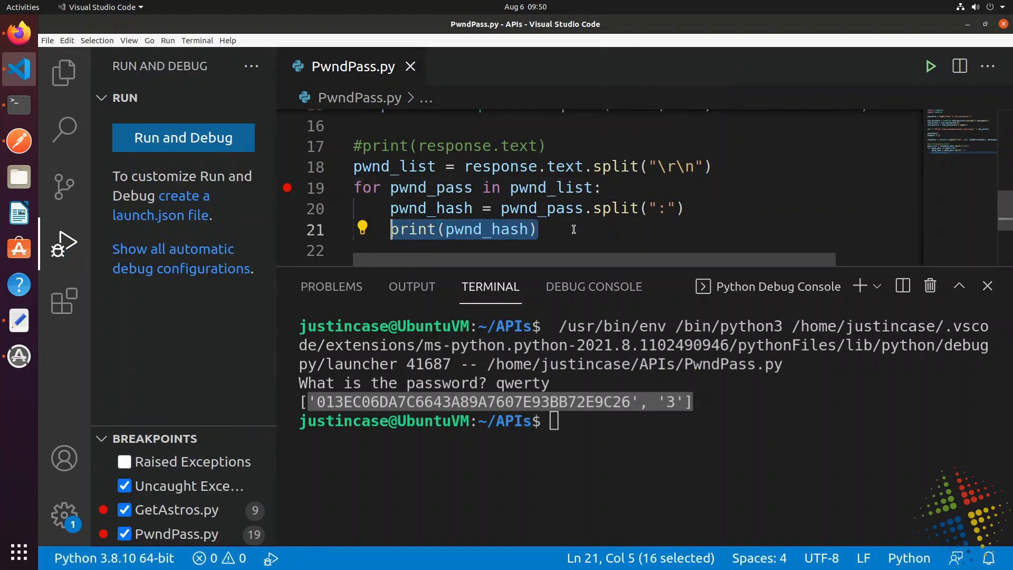
key("Delete")
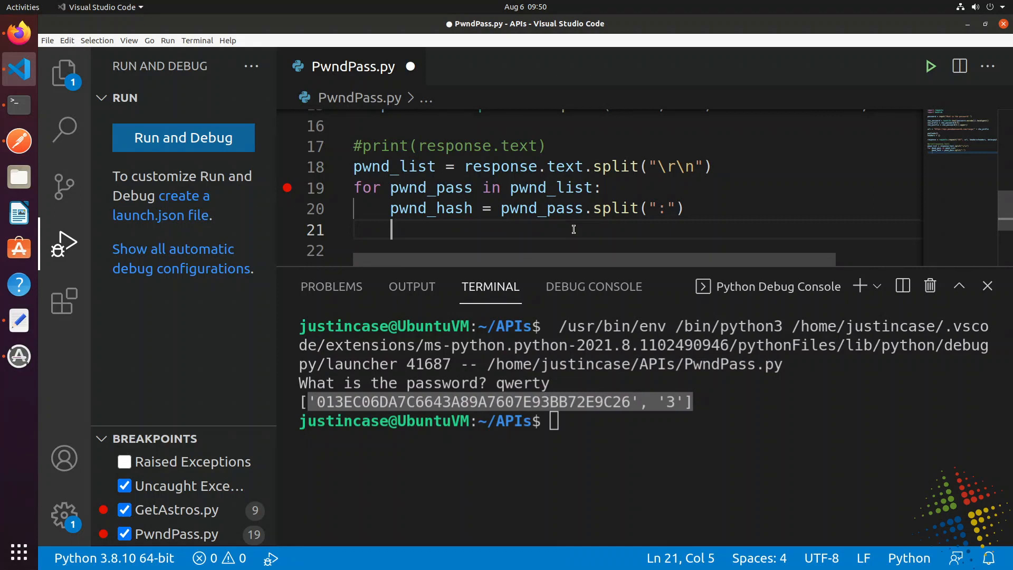
type("pwnd")
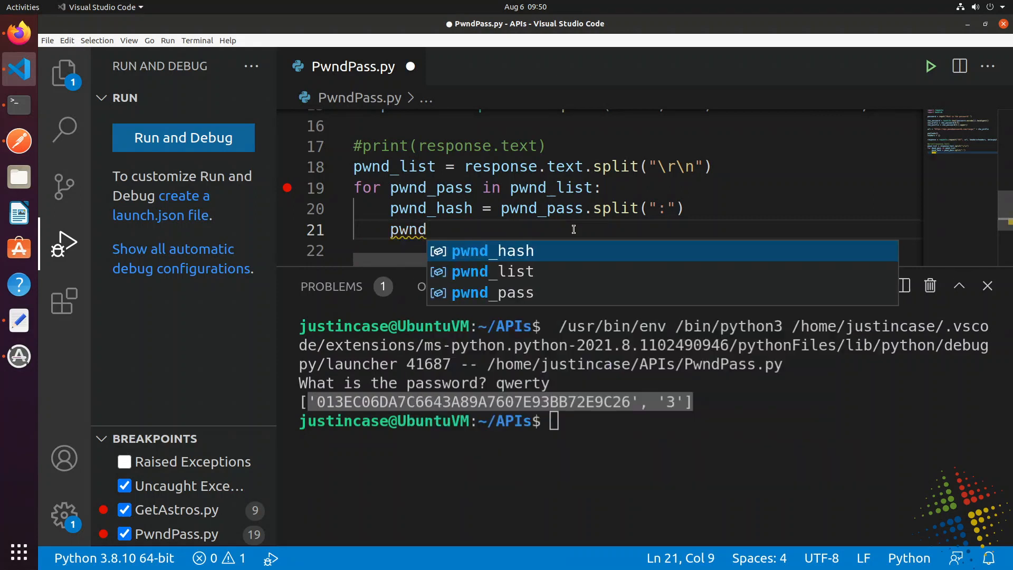
type("_dic")
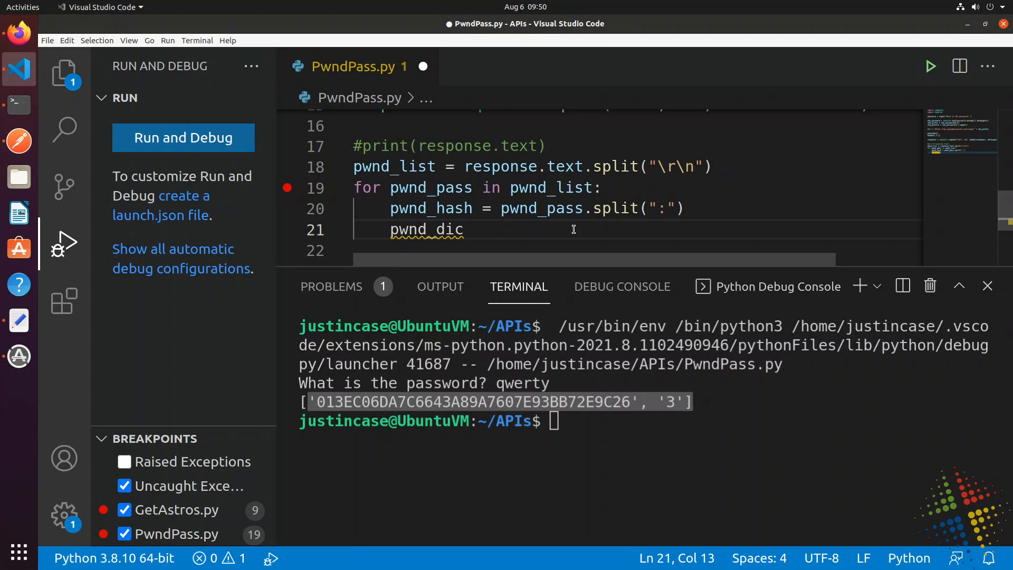
type("t")
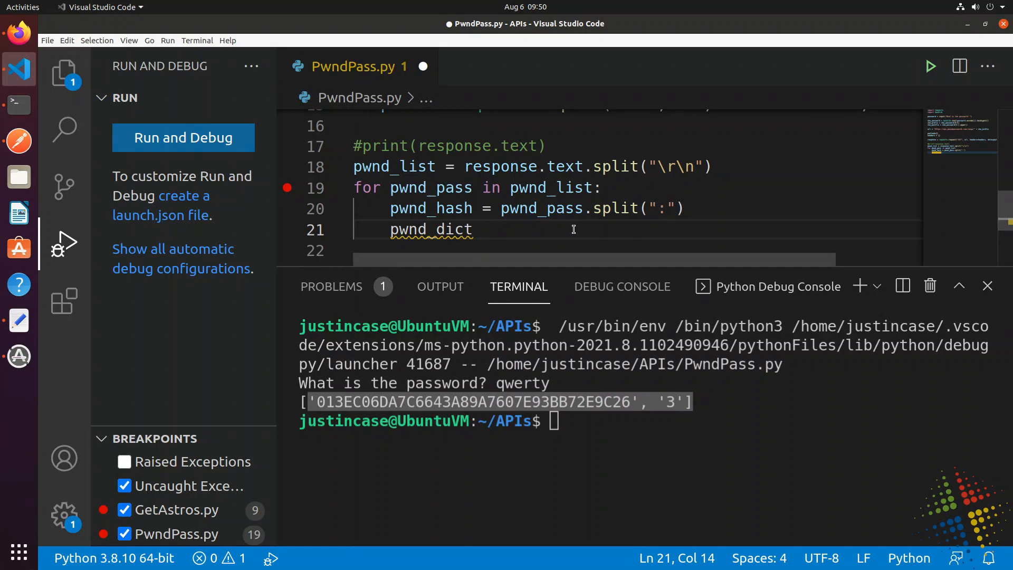
left_click(988, 286)
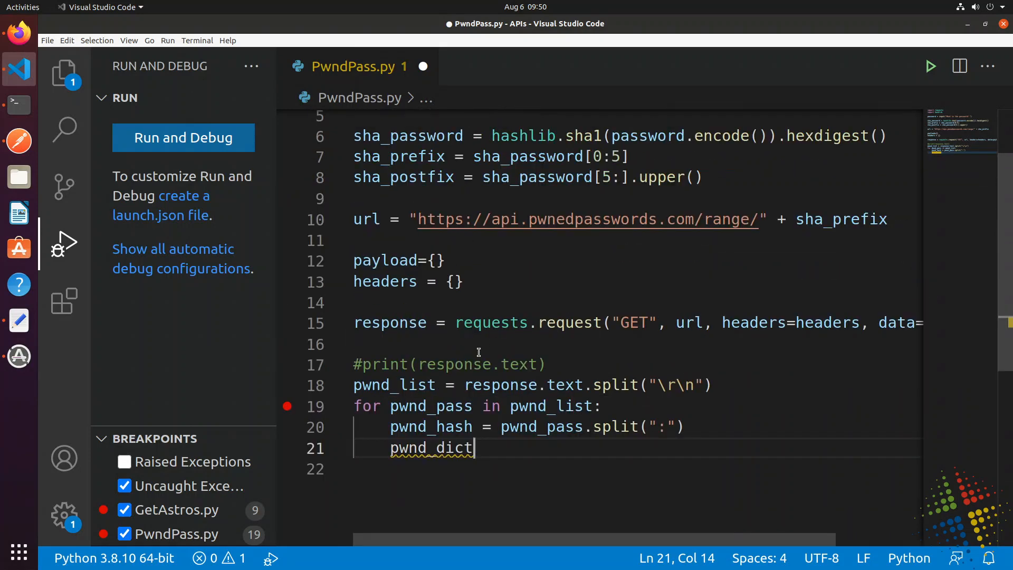
type("pwnd_dict =")
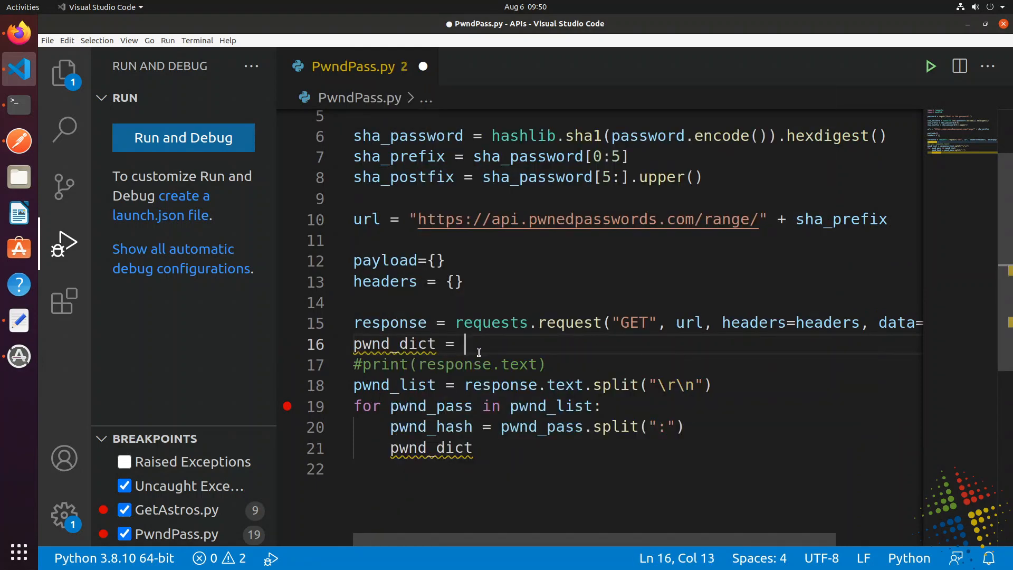
type("{}")
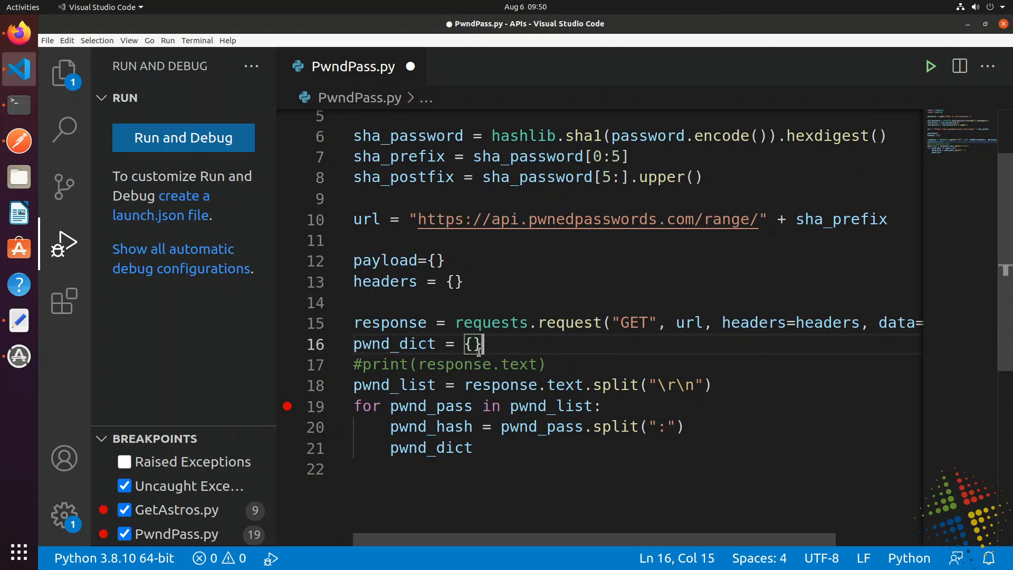
mouse_move(539, 353)
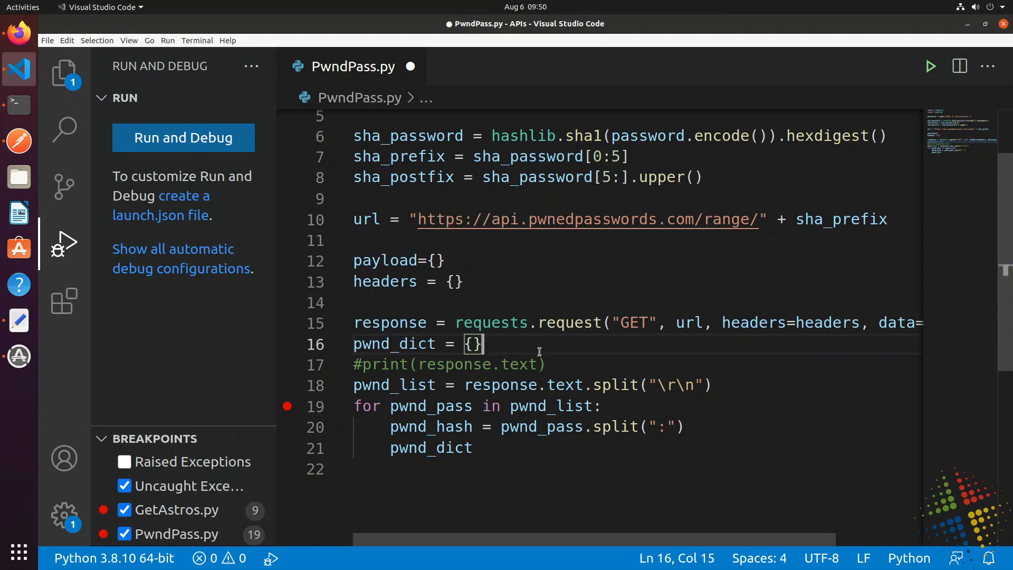
Store each entry as pwnd_dict[pwnd_hash[0]] = pwnd_hash[1] in the loop and start debugging.
scroll("down", 3)
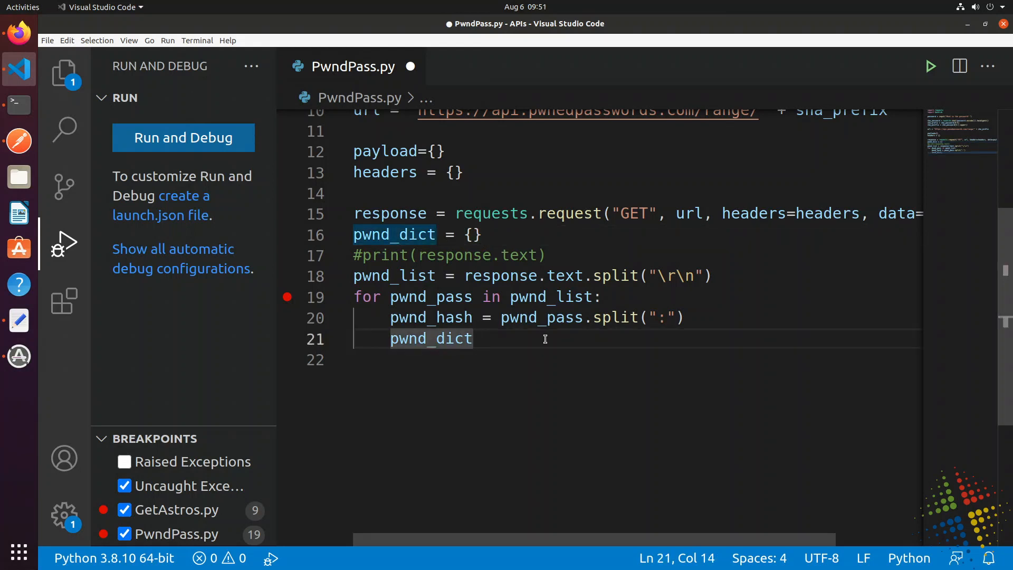
type("[pwnd")
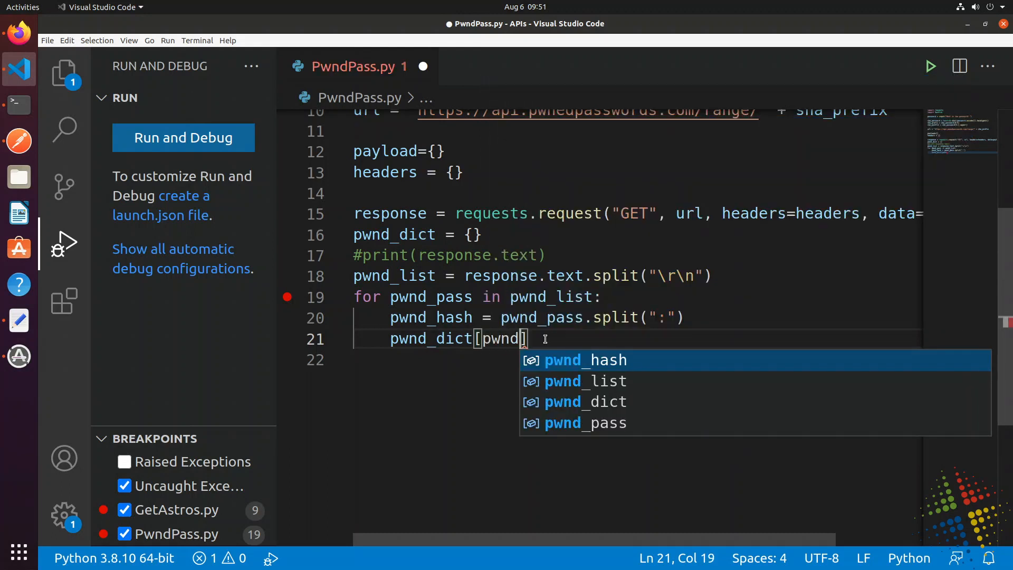
left_click(585, 361)
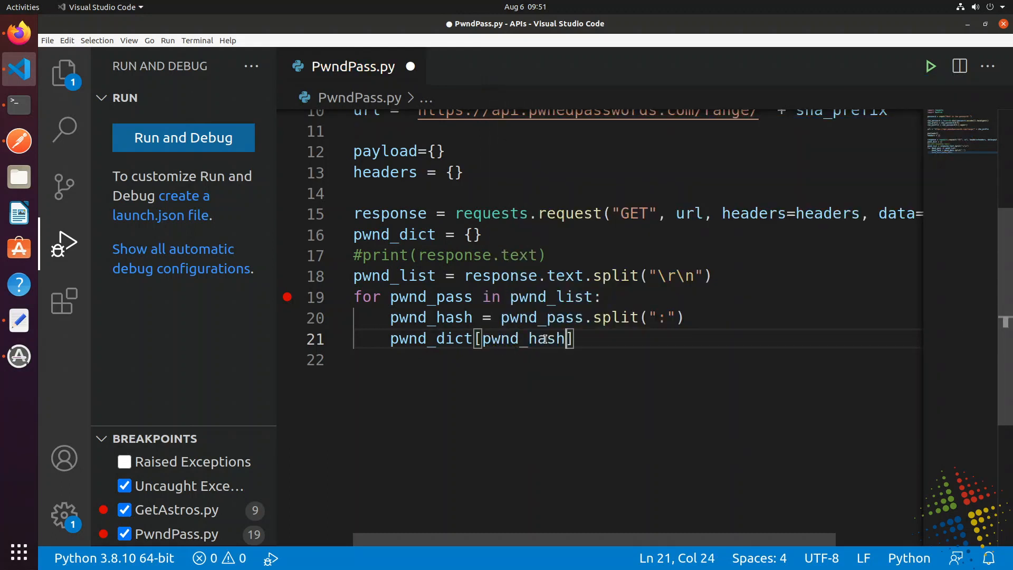
type("[0]")
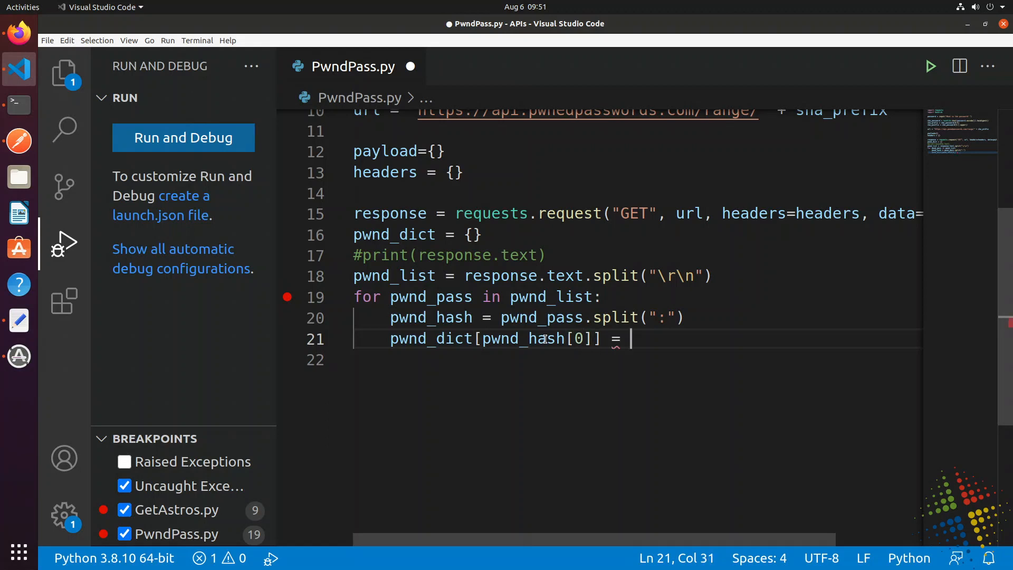
type("pwnd_hash")
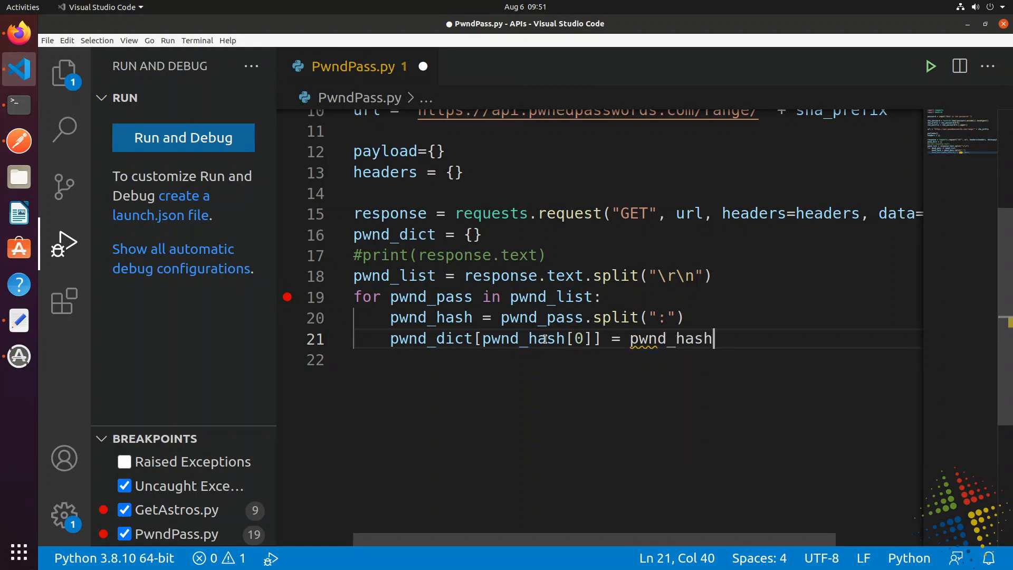
type("[1]")
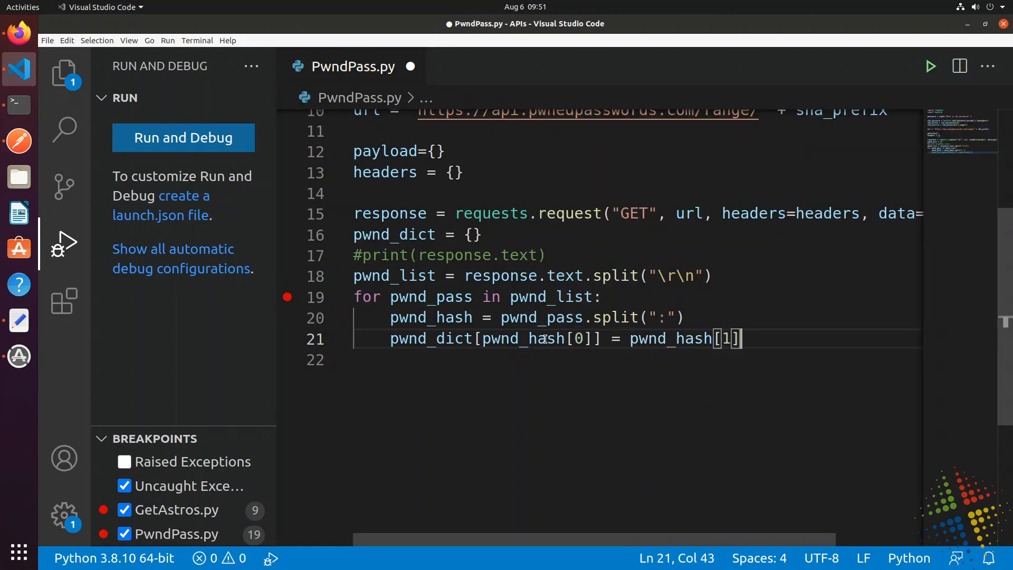
key("Enter")
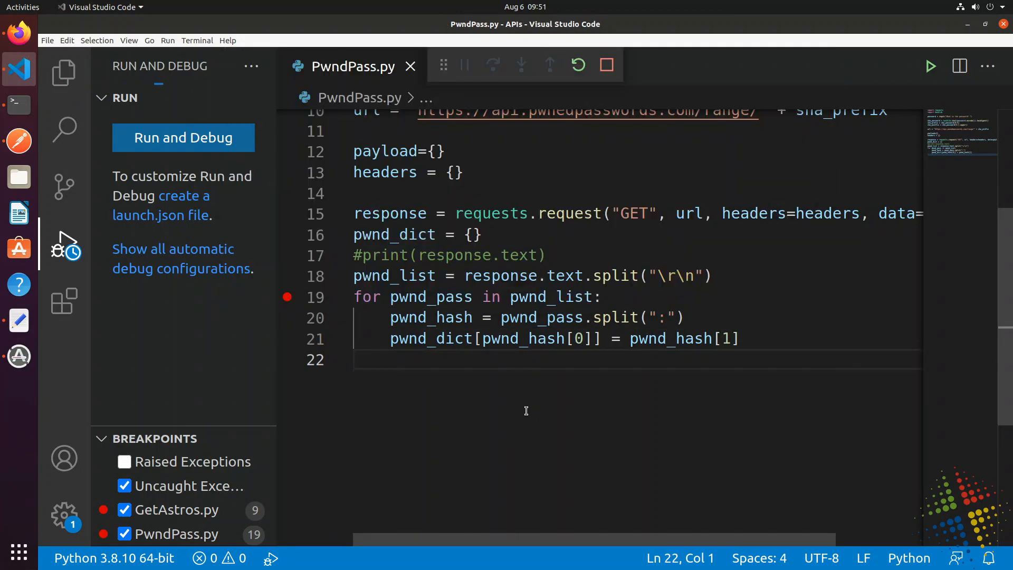
Enter the password, then Step Into through the loop until pwnd_dict holds counts '3' and '1'.
left_click(183, 138)
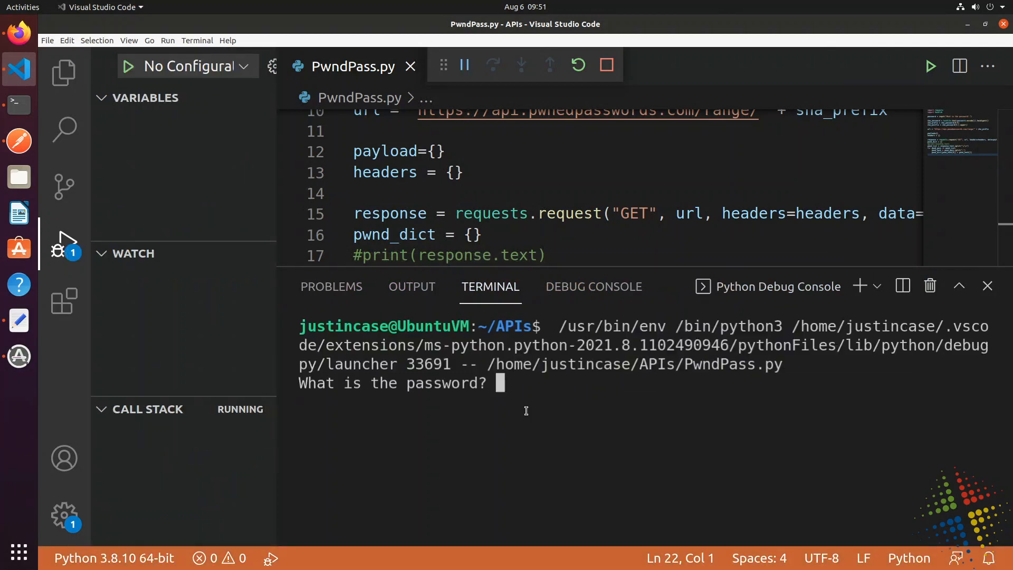
type("qwertt")
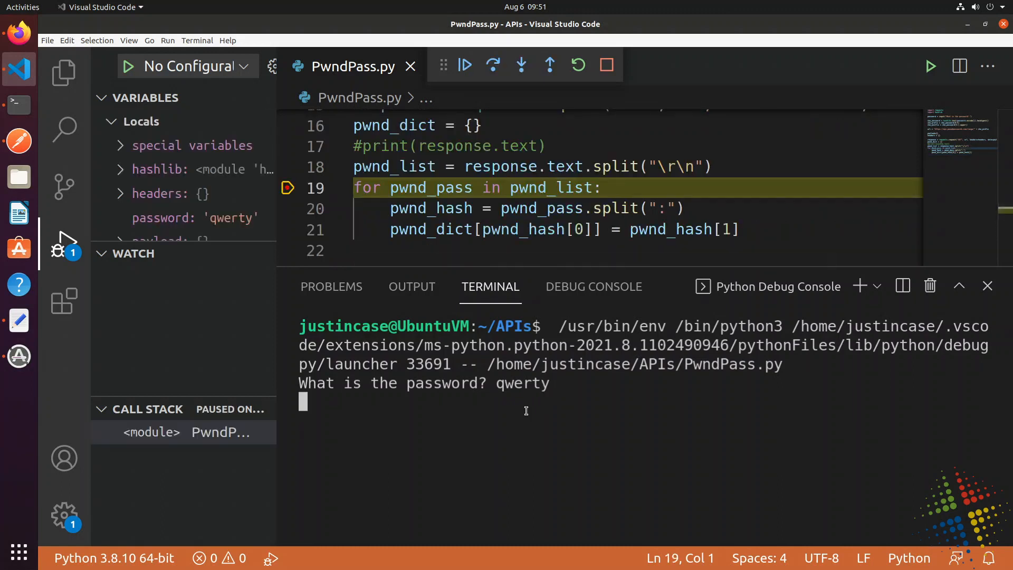
left_click(493, 65)
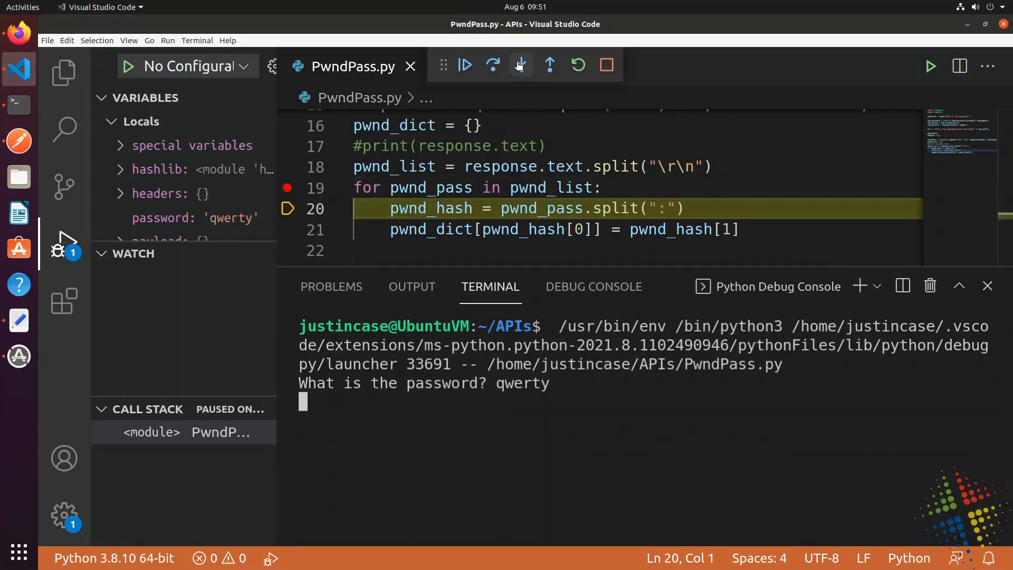
left_click(521, 65)
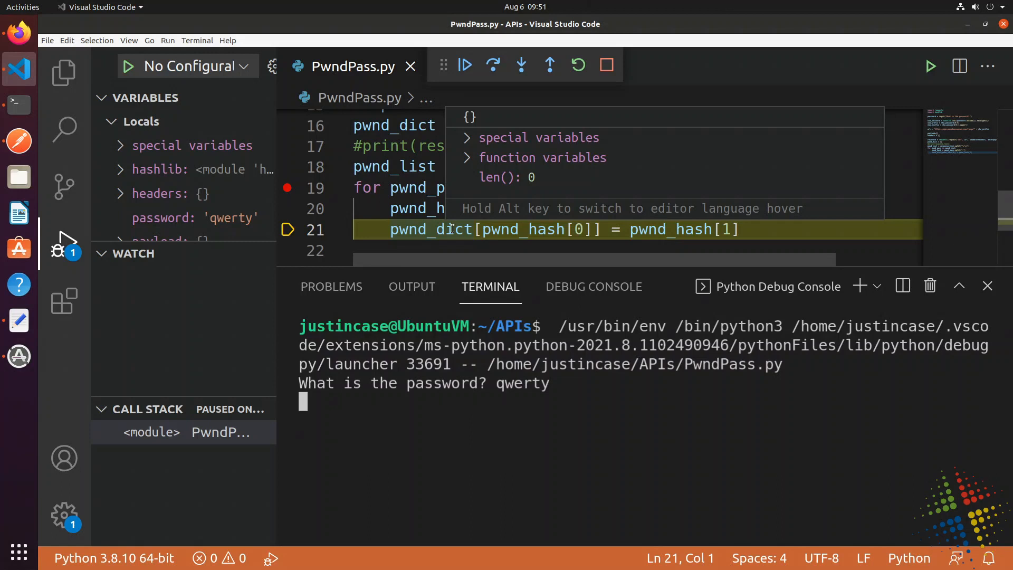
left_click(522, 65)
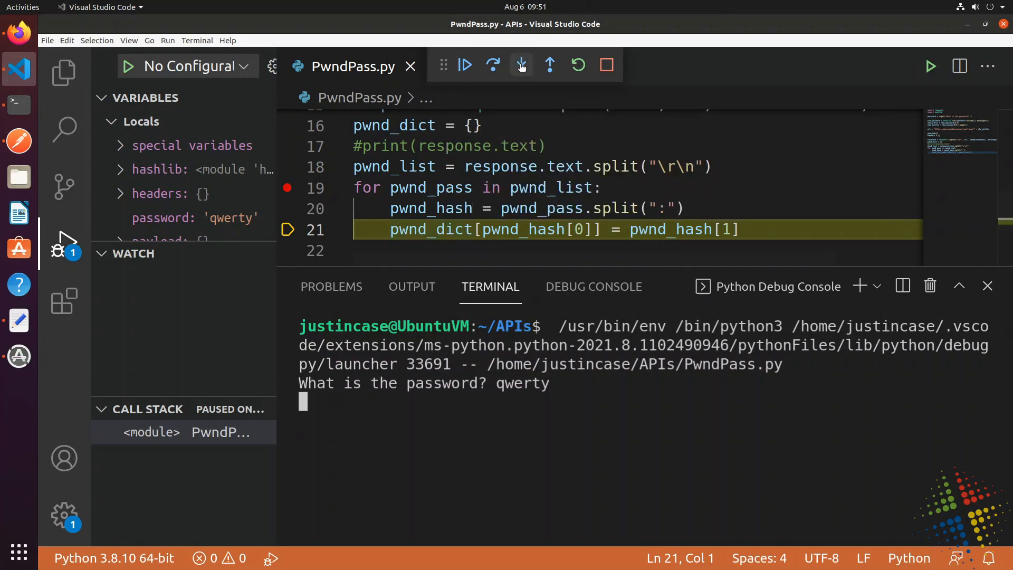
left_click(521, 65)
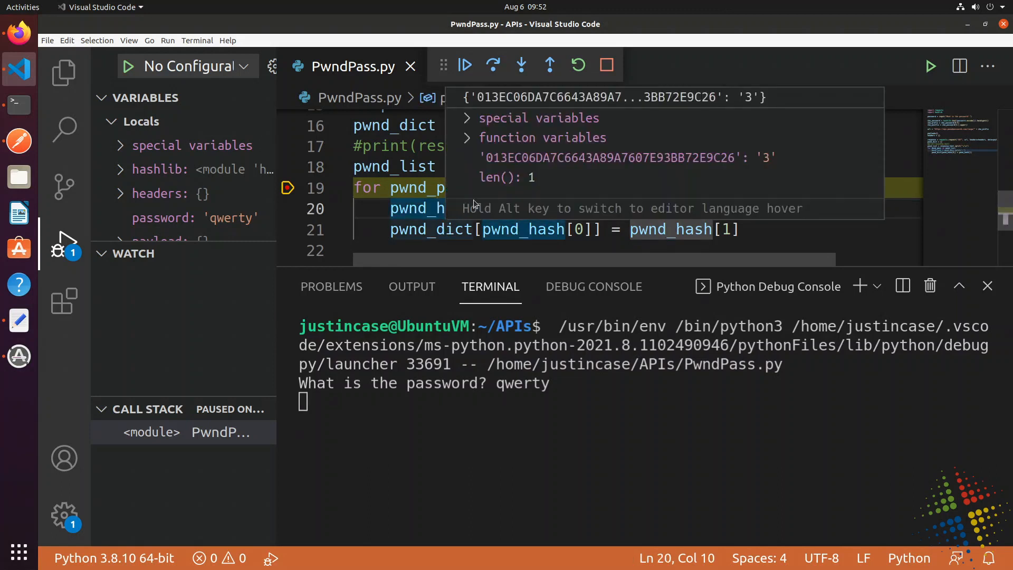
mouse_move(539, 162)
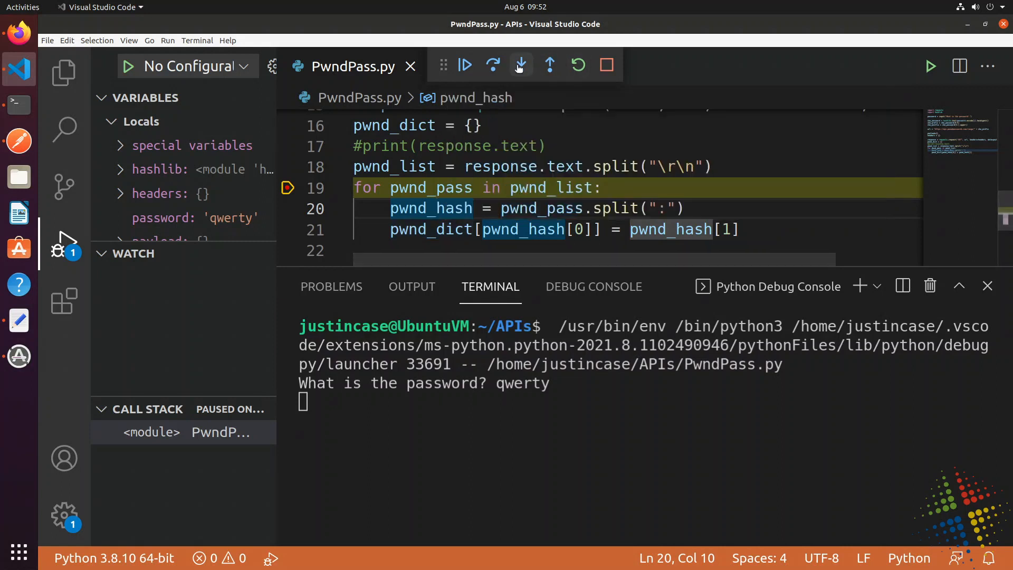
left_click(520, 64)
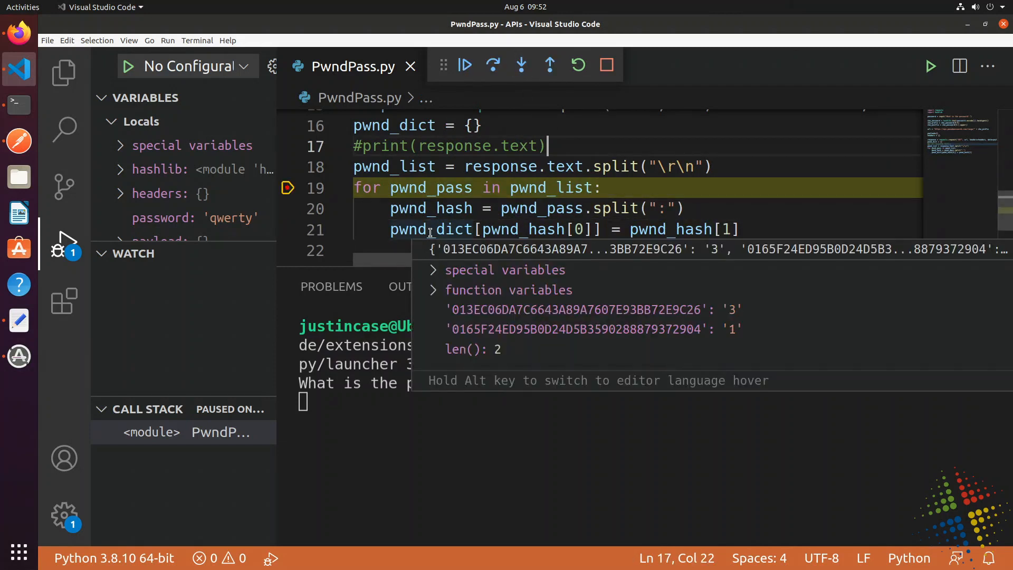
mouse_move(501, 342)
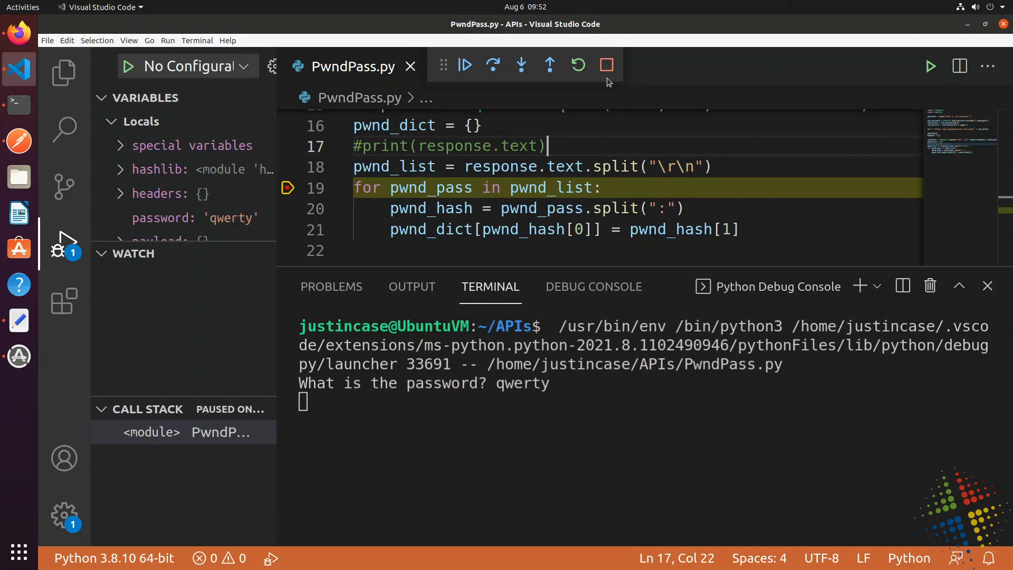
Stop debugging and add if sha_postfix in pwnd_dict.keys(): on line 23.
left_click(608, 64)
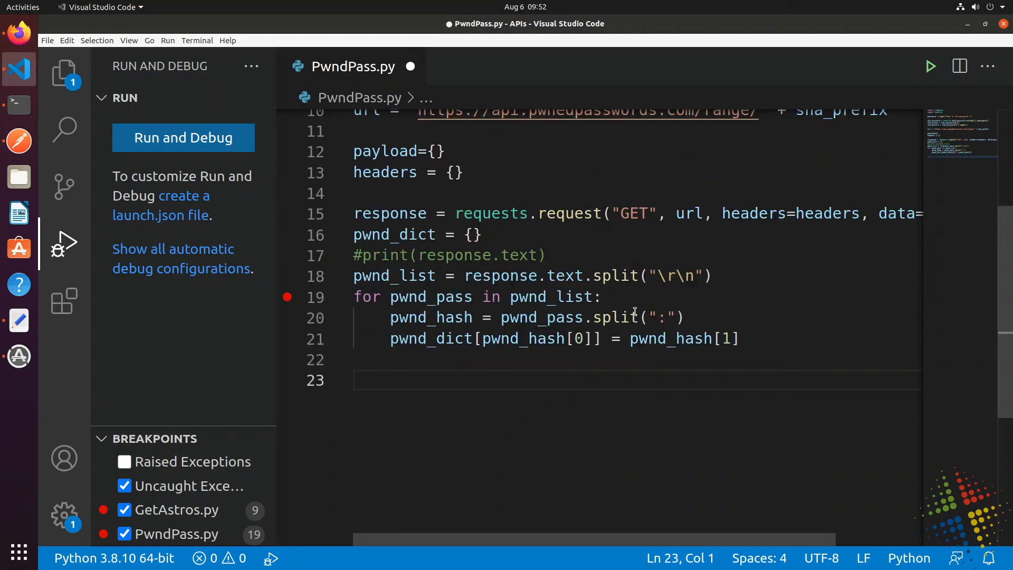
left_click(63, 244)
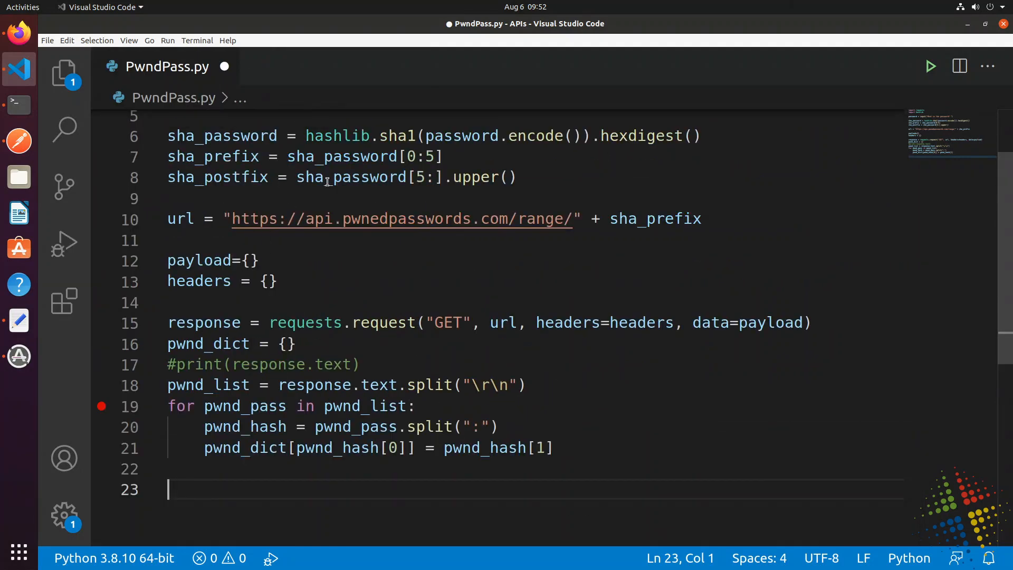
double_click(217, 177)
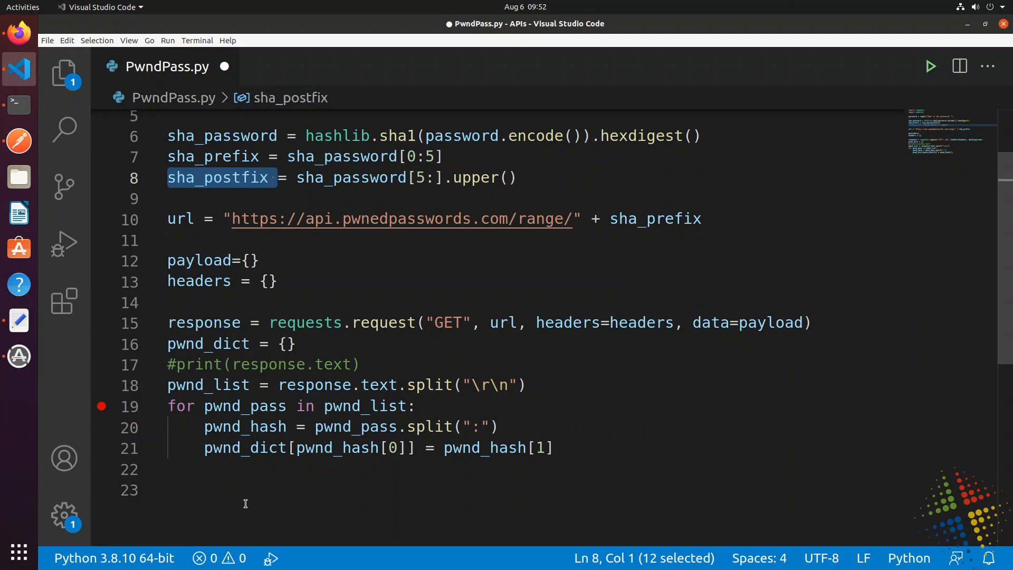
left_click(245, 503)
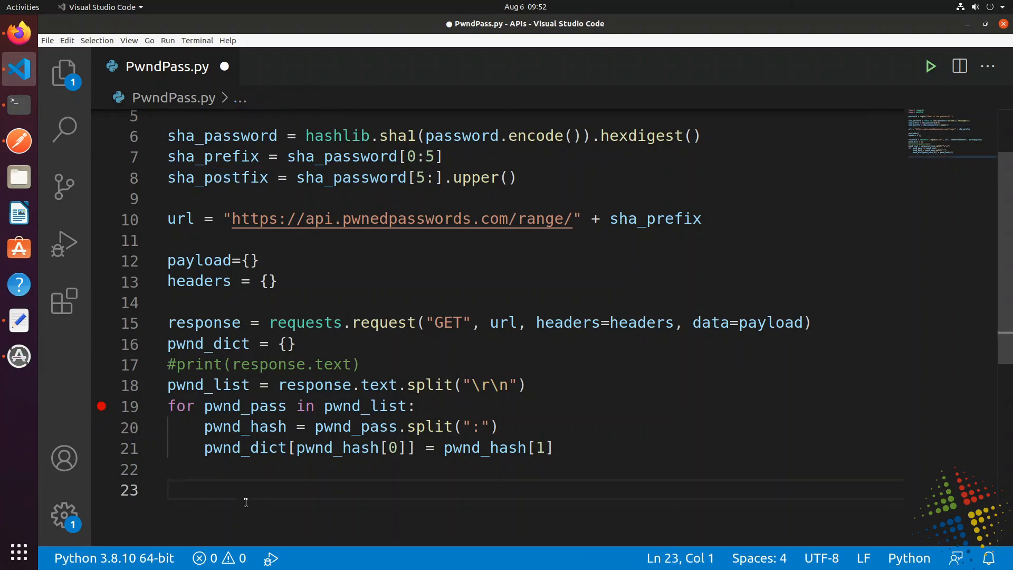
type("if sha_")
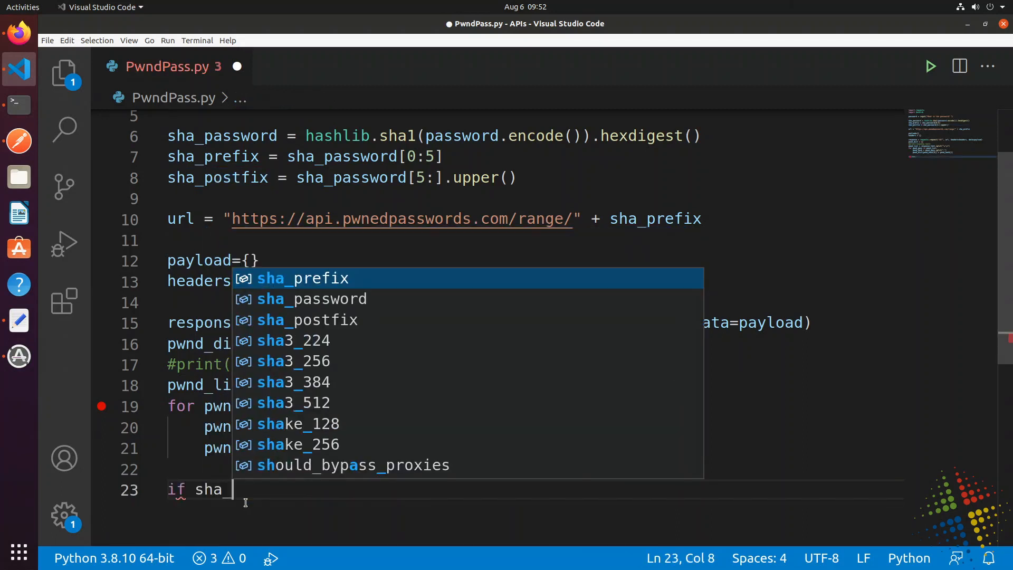
left_click(307, 320)
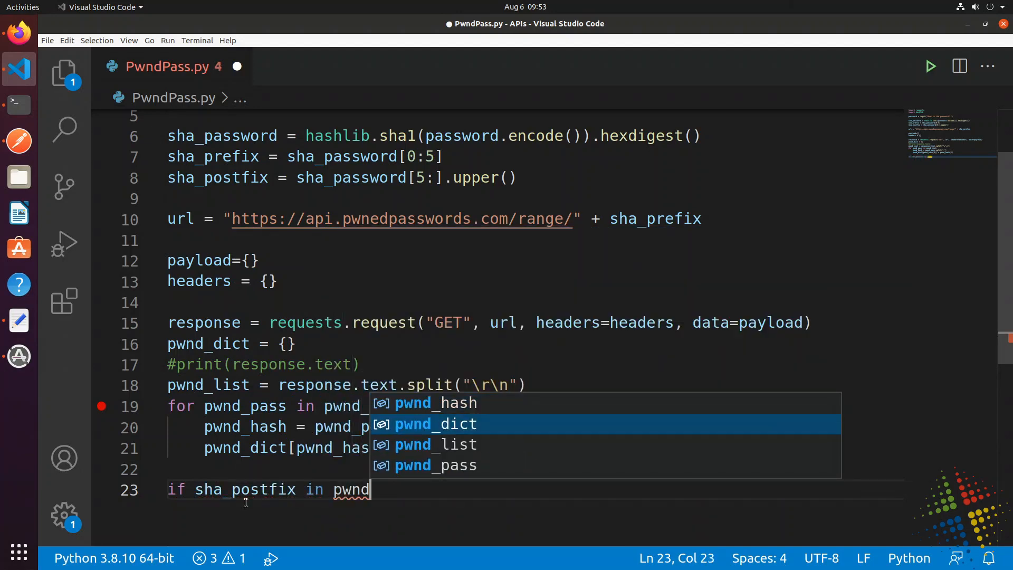
type("_dict.keys(")
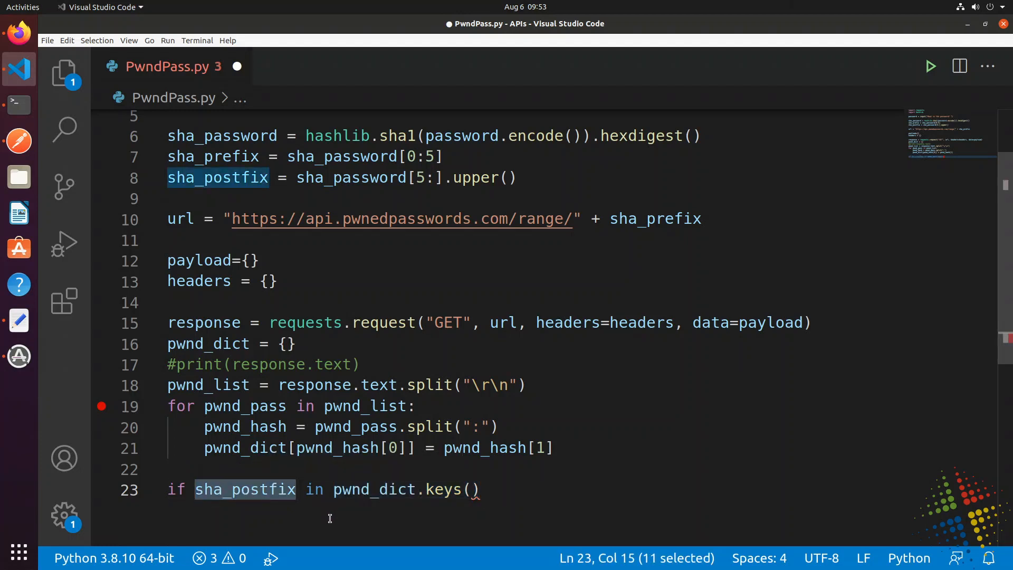
mouse_move(518, 497)
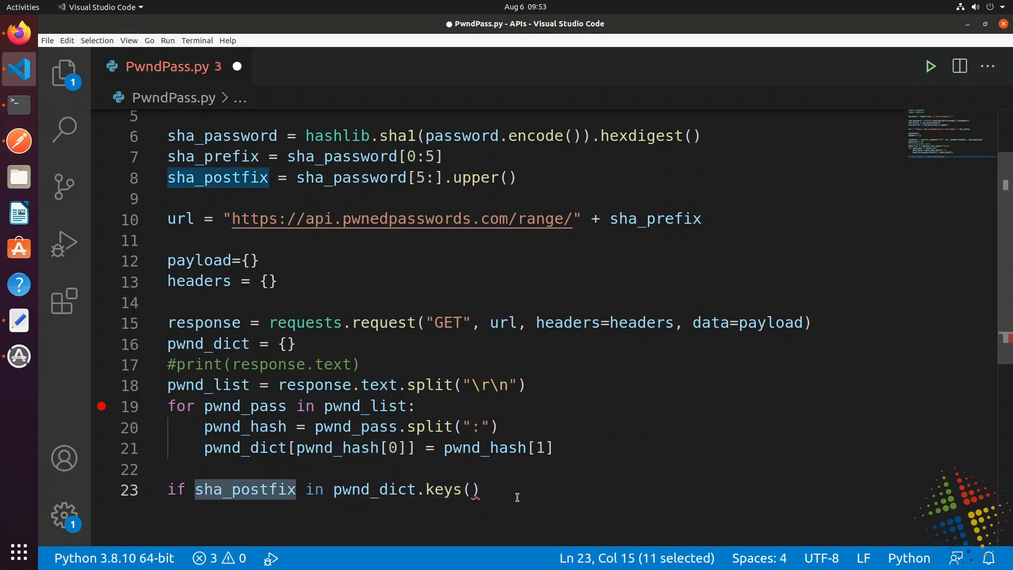
type(":")
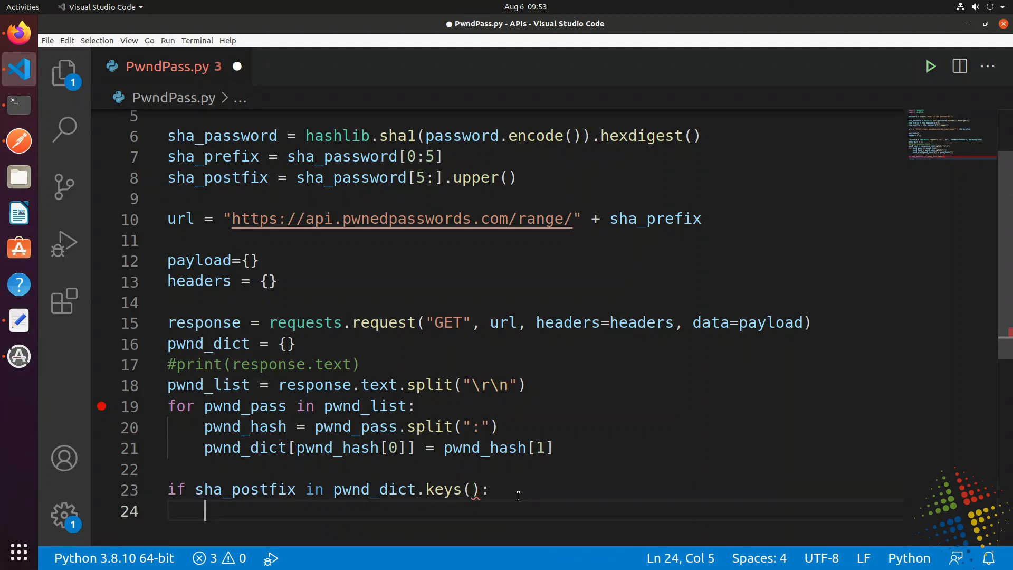
Print "Password has been compromised {0} times" formatted with pwnd_dict[sha_postfix].
type("print(")
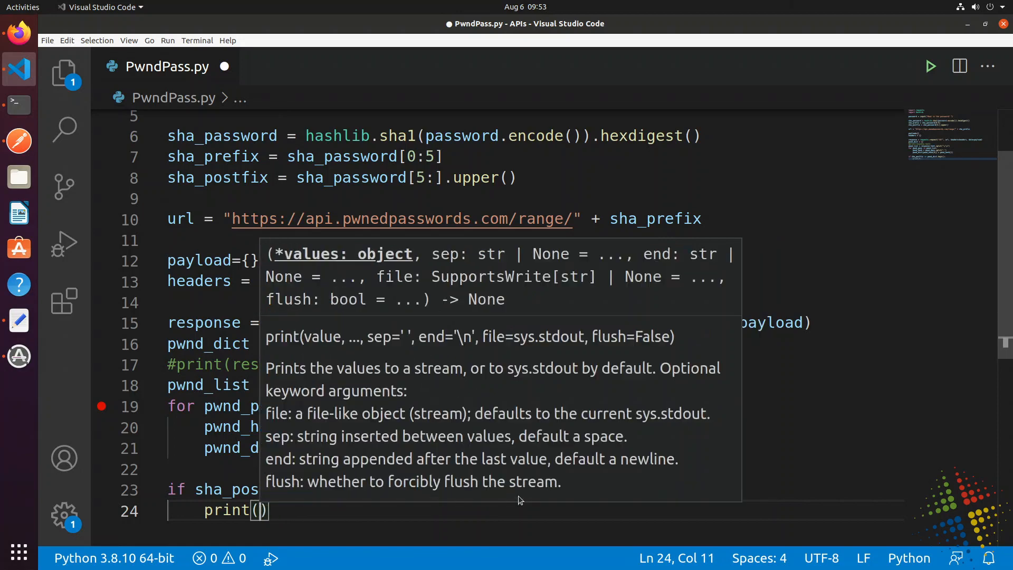
type("\"Password ha\"")
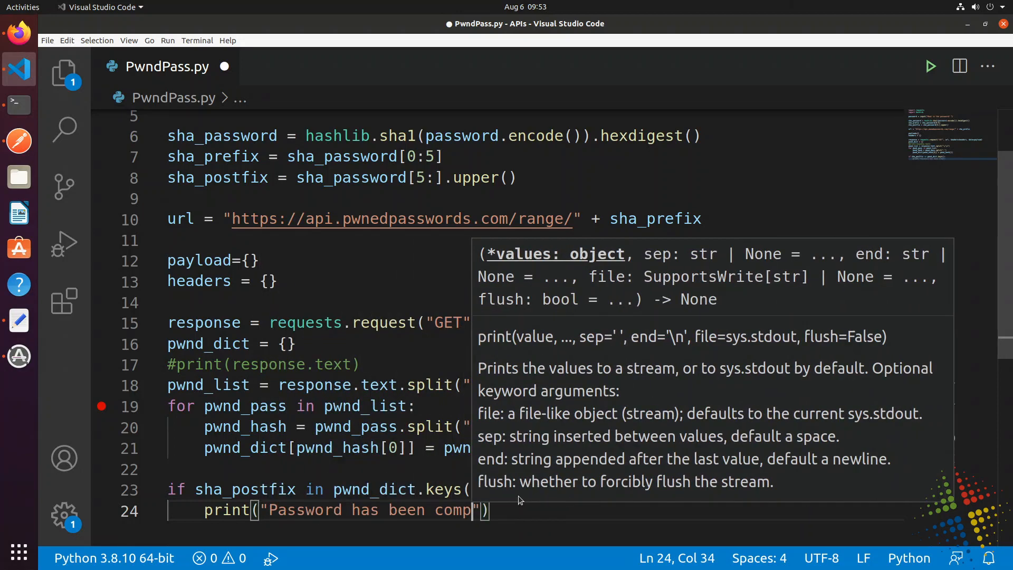
type("romised {")
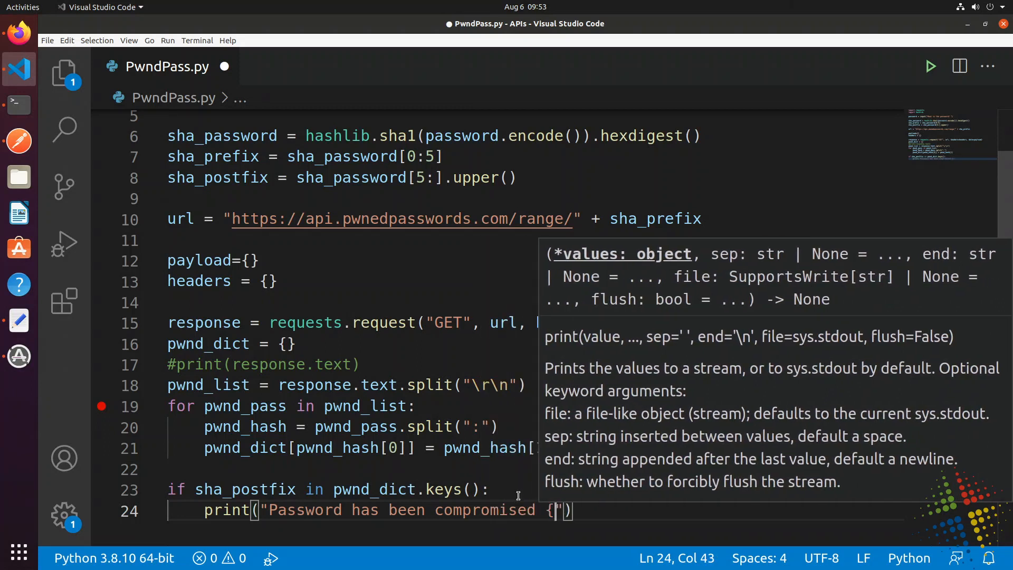
type("0} ti")
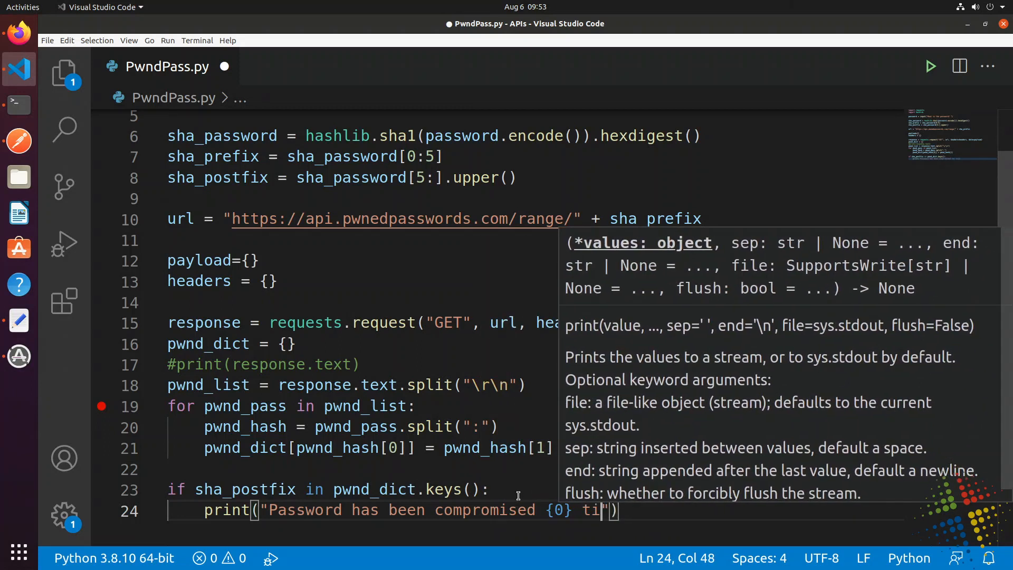
type("mes")
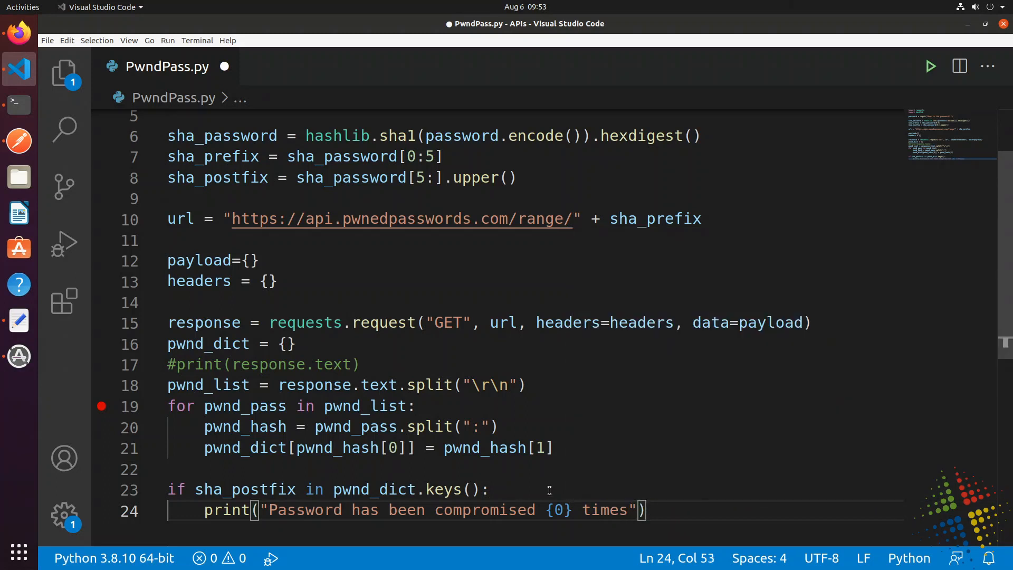
type(".f")
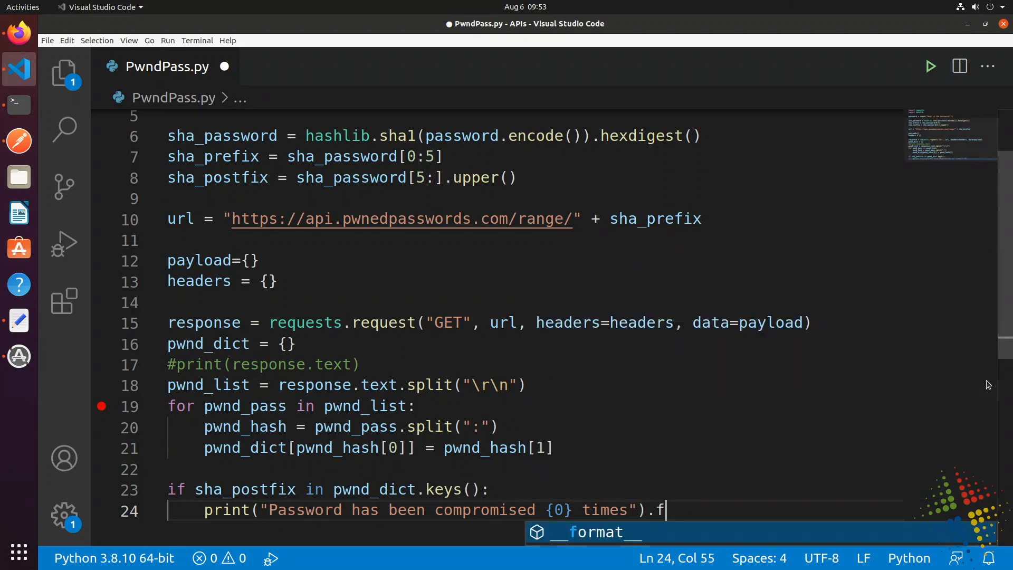
key("Tab")
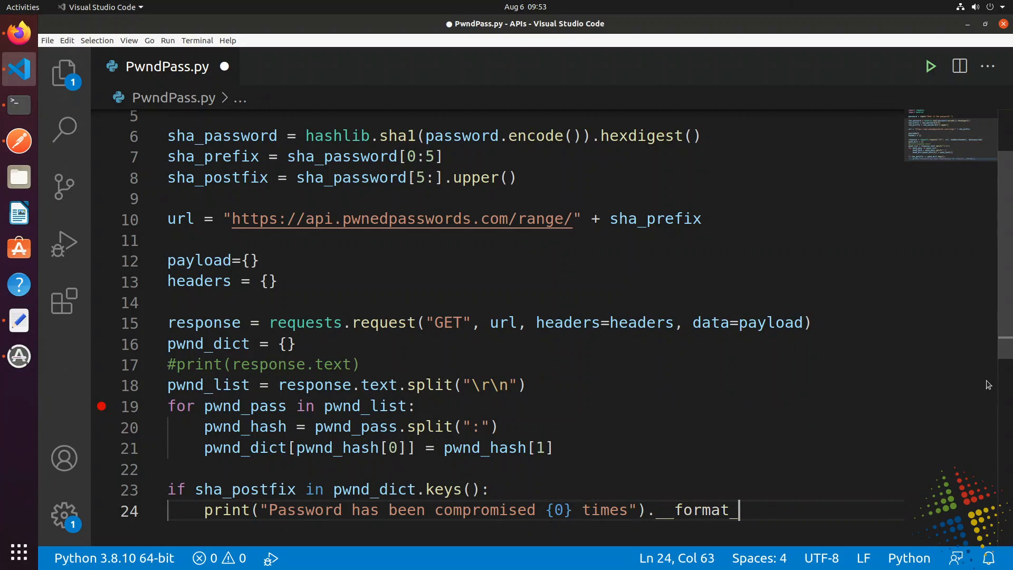
key("BackSpace")
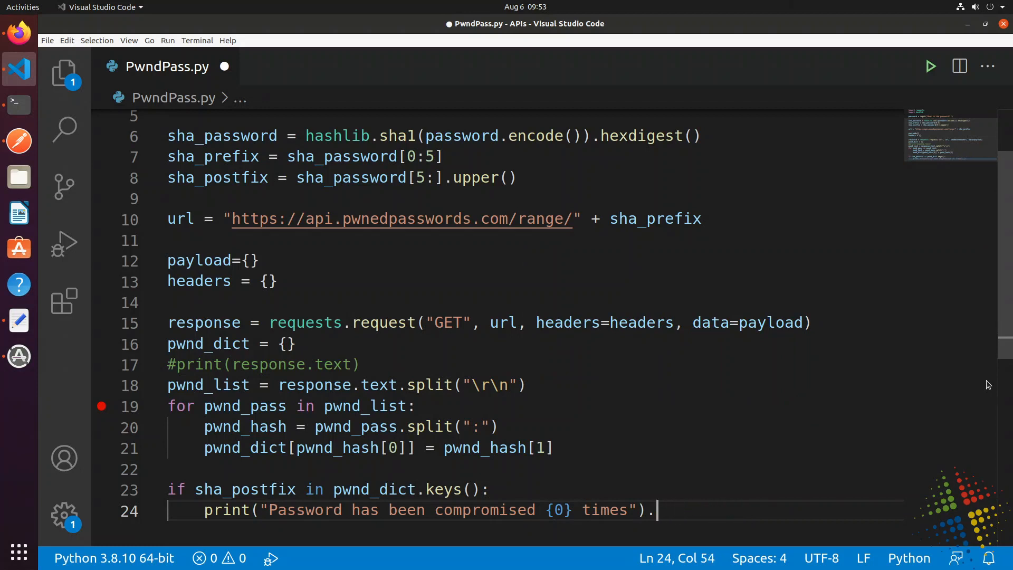
type("for")
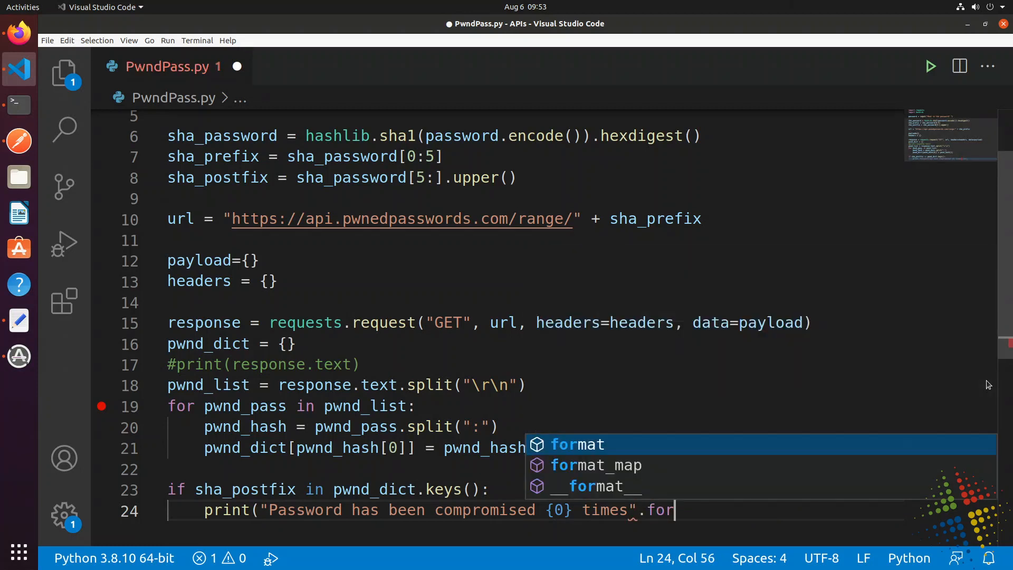
type("ma")
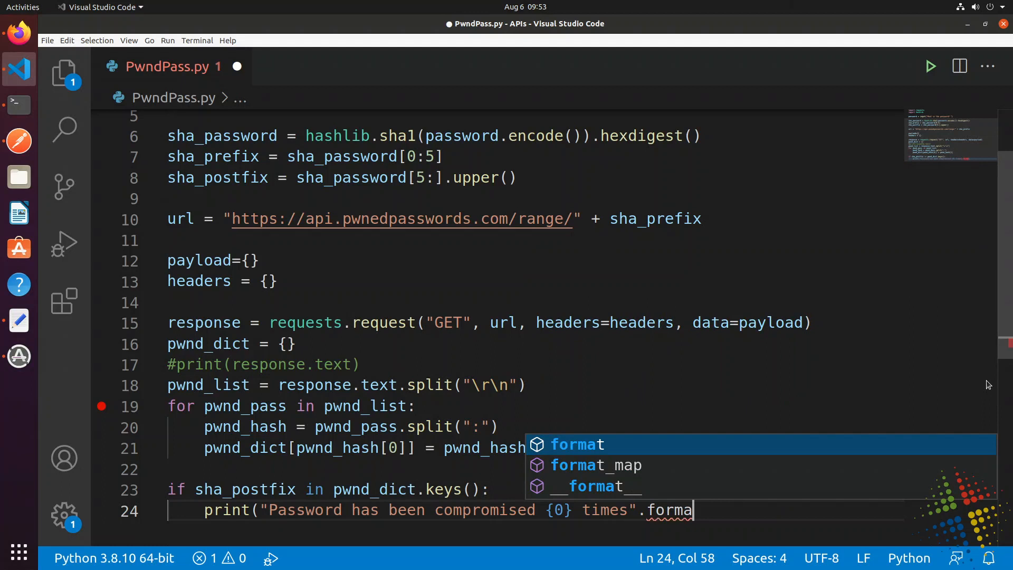
key("Tab")
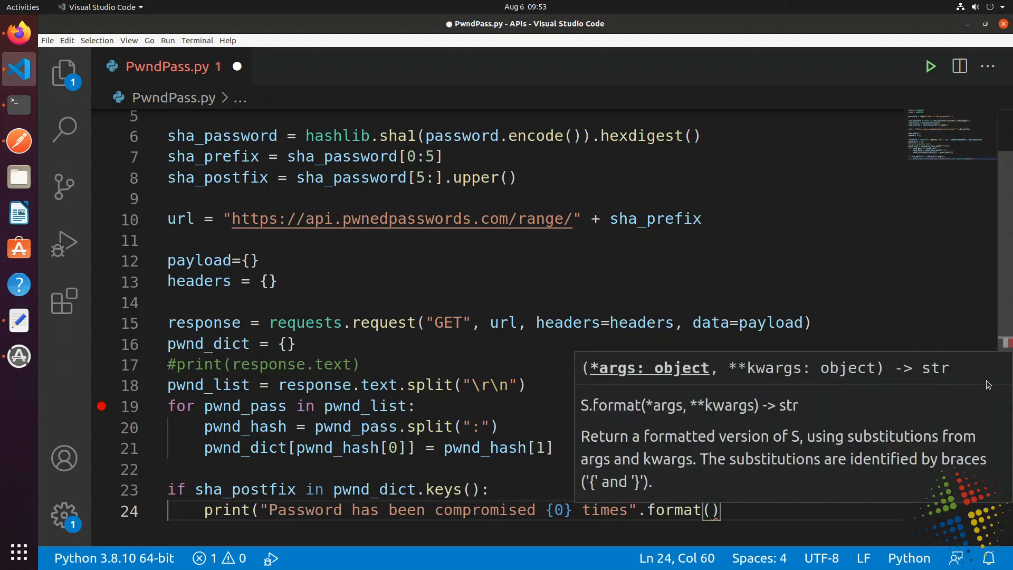
type("pwnd_dict")
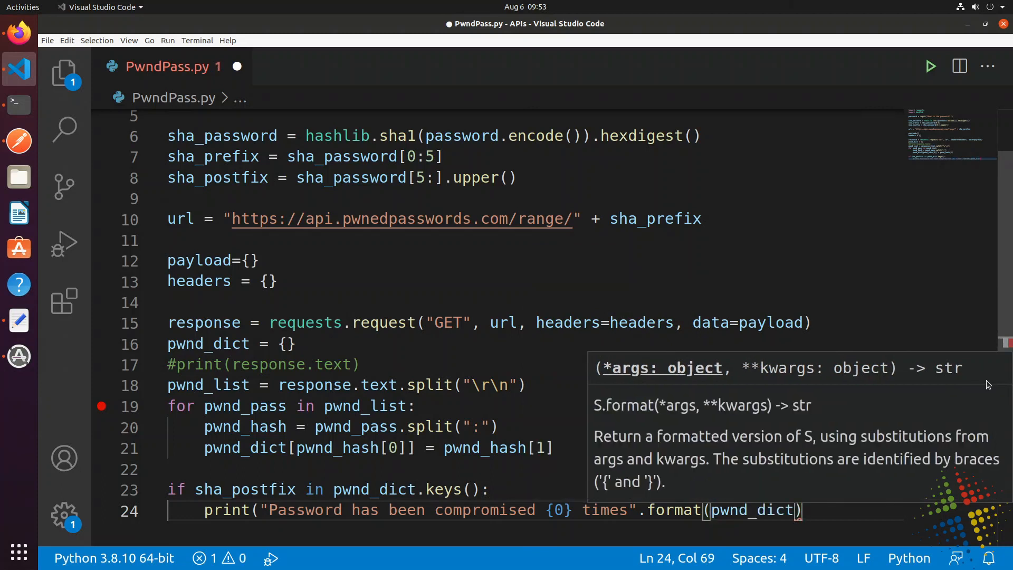
type("[sha_postfix")
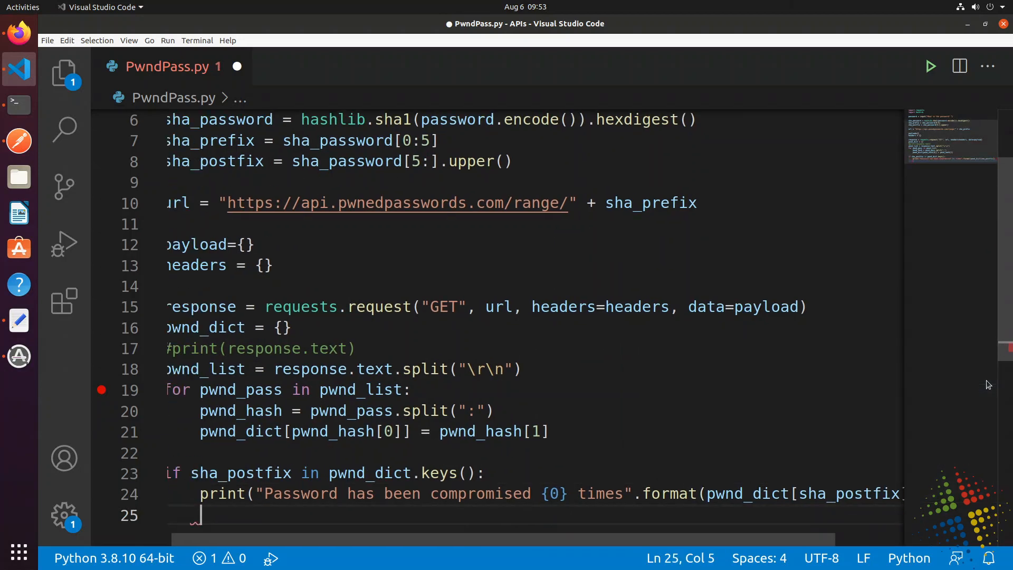
double_click(750, 494)
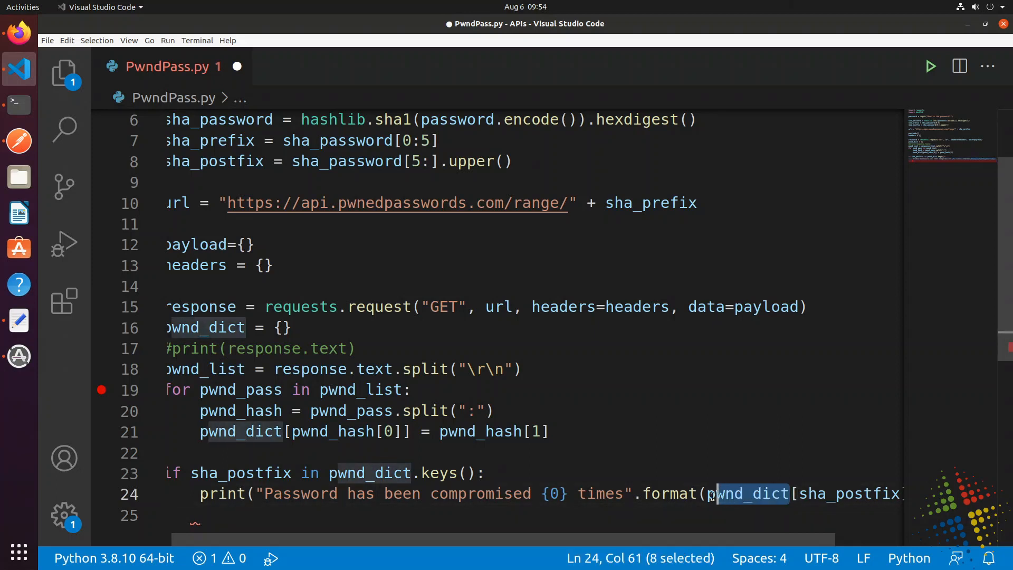
double_click(849, 494)
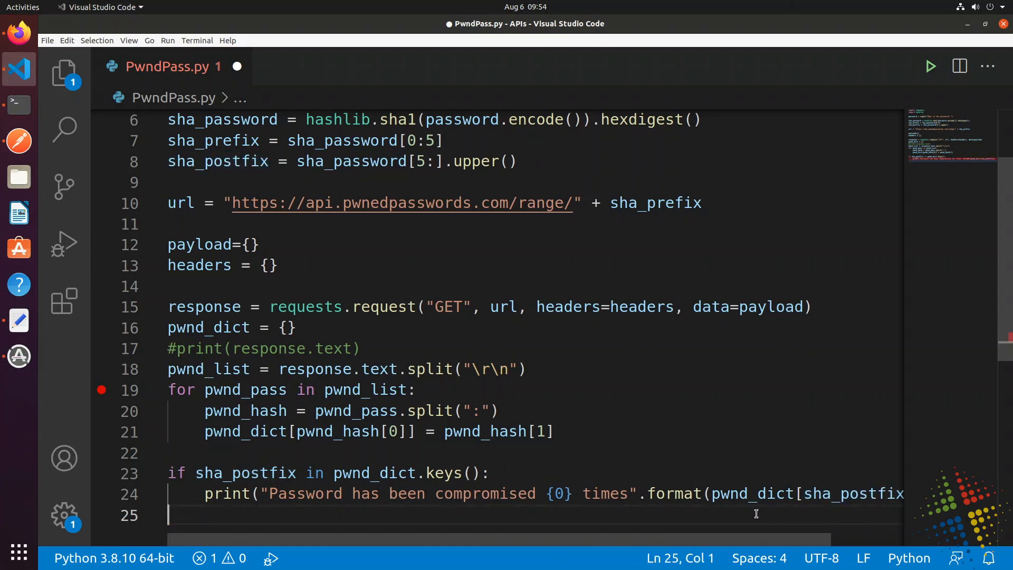
Add an else branch printing "Password is safe" when the suffix isn't found.
type("else:")
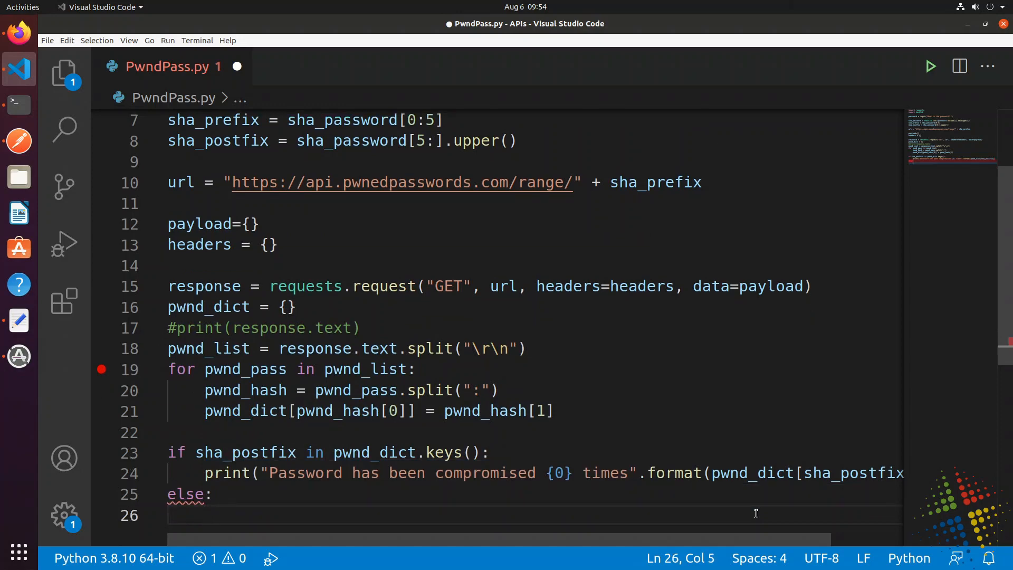
type("print()")
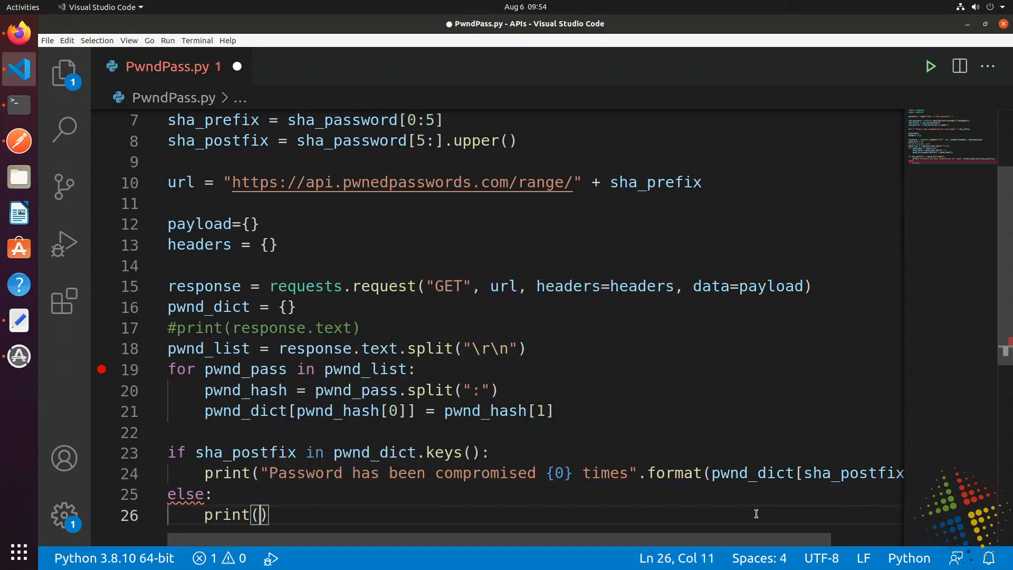
type("\"Passwor\"")
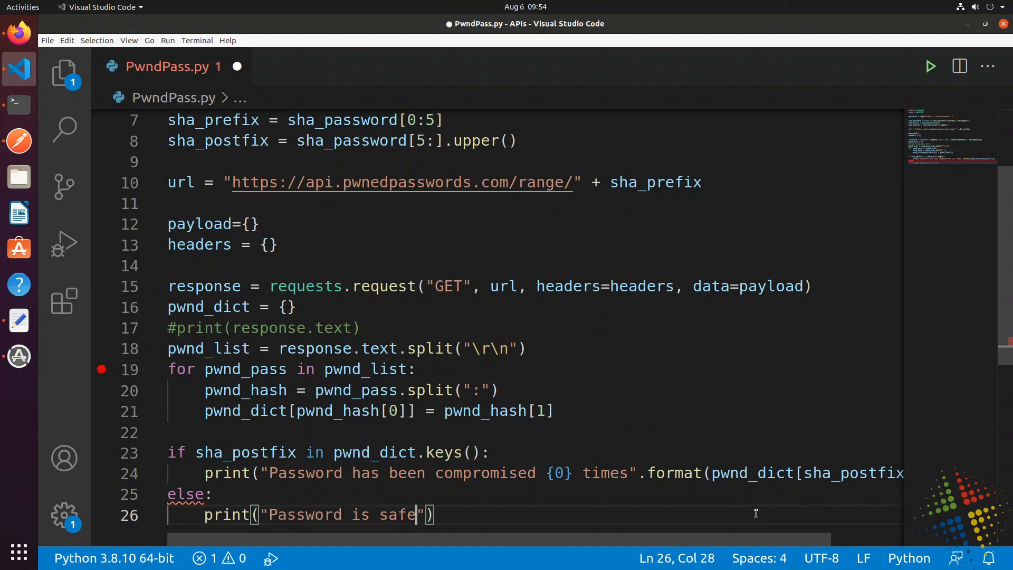
mouse_move(445, 504)
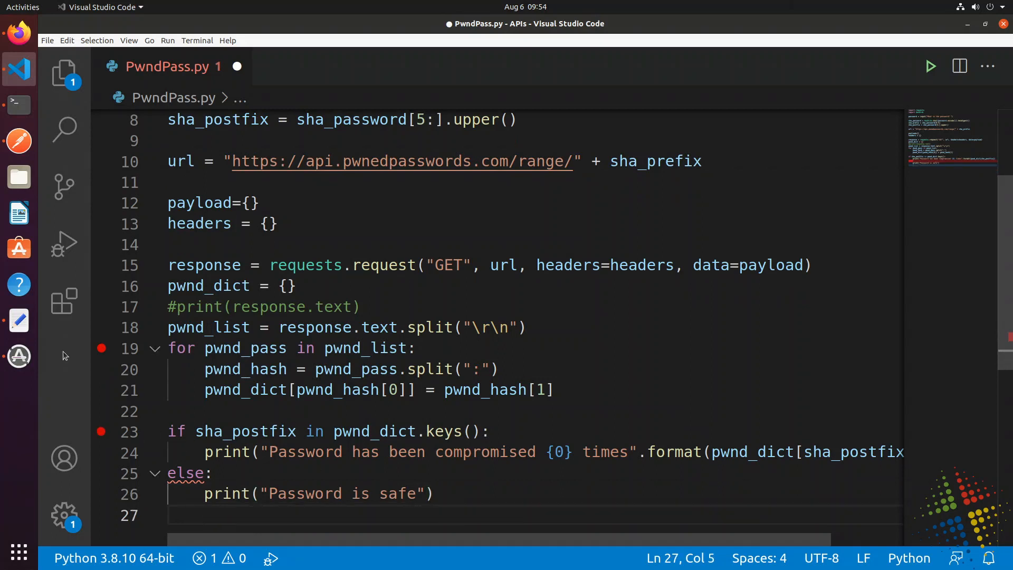
mouse_move(101, 348)
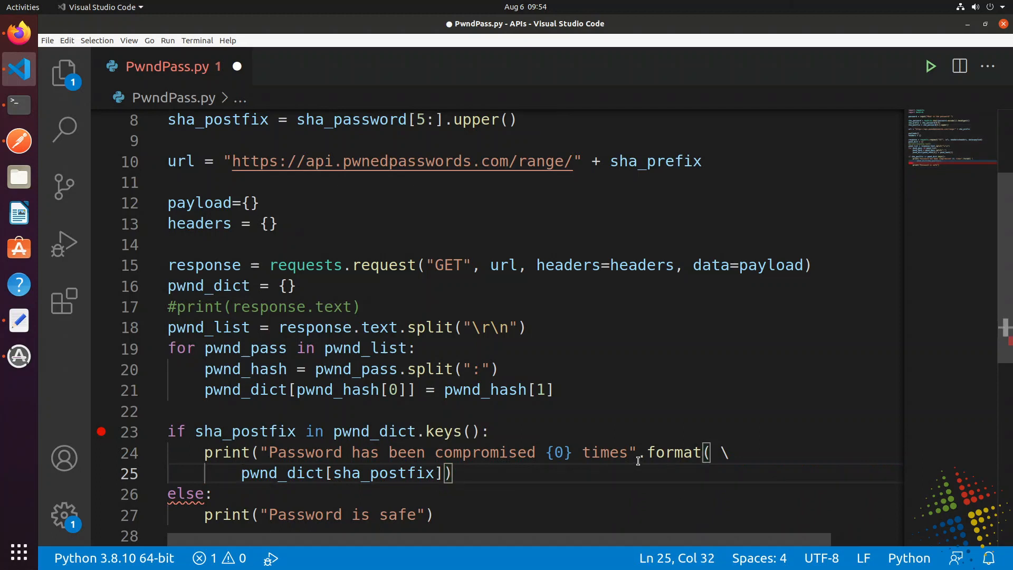
Add the missing closing parenthesis and tidy the end of the wrapped print on line 25.
type(")")
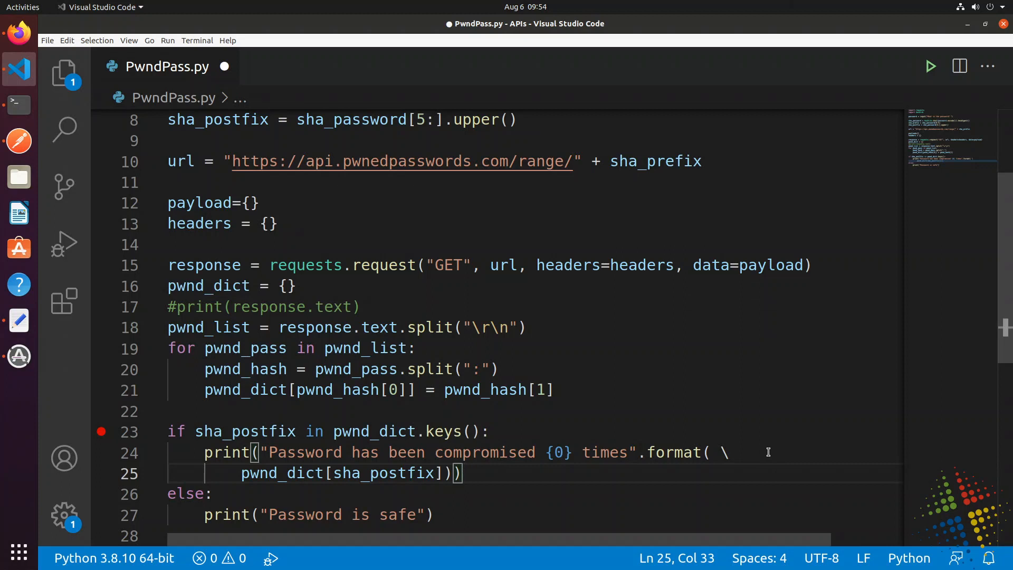
mouse_move(914, 452)
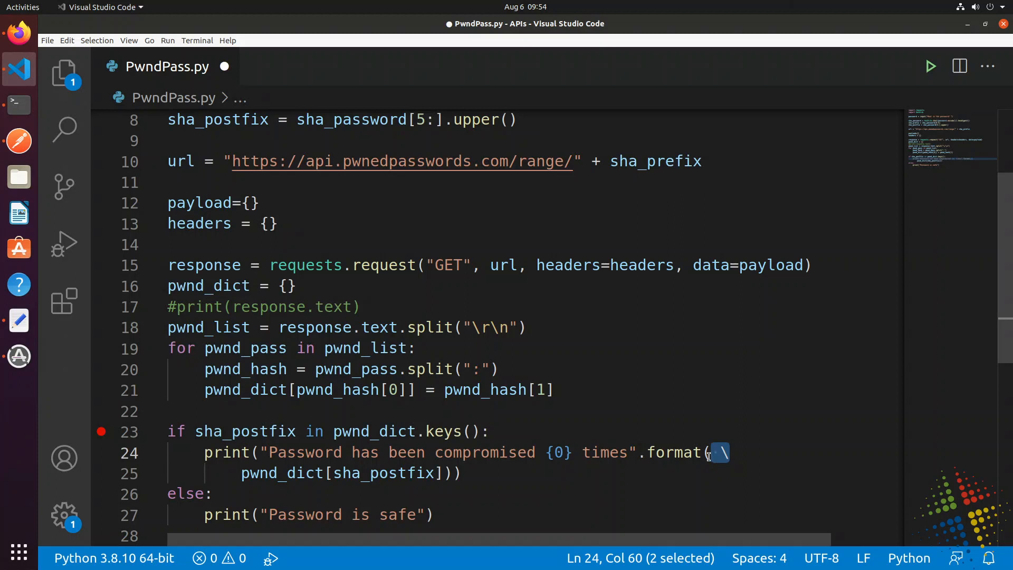
mouse_move(529, 476)
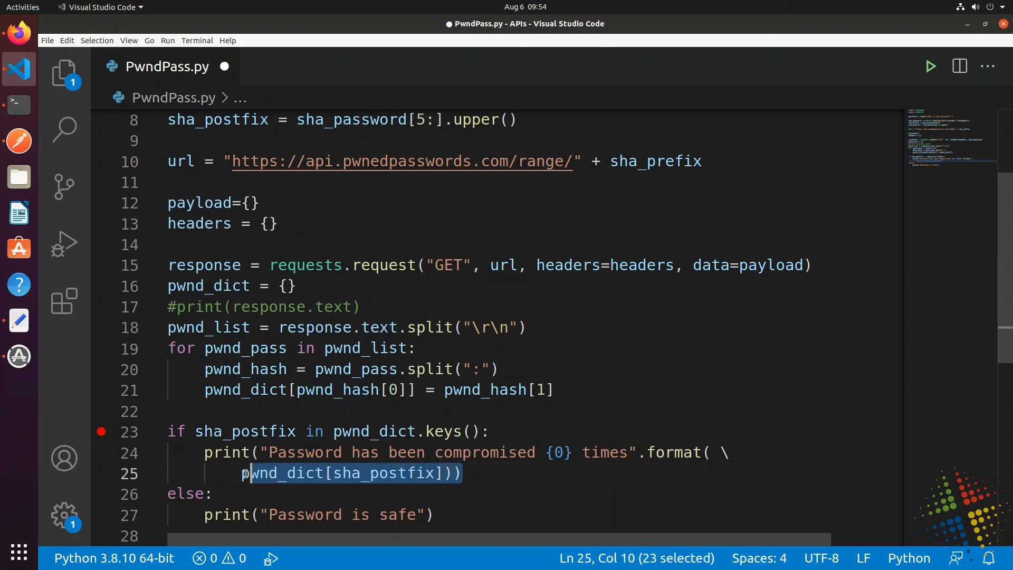
left_click(471, 473)
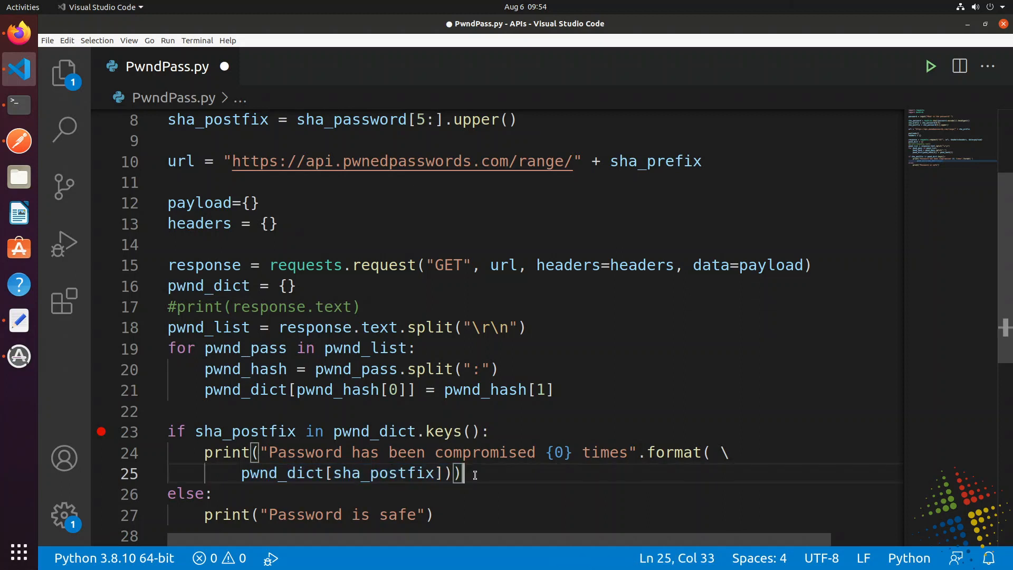
left_click_drag(478, 473, 442, 473)
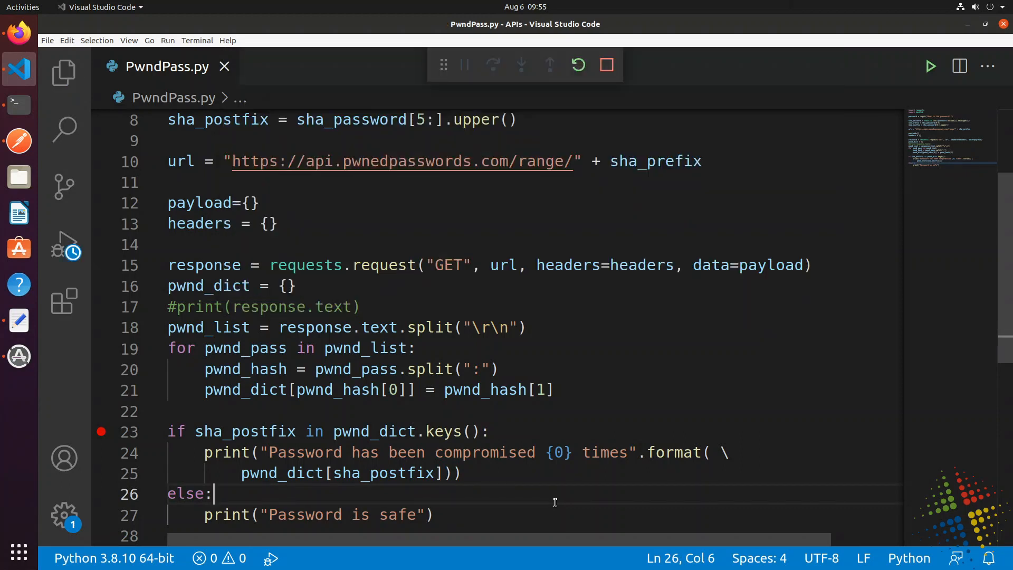
left_click(931, 65)
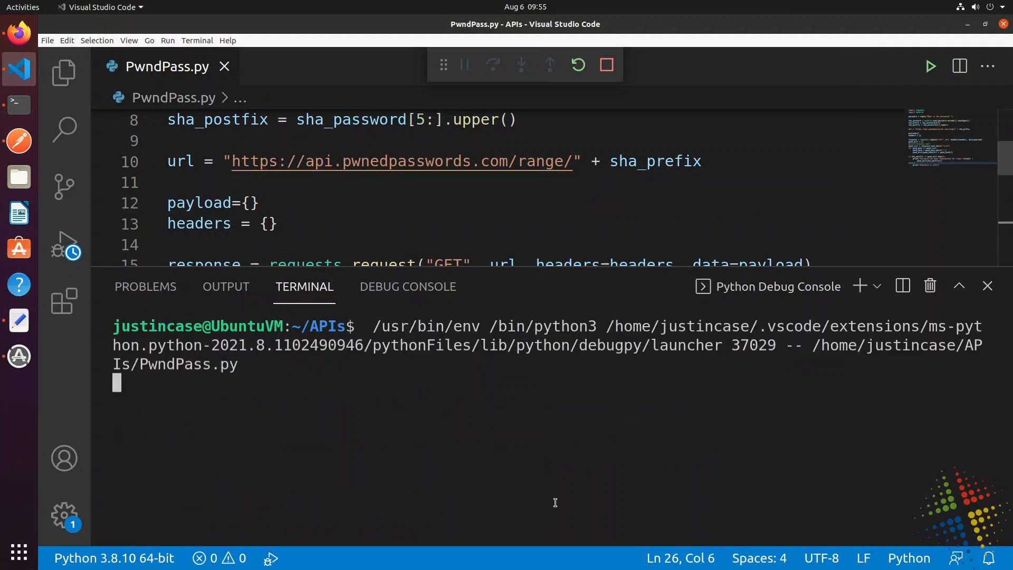
type("qwerty")
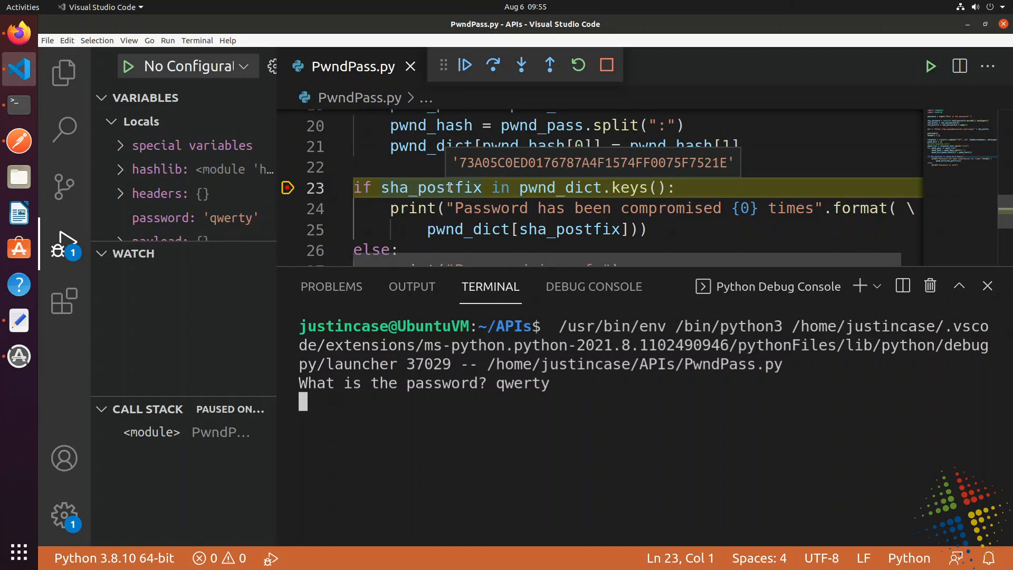
mouse_move(535, 188)
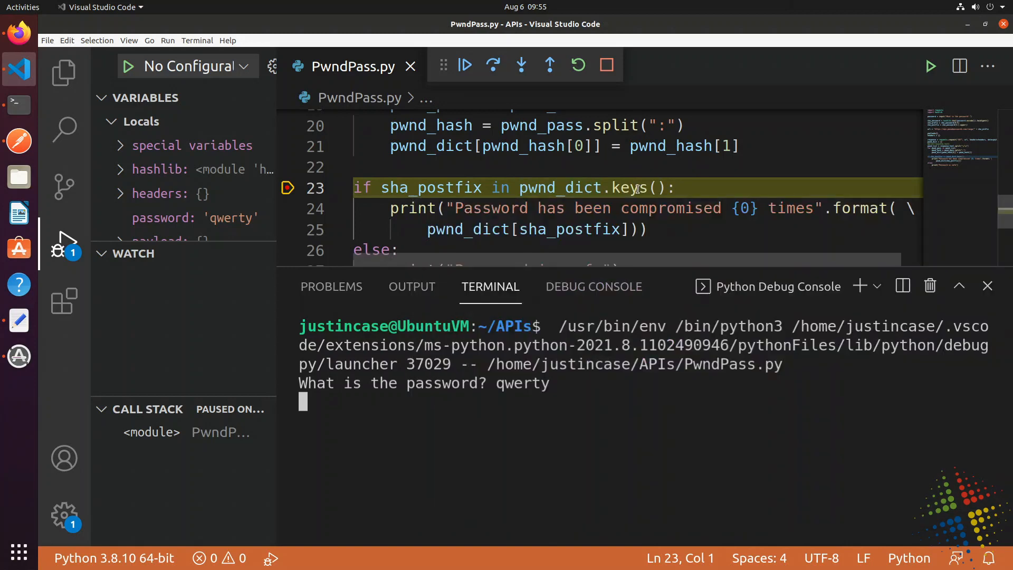
mouse_move(589, 188)
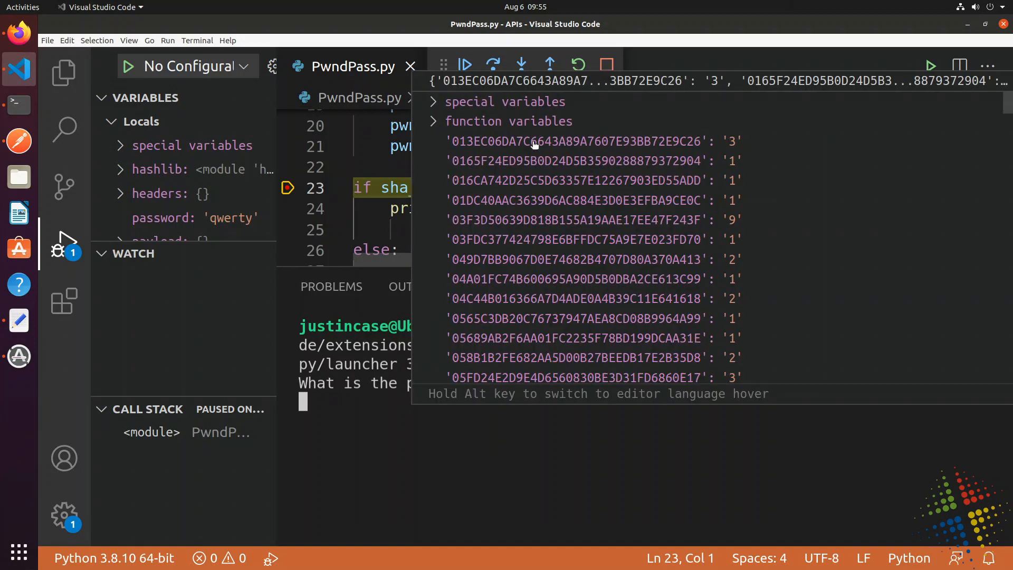
mouse_move(553, 266)
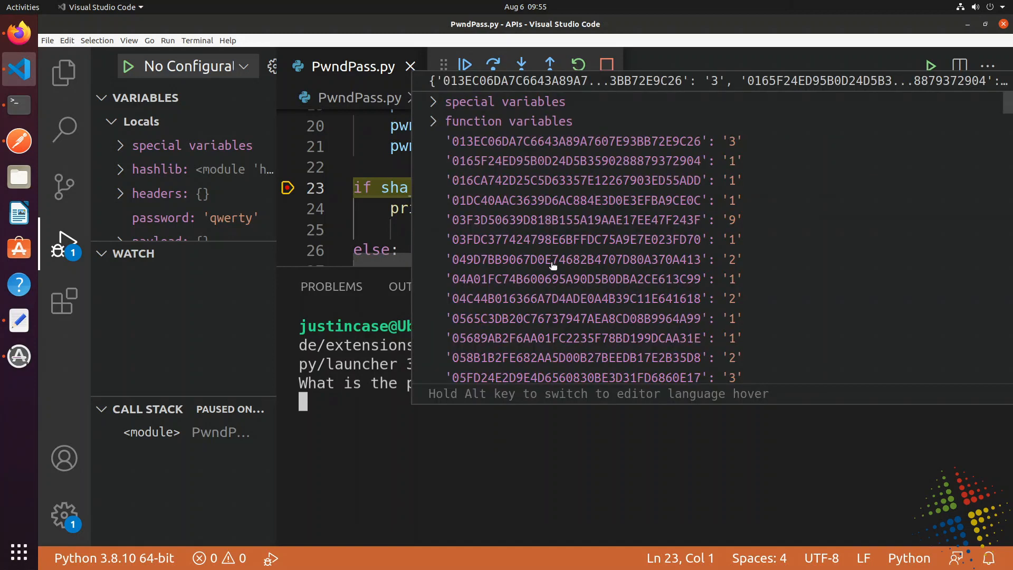
mouse_move(554, 266)
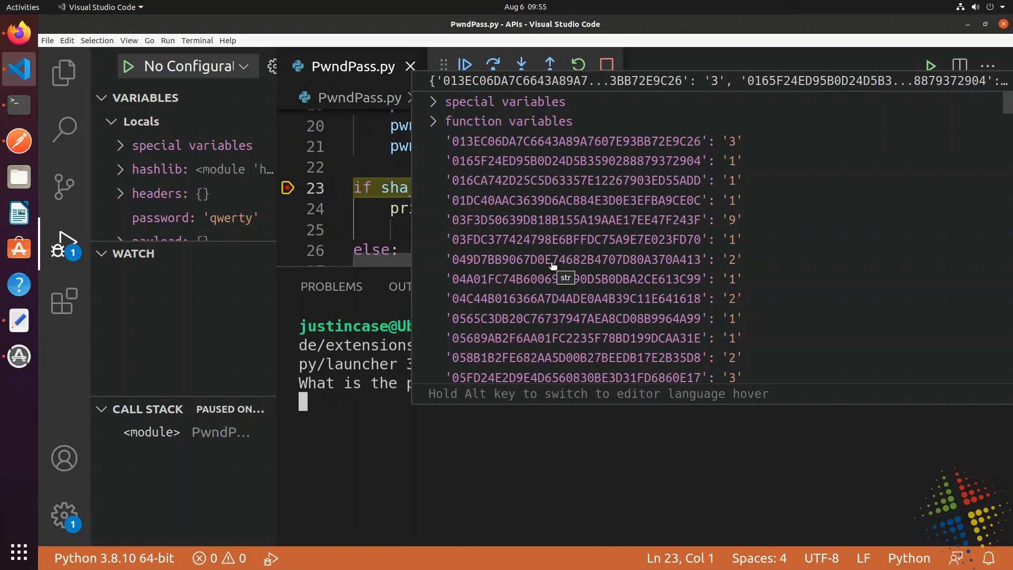
mouse_move(566, 471)
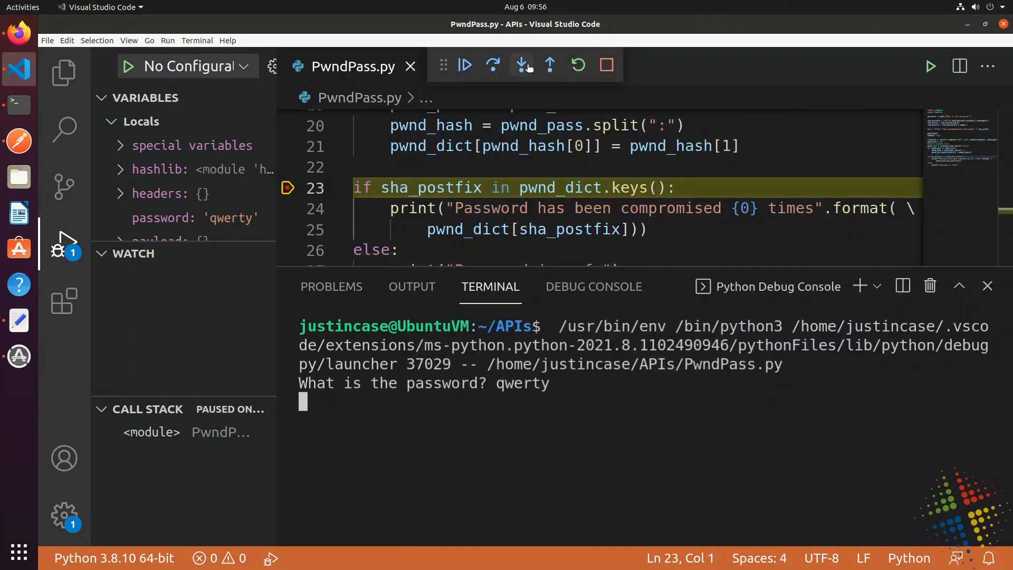
Step Into from line 23 until it prints 'Password has been compromised 3993346 times'.
left_click(522, 65)
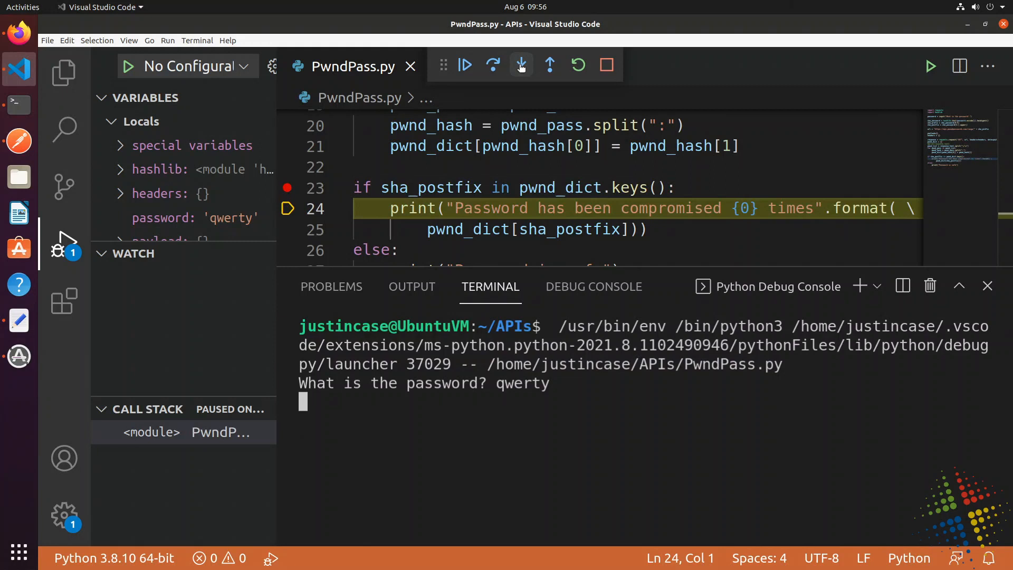
left_click(520, 64)
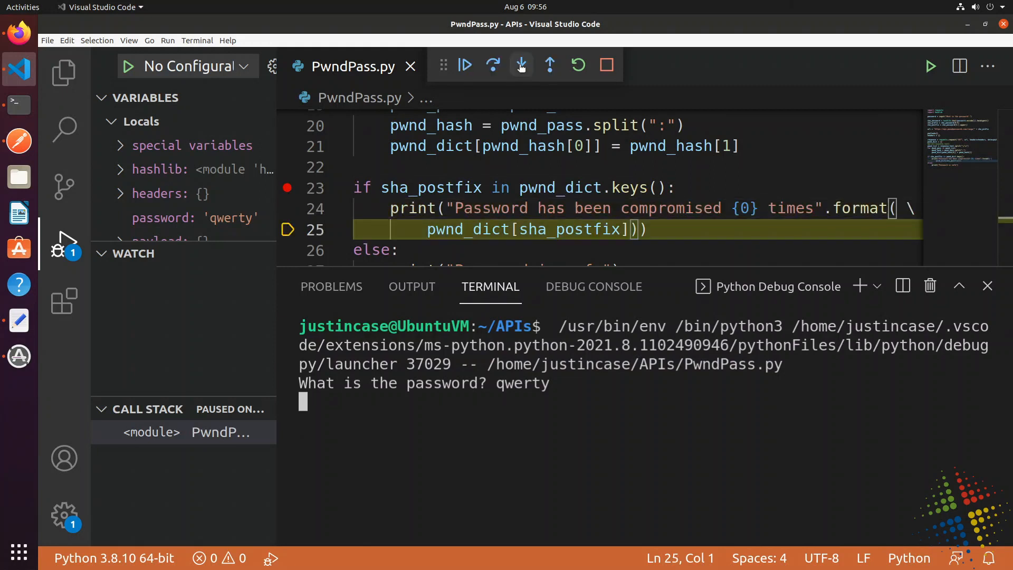
left_click(521, 64)
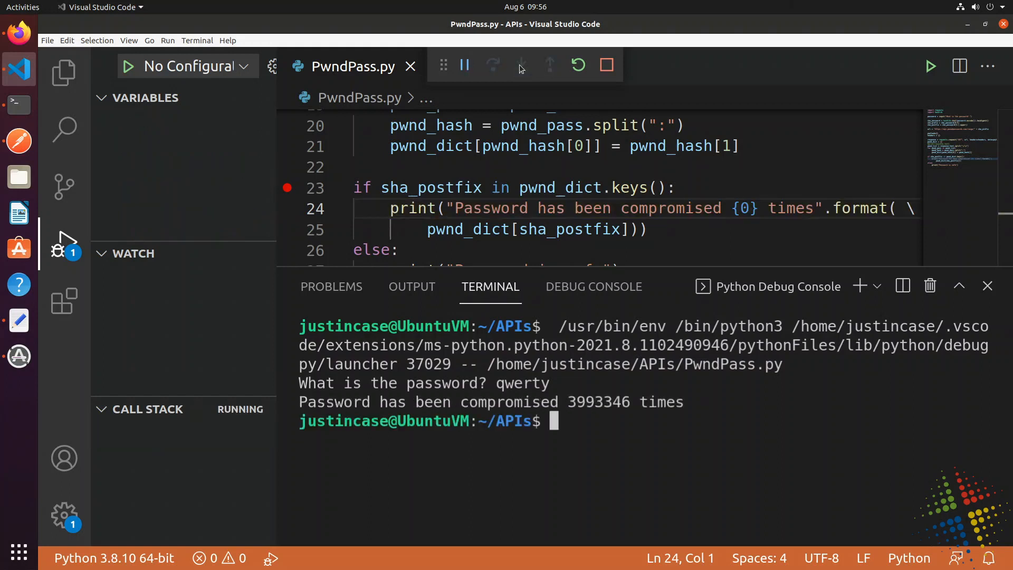
Note the 3993346 count in the output and start a new PwndPass.py debug run.
left_click(607, 64)
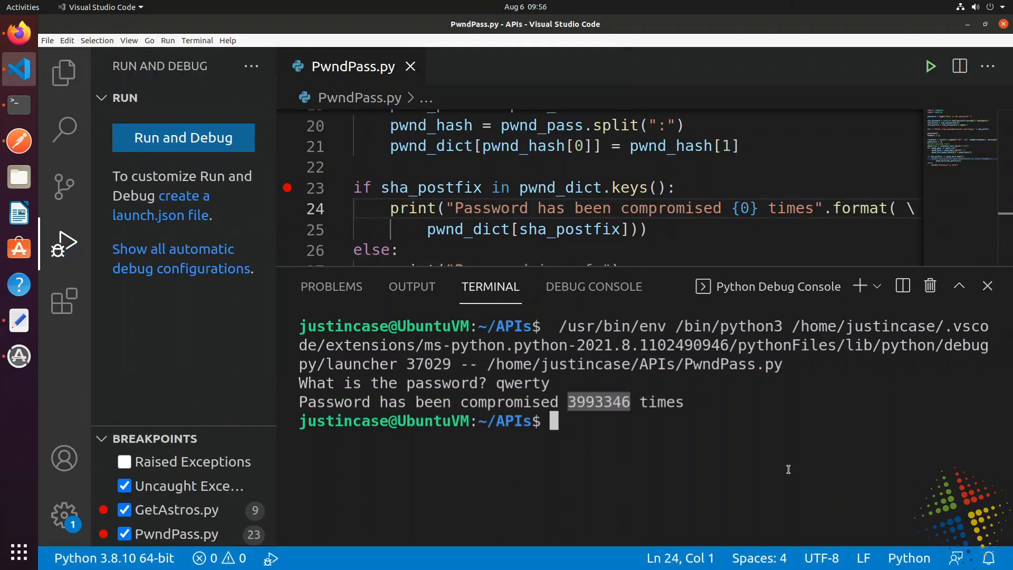
mouse_move(793, 469)
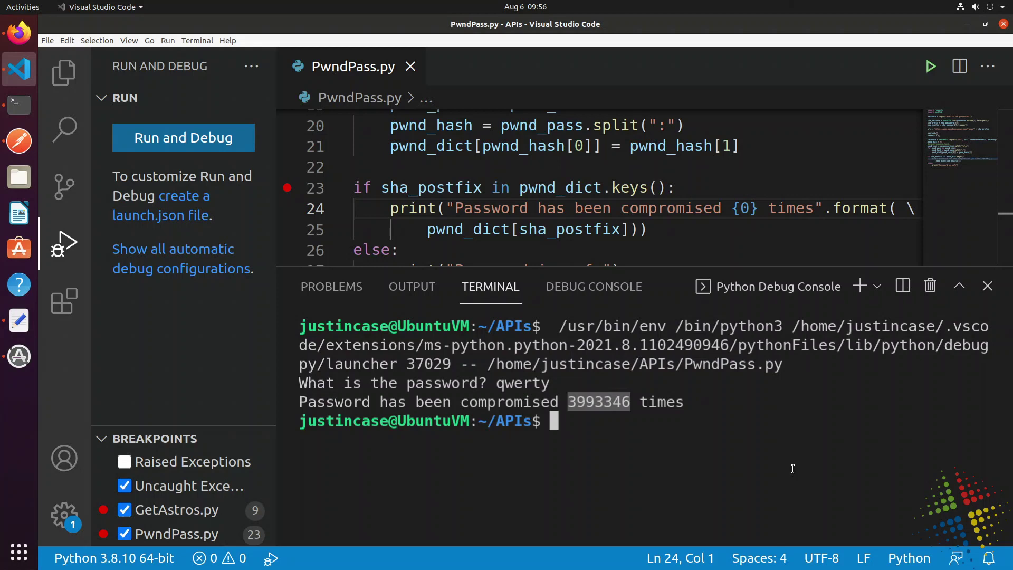
mouse_move(784, 460)
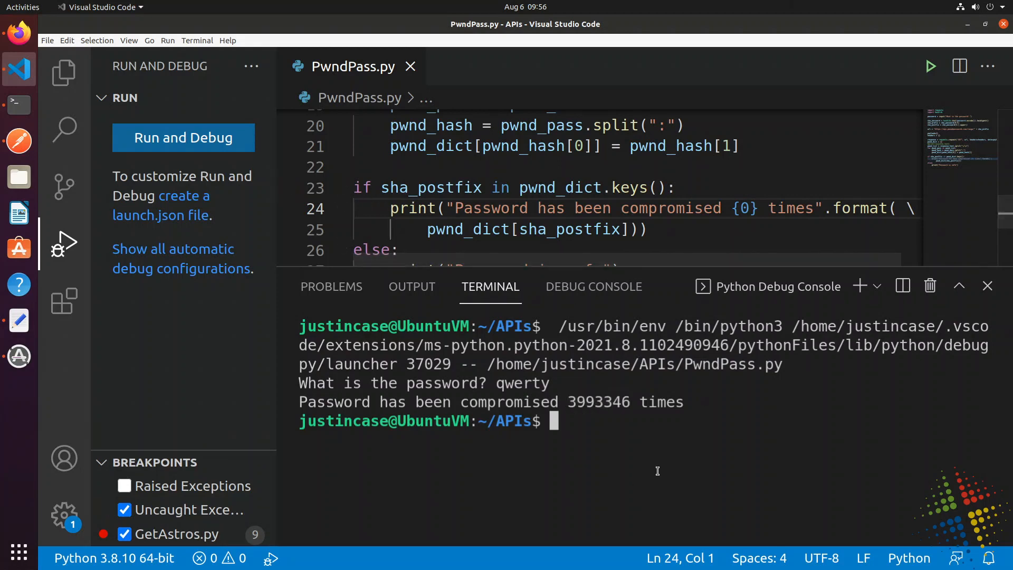
left_click(287, 188)
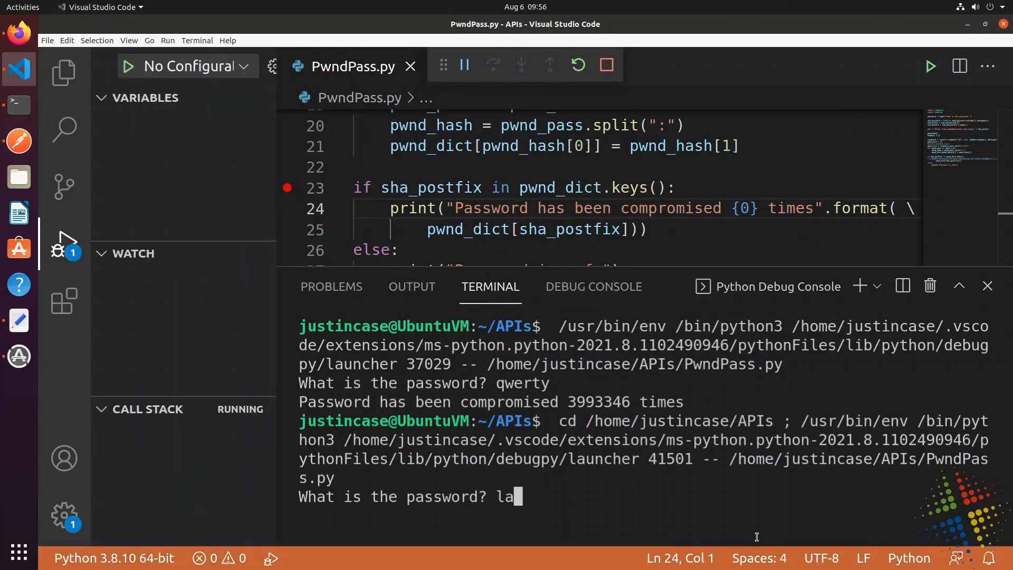
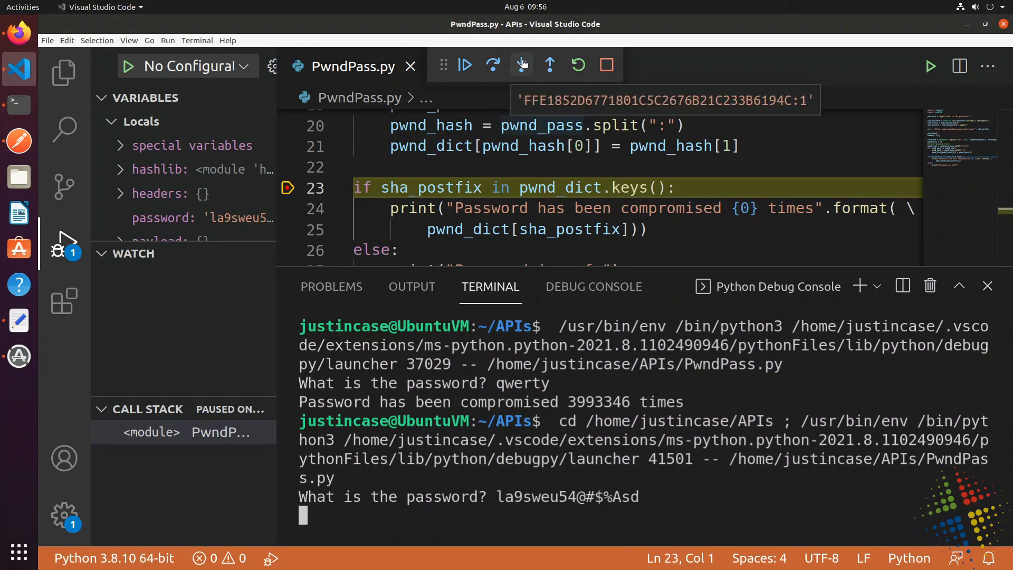
left_click(522, 64)
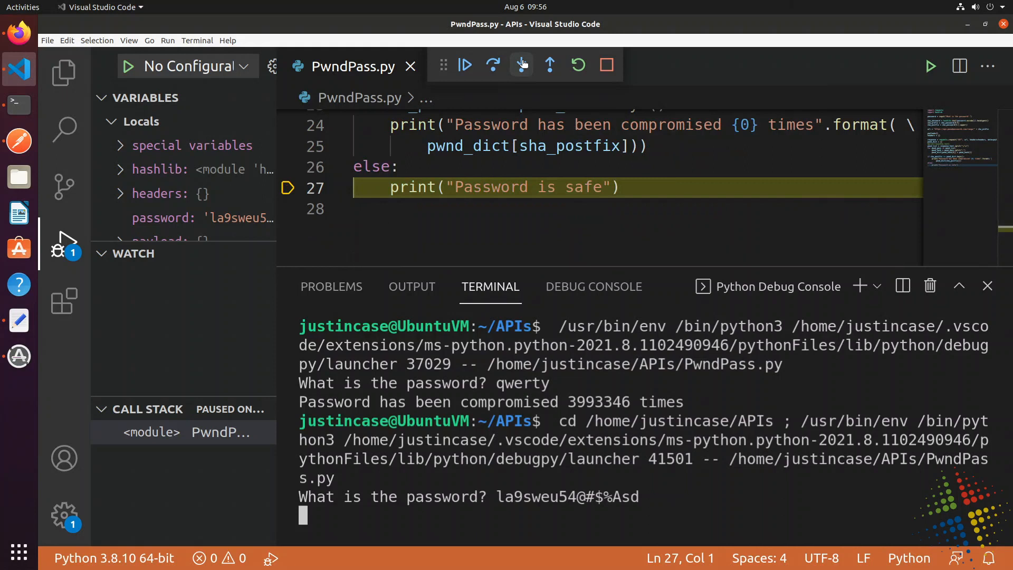
left_click(522, 64)
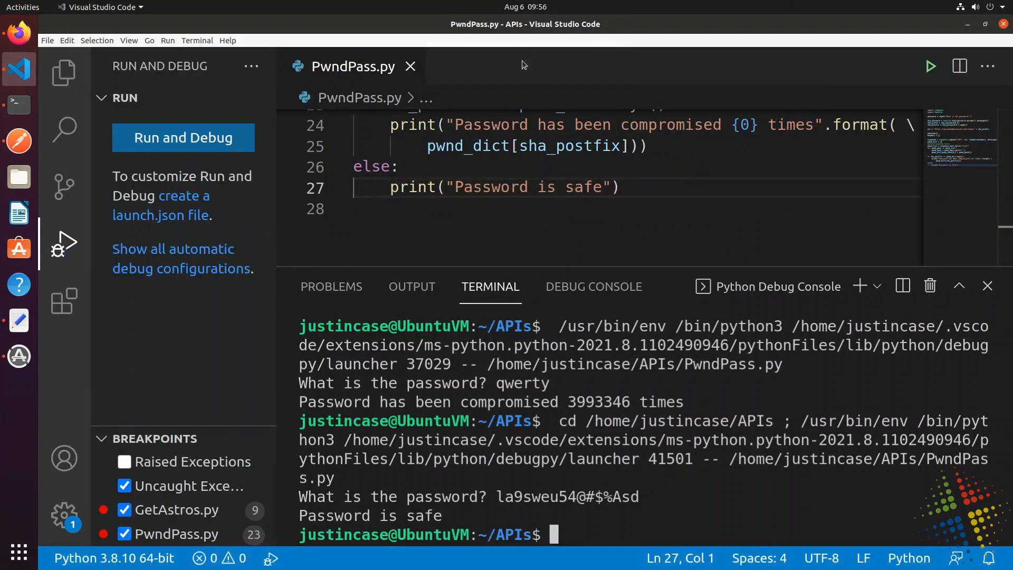